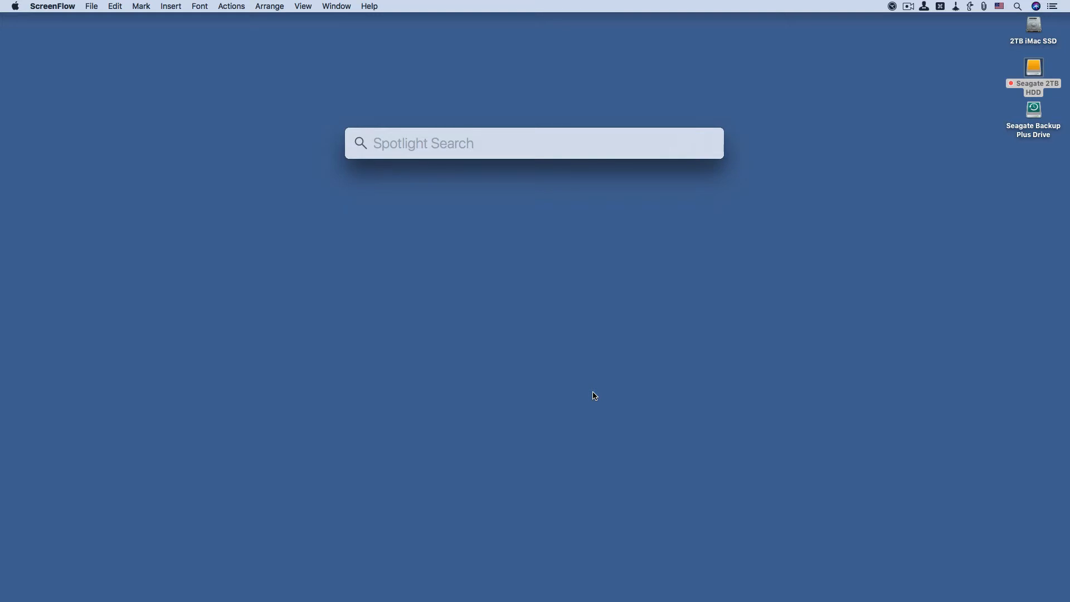
# Step: Launch Automator via Spotlight and choose Application as the new document type
pyautogui.write('automator.app')
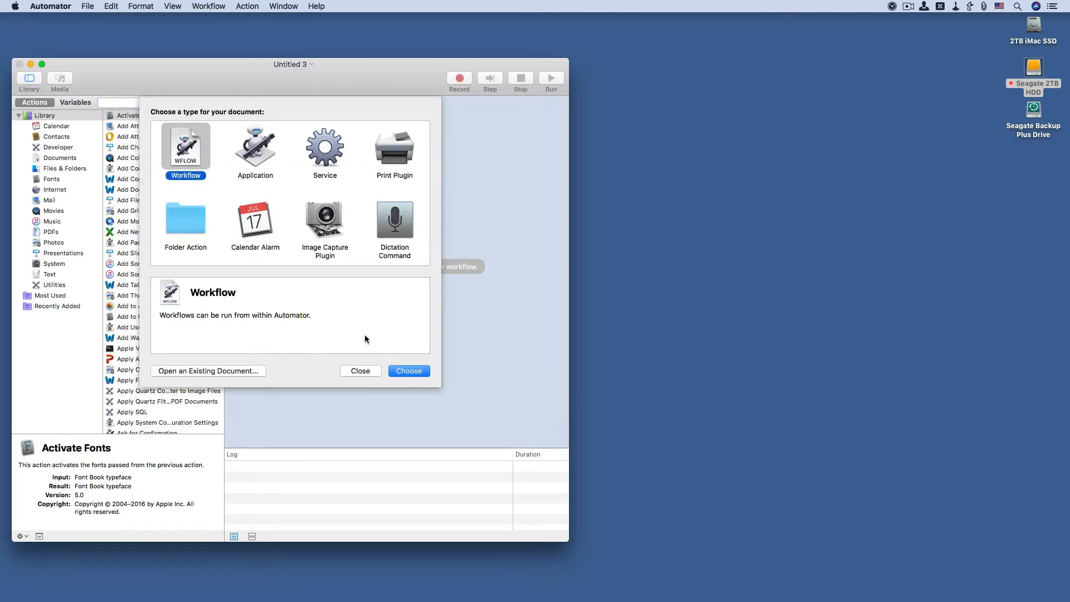
pyautogui.moveTo(394, 402)
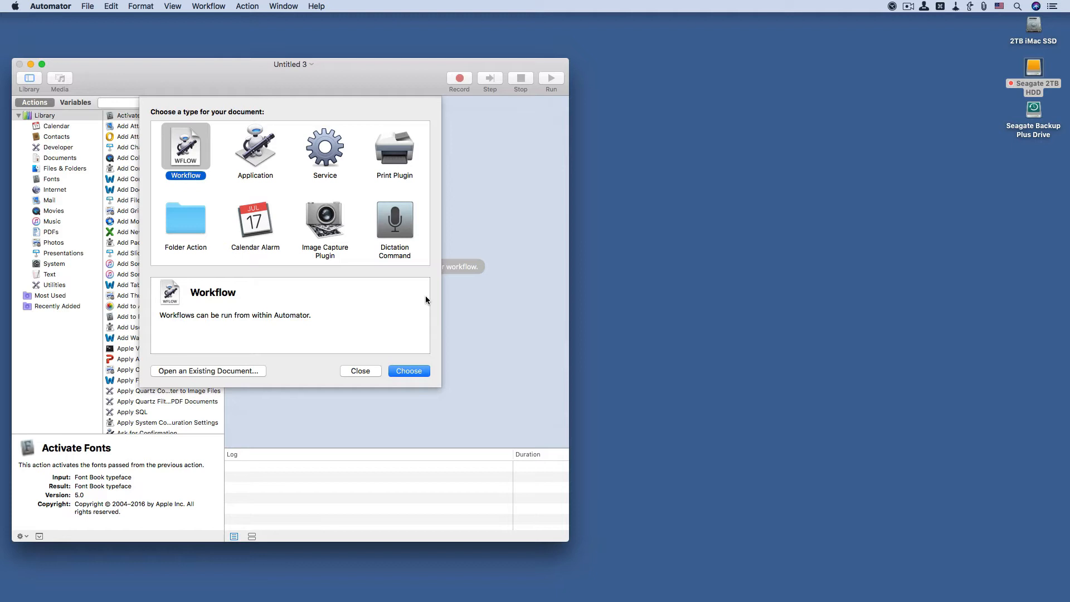
pyautogui.moveTo(250, 159)
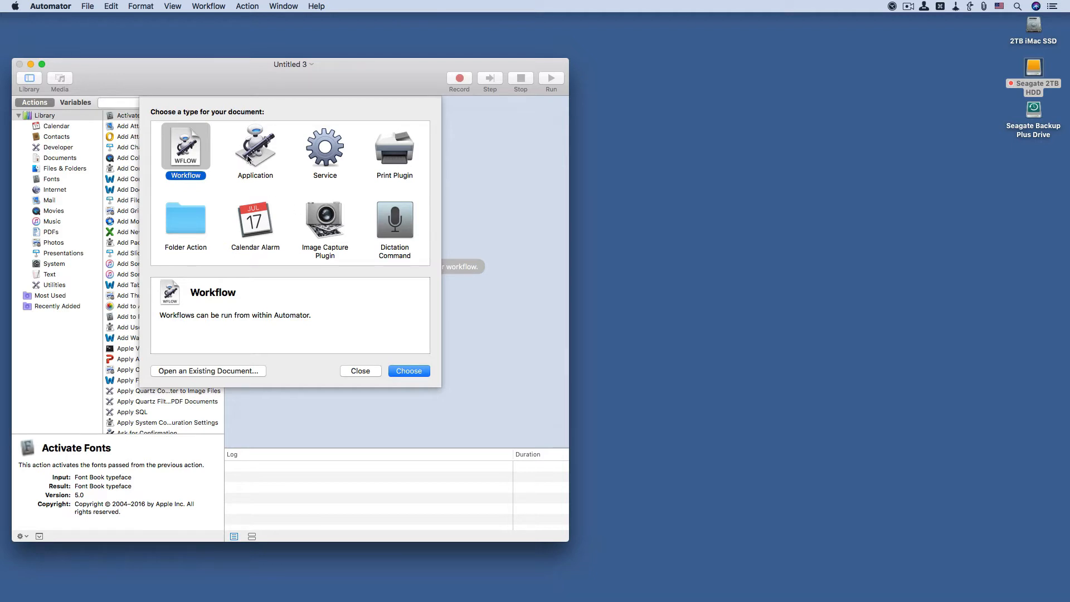
pyautogui.click(254, 145)
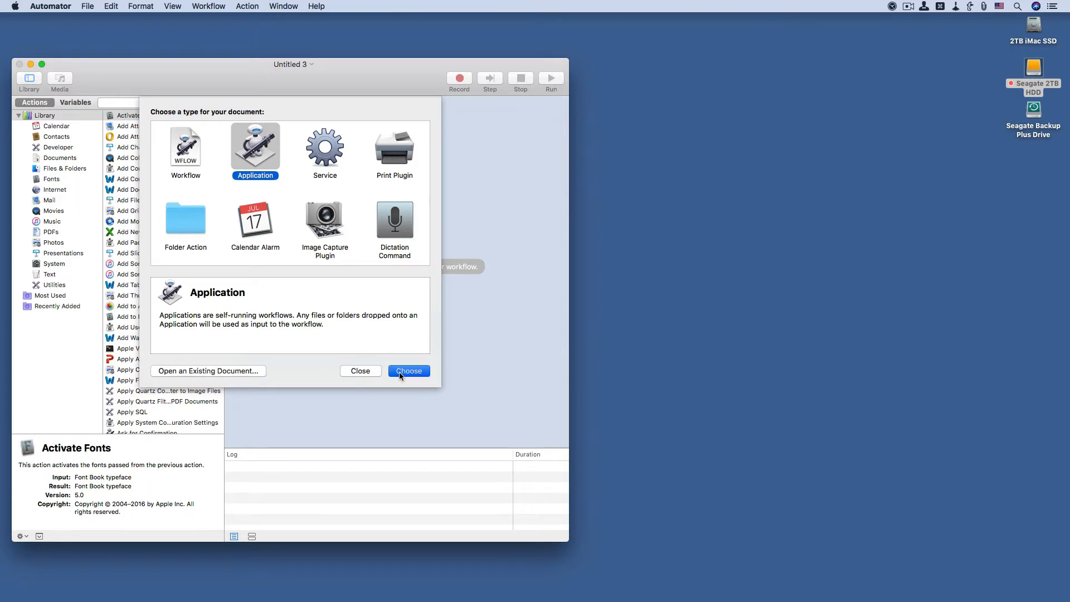
# Step: Create the empty application workflow and search the action library for 'ask for'
pyautogui.click(409, 370)
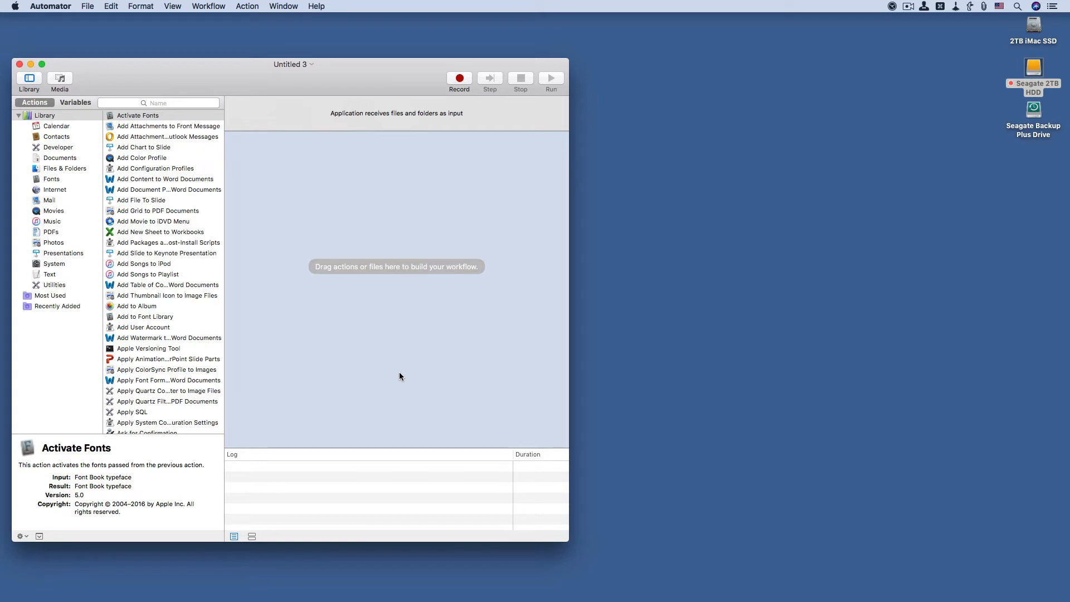
pyautogui.moveTo(163, 93)
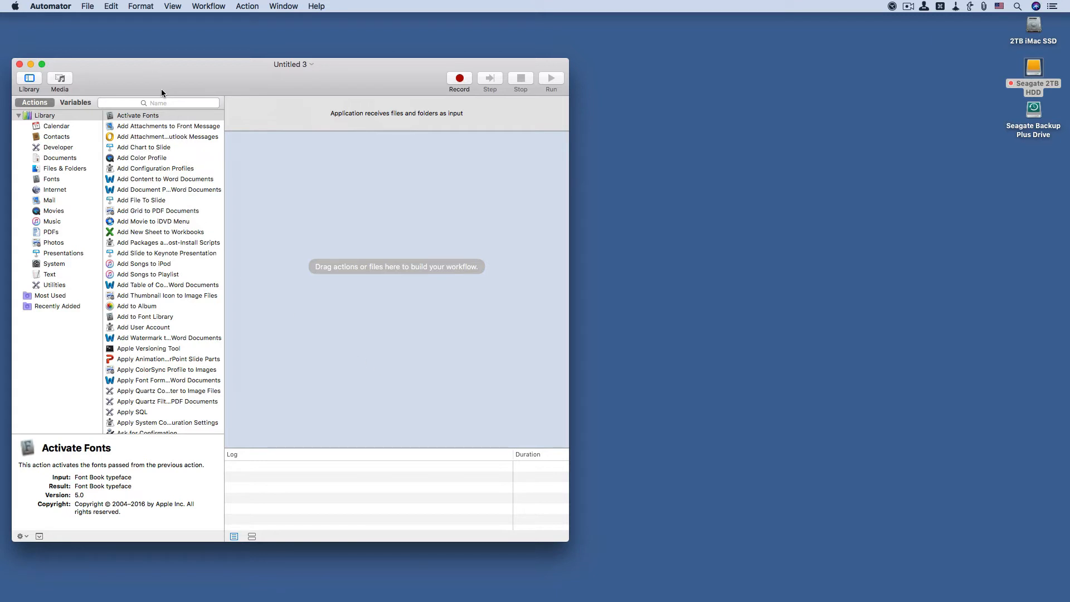
pyautogui.click(159, 102)
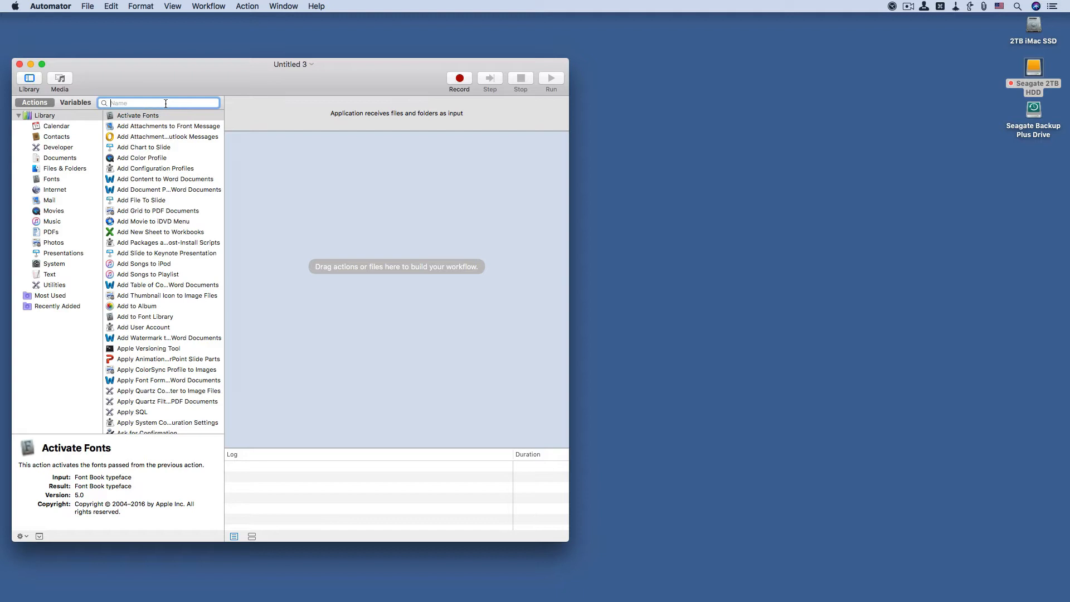
pyautogui.write('ask for')
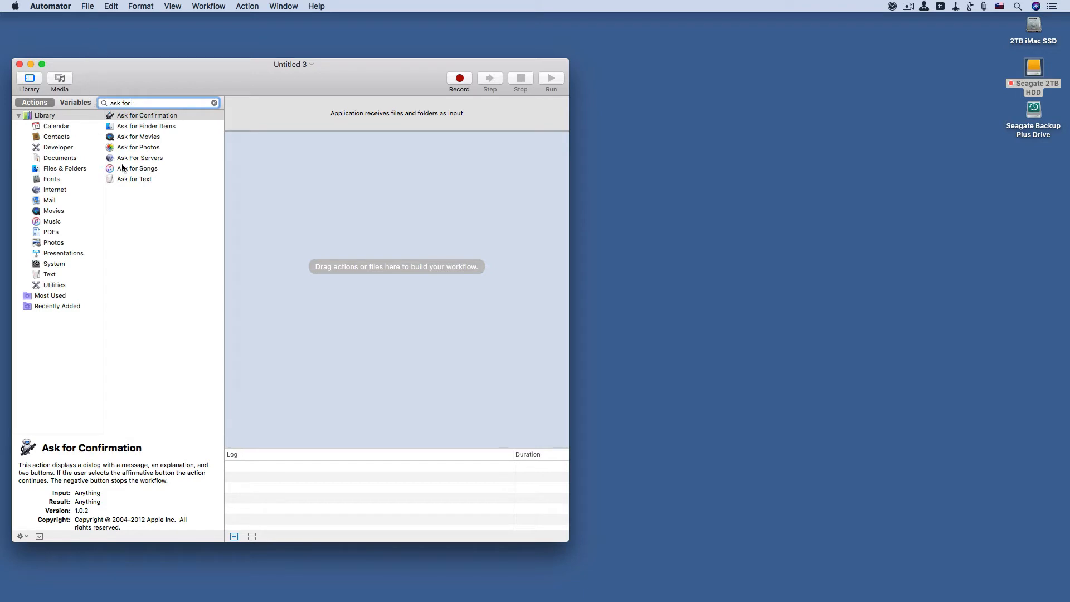
# Step: Add an Ask for Text action asking 'What is the project name'
pyautogui.click(134, 179)
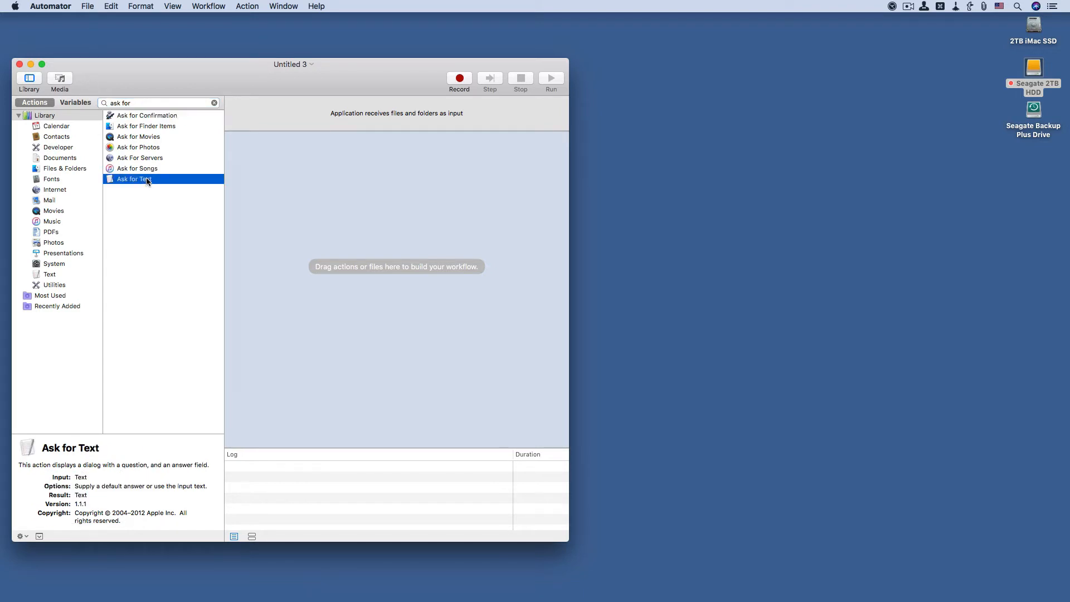
pyautogui.doubleClick(134, 178)
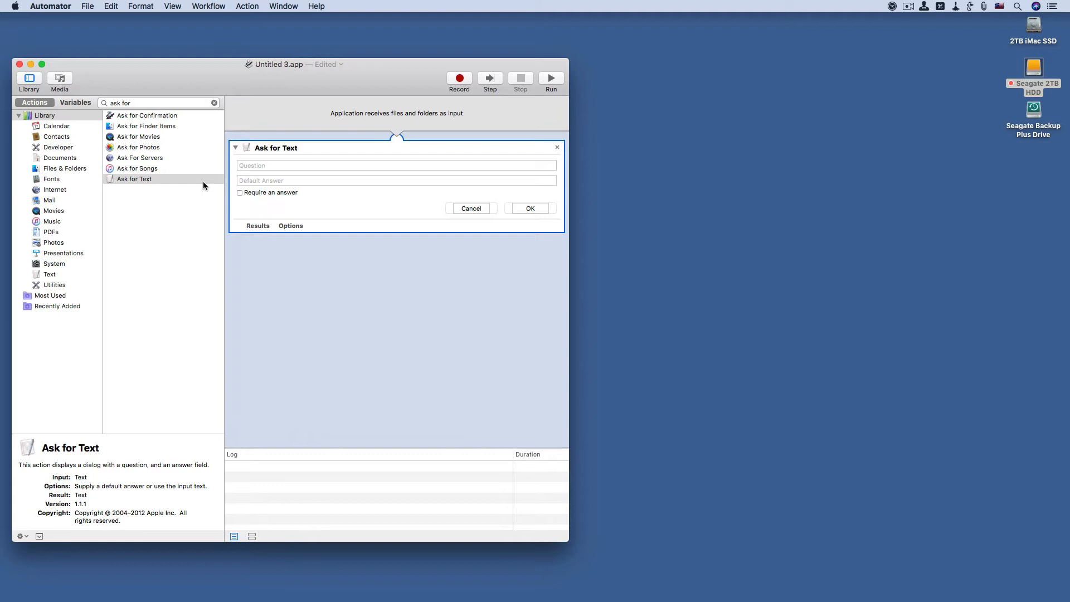
pyautogui.moveTo(212, 185)
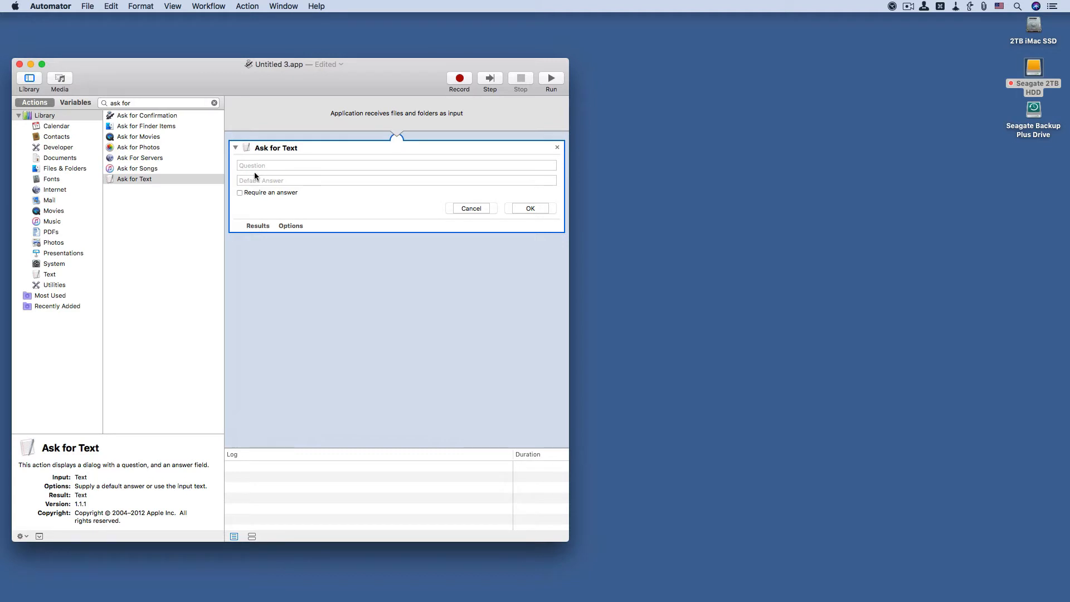
pyautogui.click(395, 165)
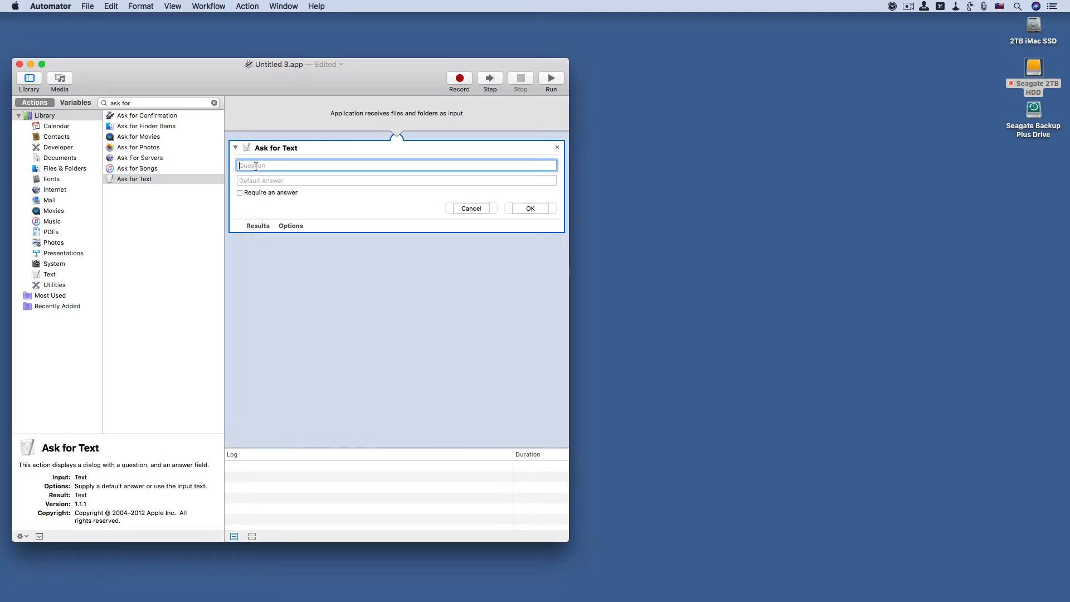
pyautogui.write('Proj')
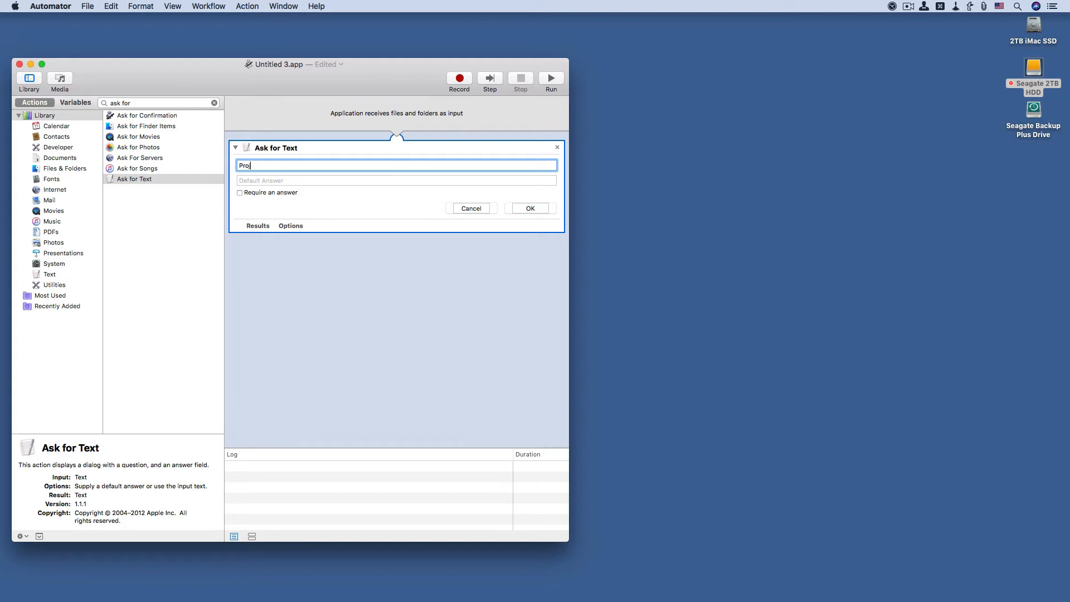
pyautogui.write('ect')
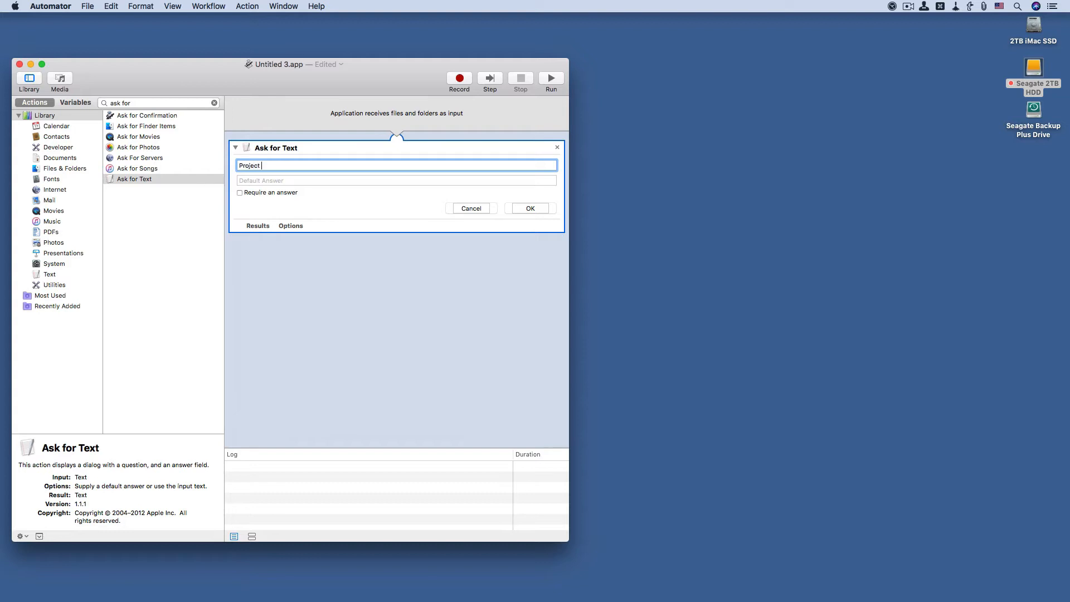
pyautogui.write('n')
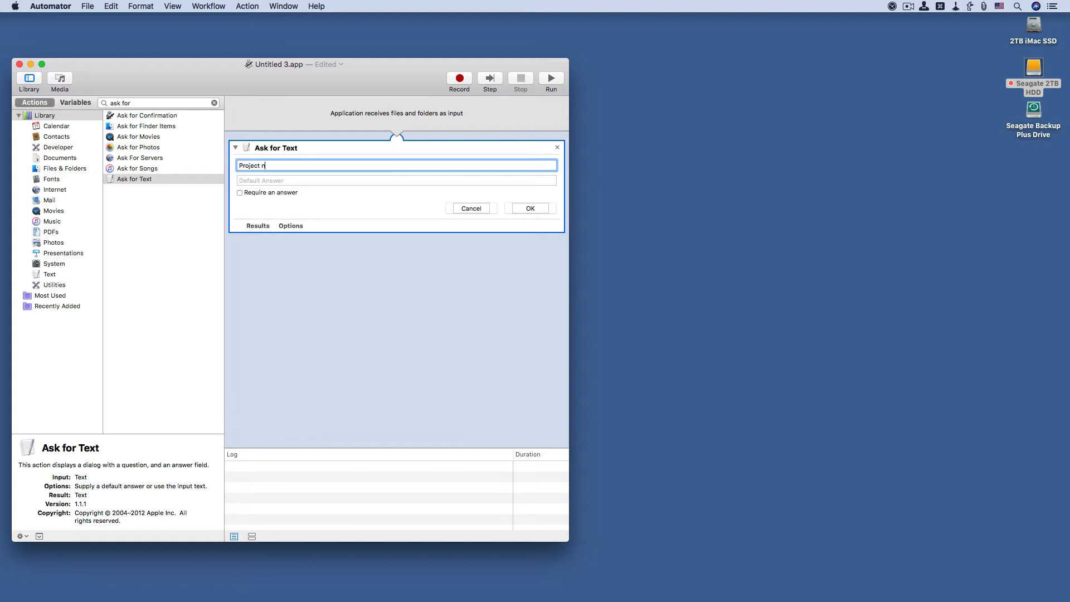
pyautogui.write('ame')
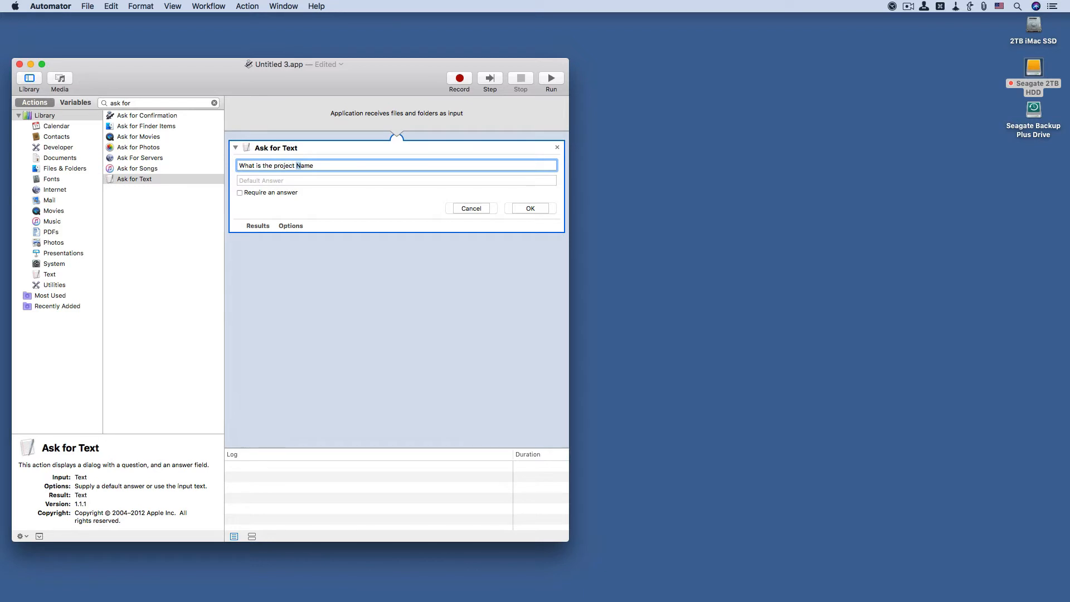
pyautogui.write('name')
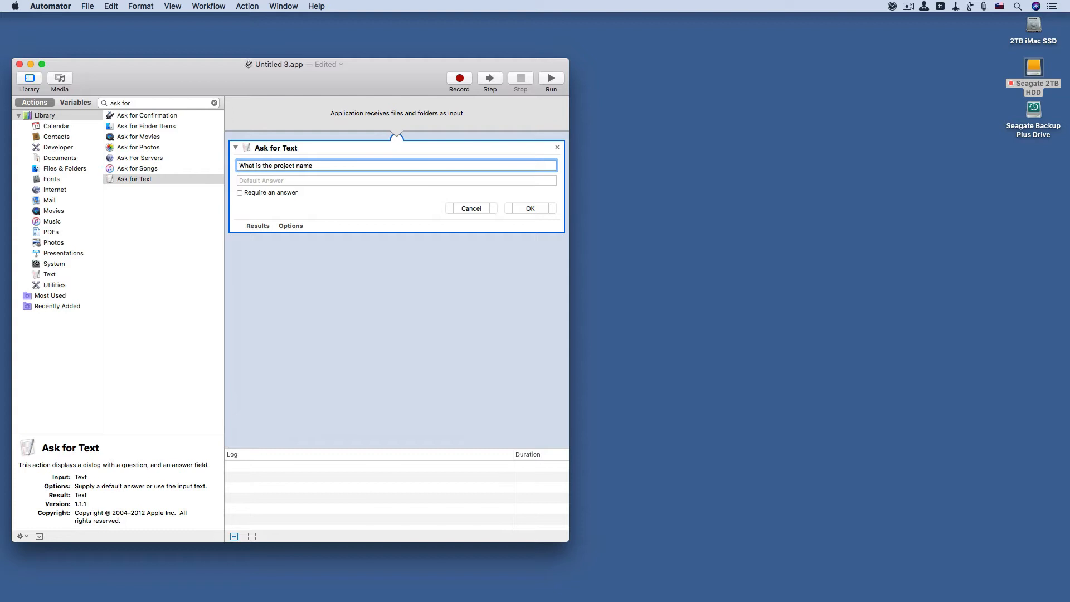
# Step: Give it the default answer '(Name)' and require an answer
pyautogui.click(396, 180)
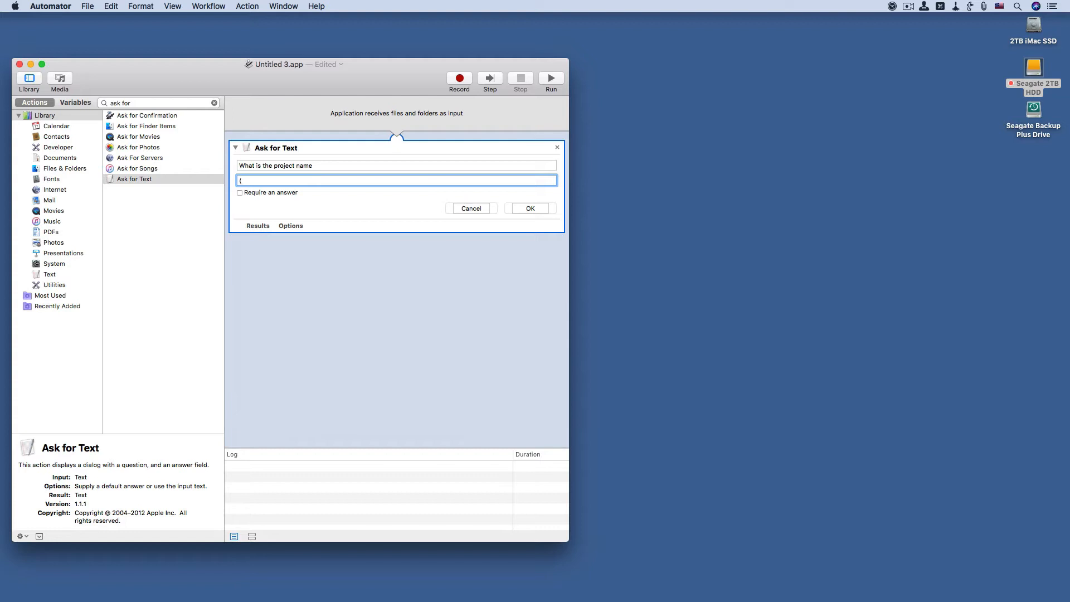
pyautogui.write('n')
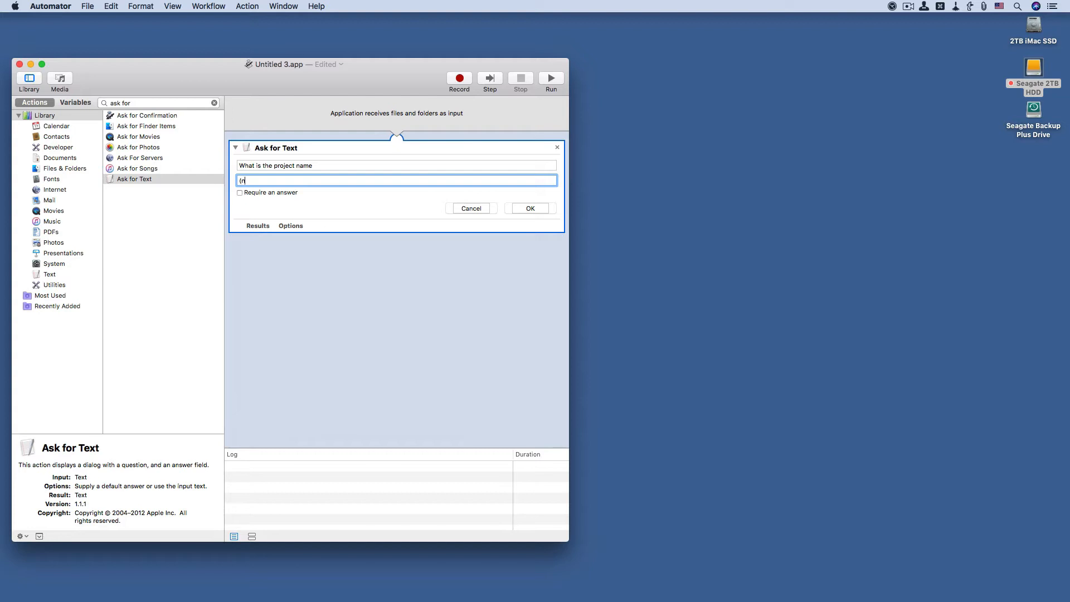
pyautogui.write('ame)')
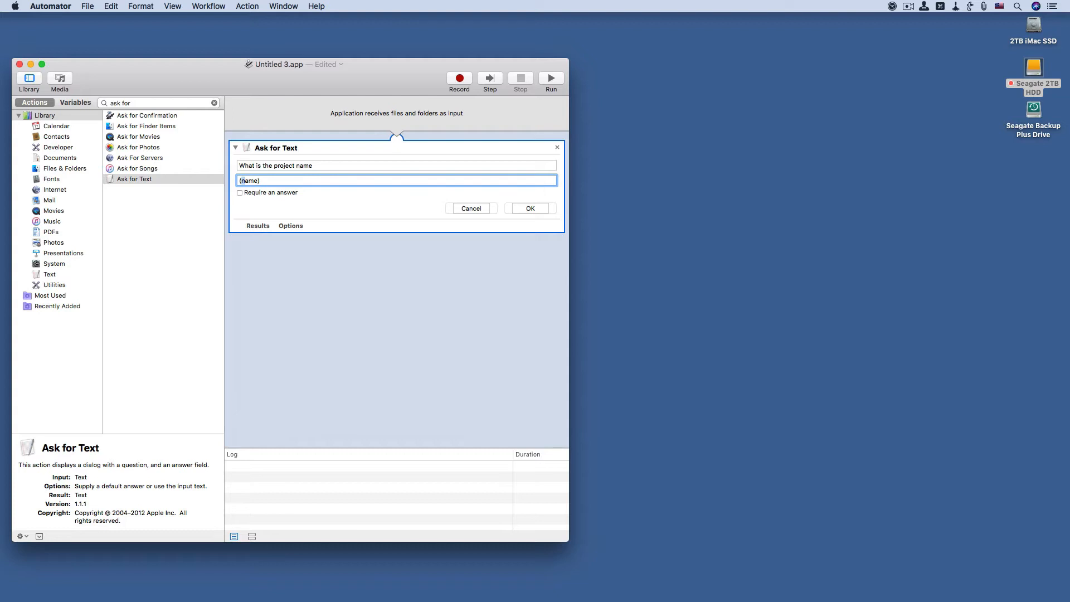
pyautogui.write('Name')
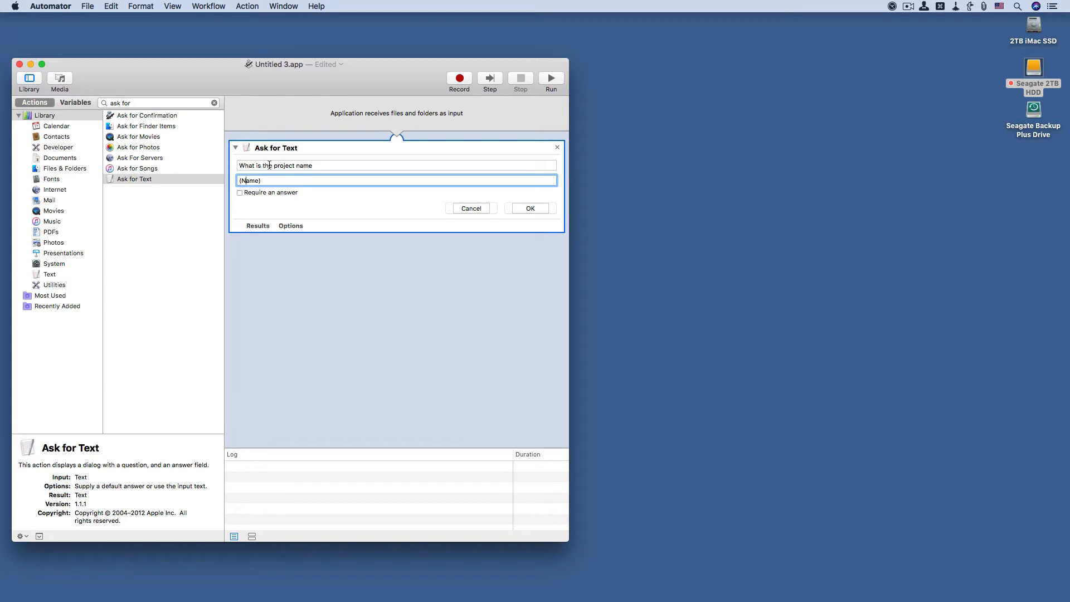
pyautogui.moveTo(354, 218)
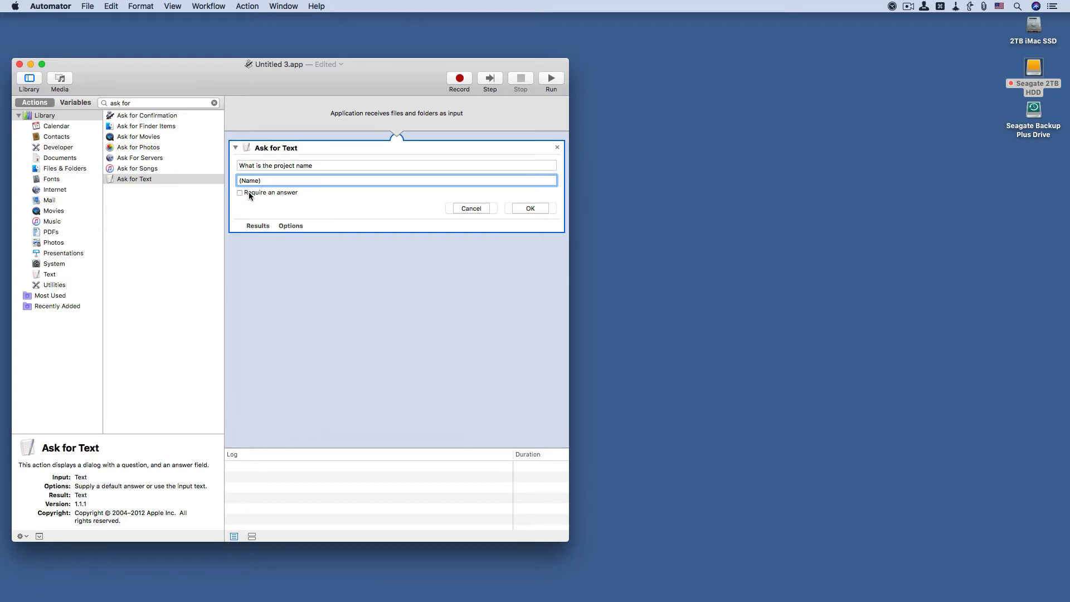
pyautogui.click(238, 193)
pyautogui.write('s')
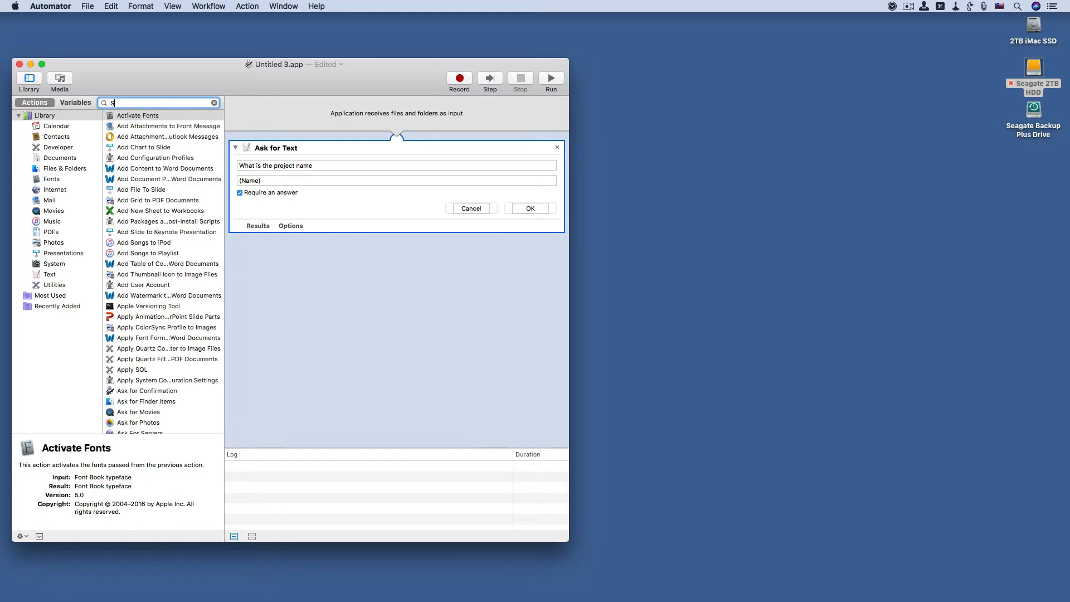
# Step: Search 'set val' and add a Set Value of Variable action after Ask for Text
pyautogui.write('et')
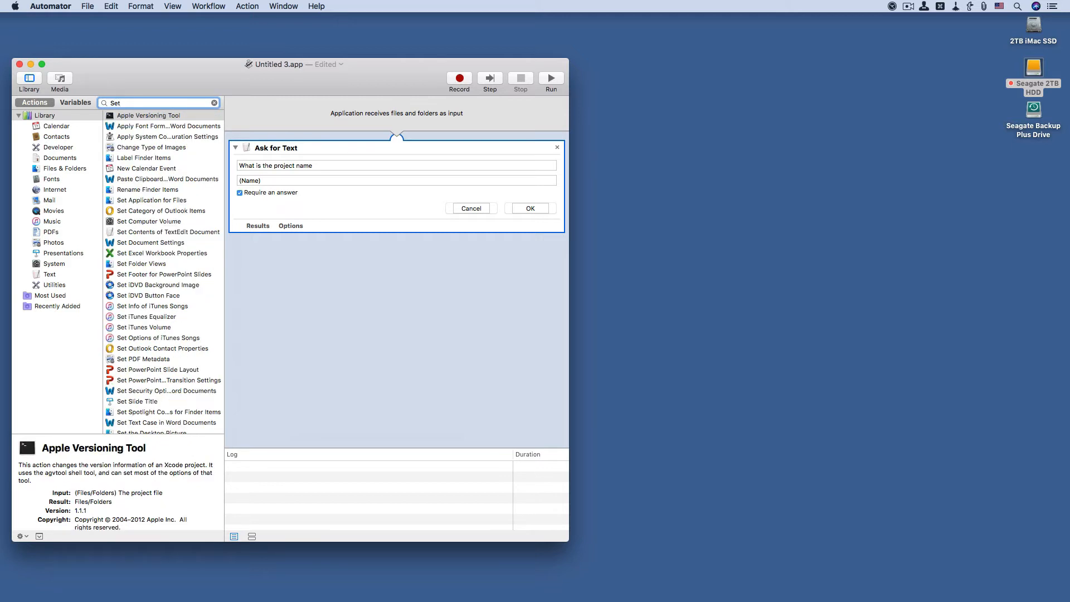
pyautogui.write('valu')
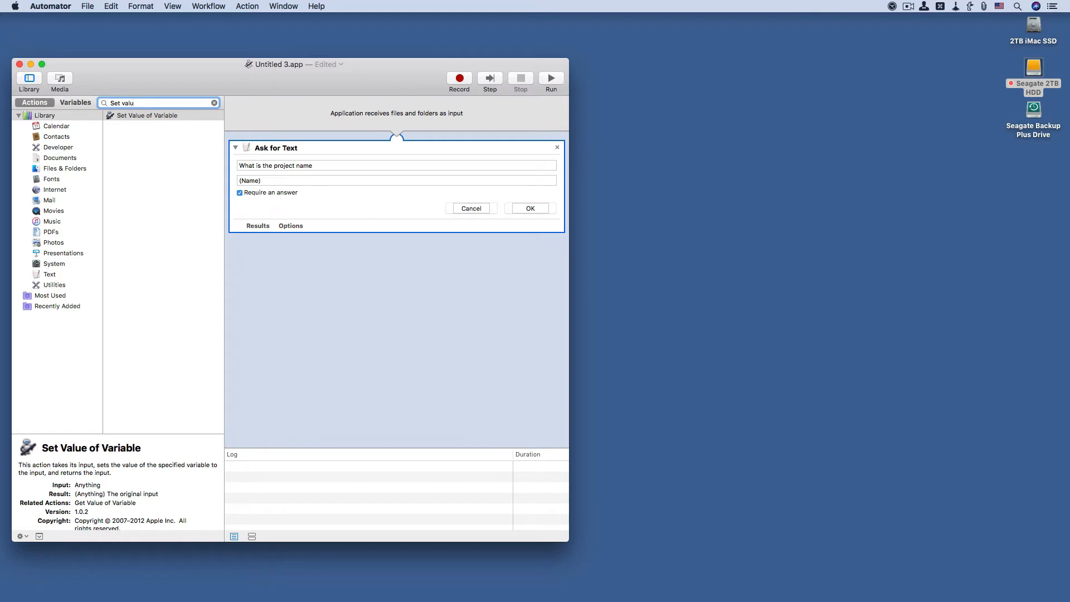
pyautogui.doubleClick(145, 115)
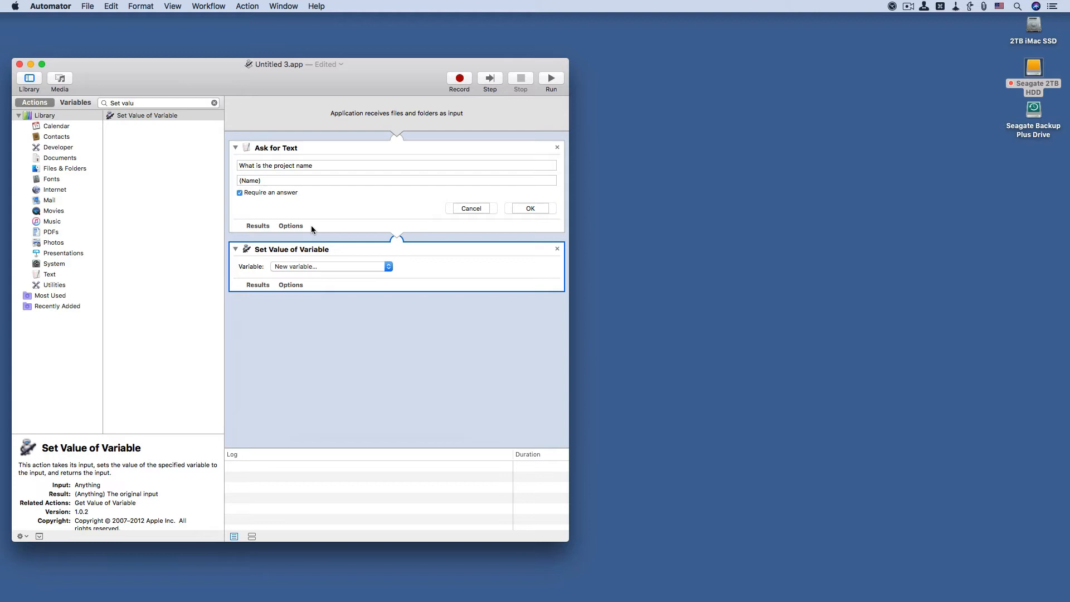
pyautogui.moveTo(312, 231)
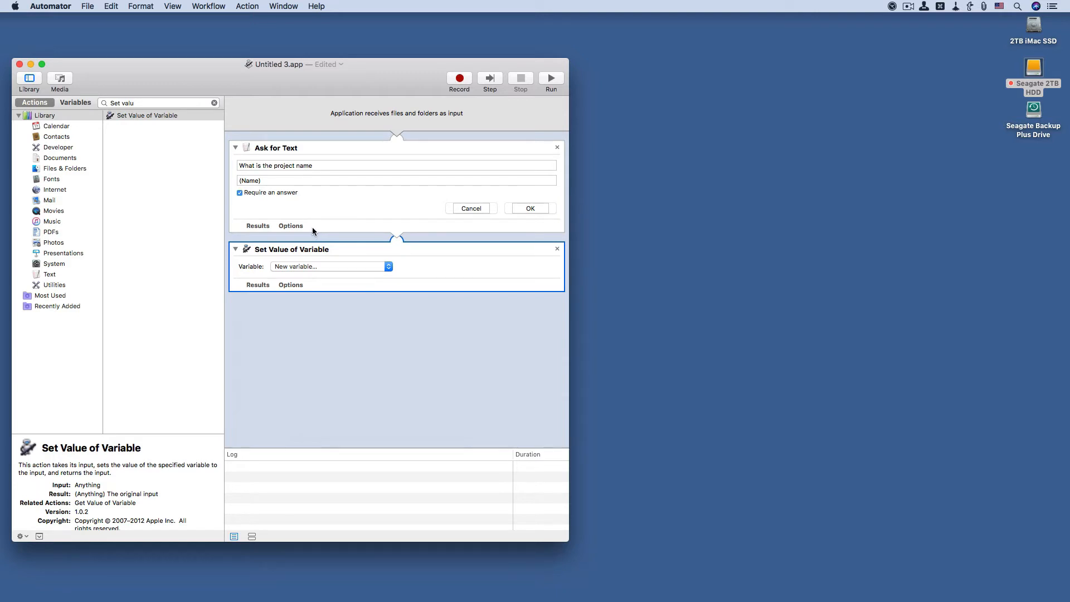
pyautogui.moveTo(317, 247)
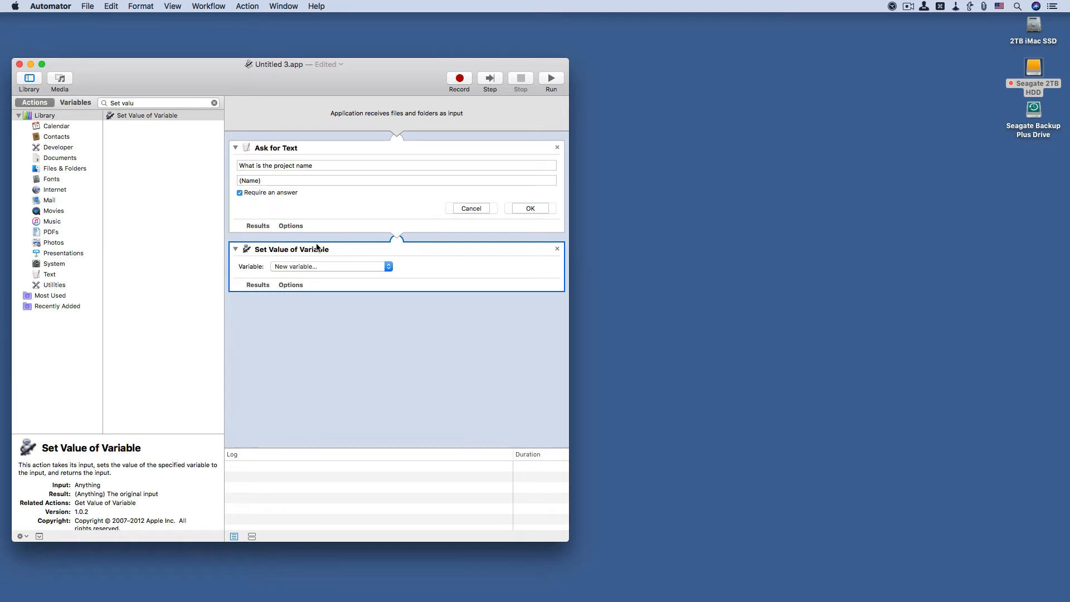
pyautogui.moveTo(321, 272)
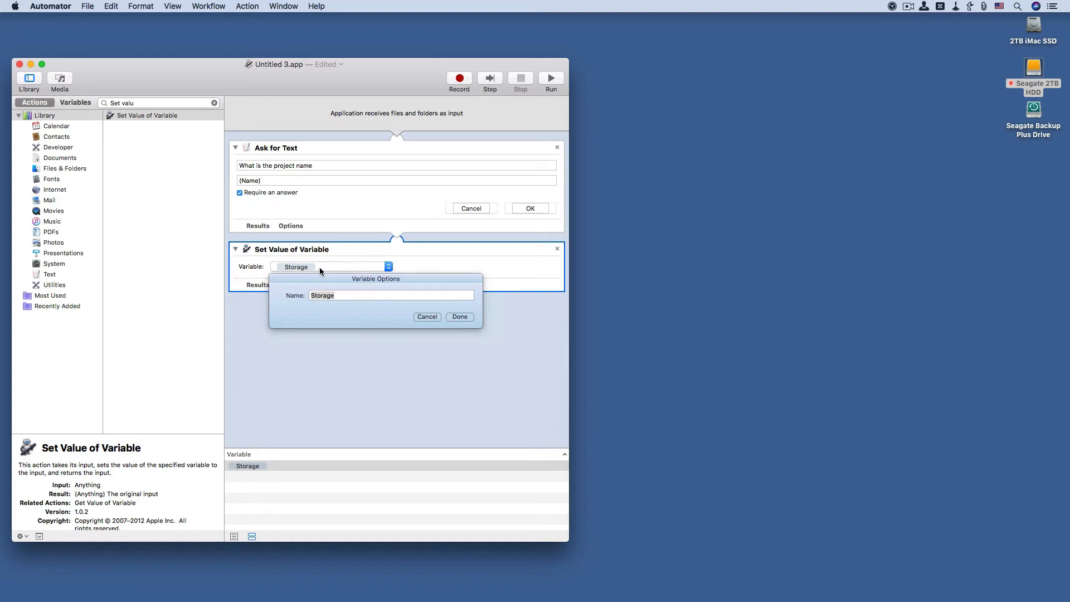
# Step: Store the answer in a new variable named Project_Name
pyautogui.click(391, 294)
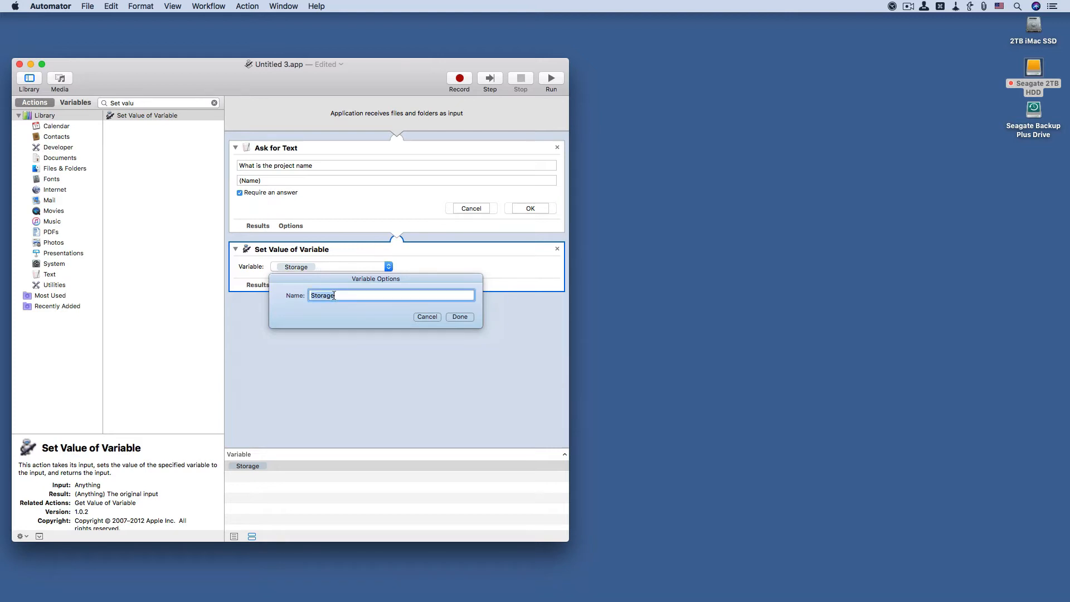
pyautogui.write('P')
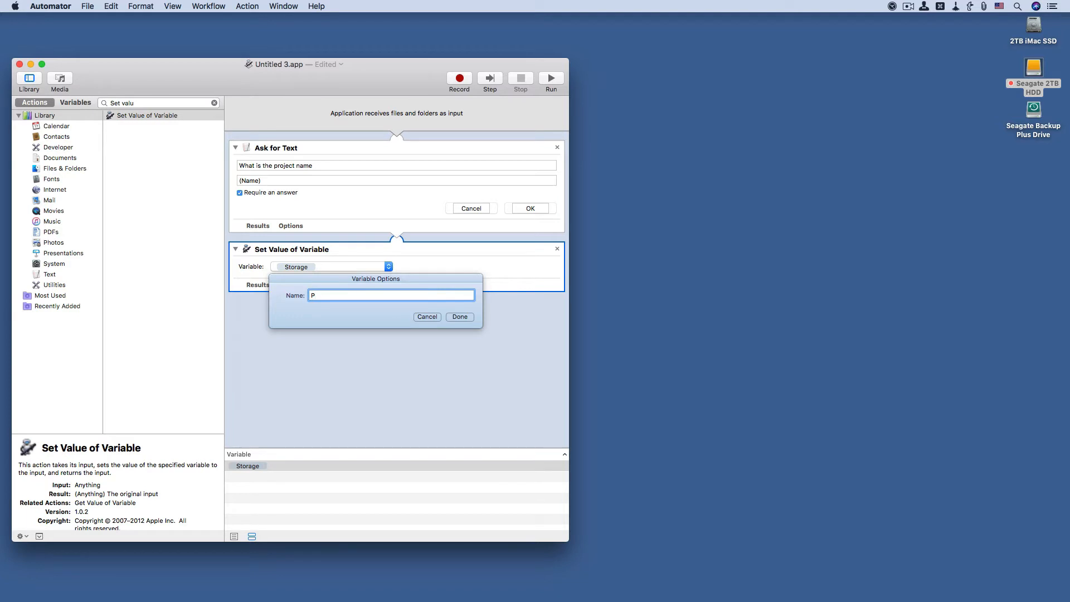
pyautogui.write('rojec')
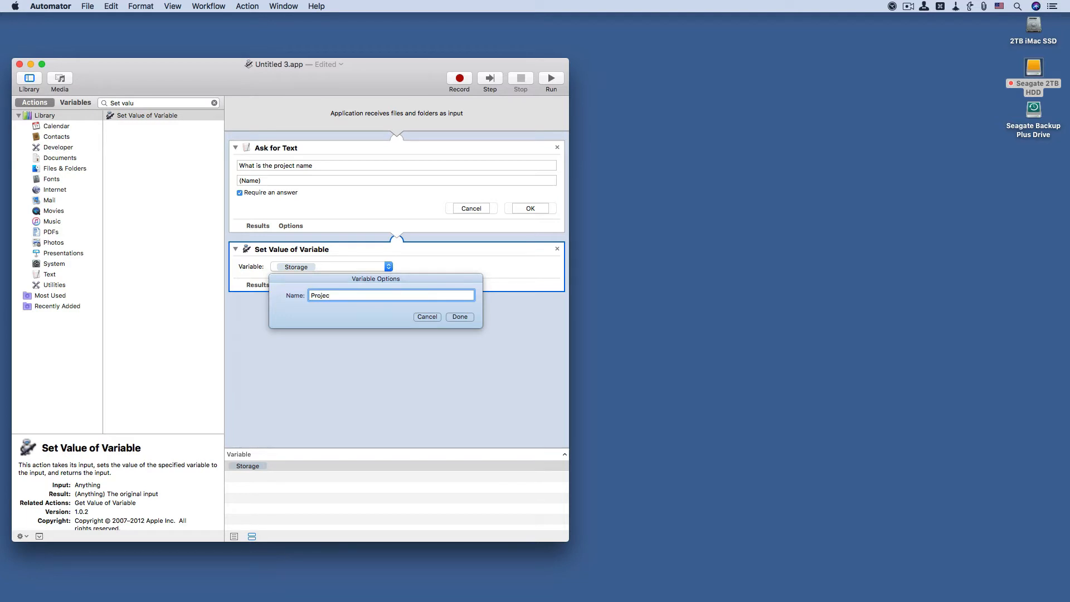
pyautogui.write('t_Name')
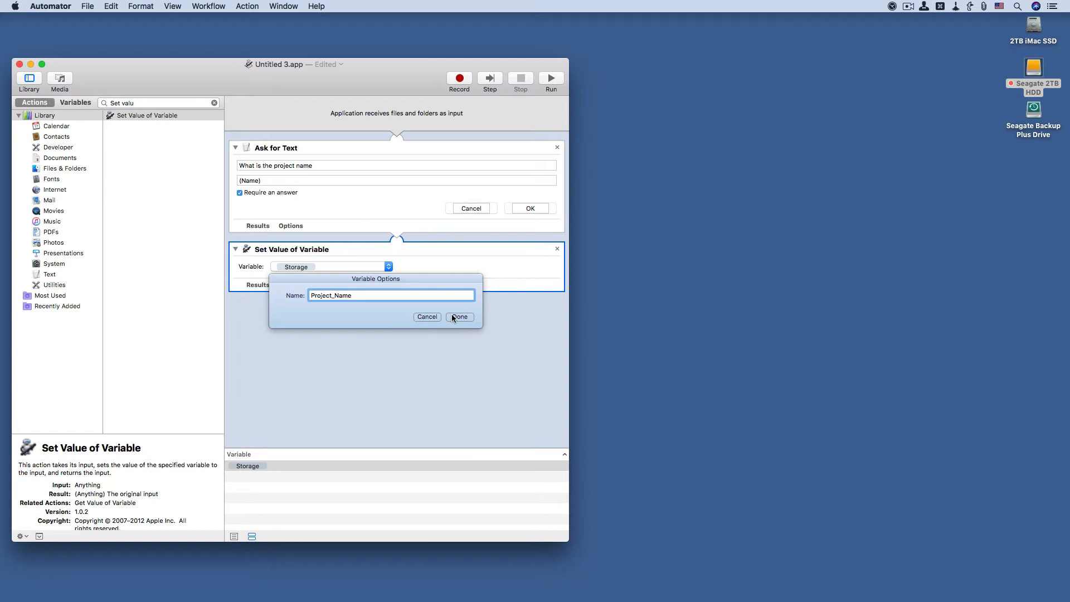
pyautogui.click(460, 315)
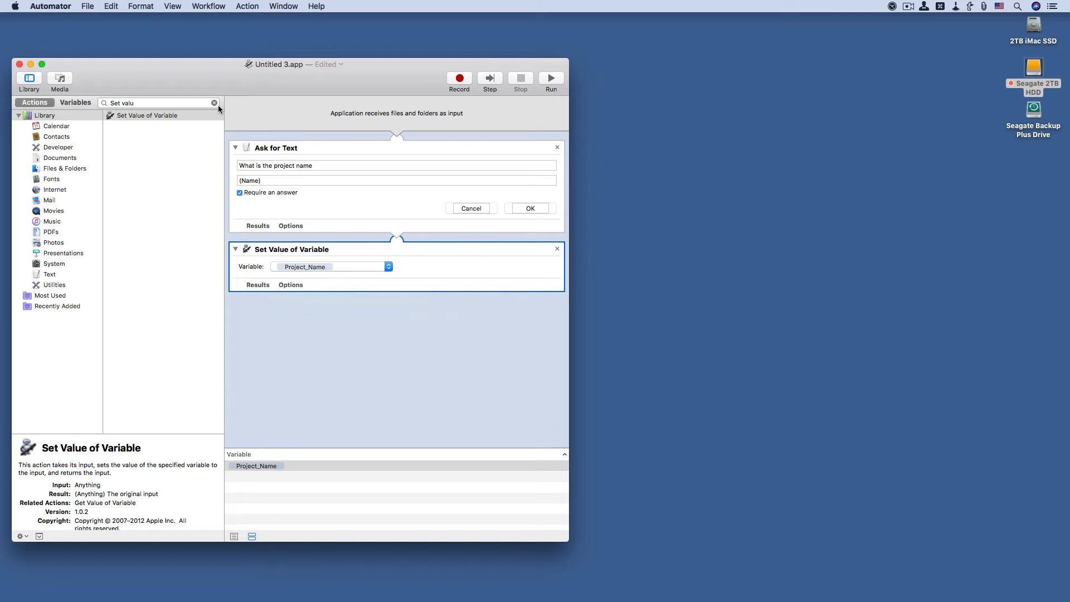
# Step: Add an Ask for Finder Items action starting at the Desktop
pyautogui.click(157, 102)
pyautogui.write('as')
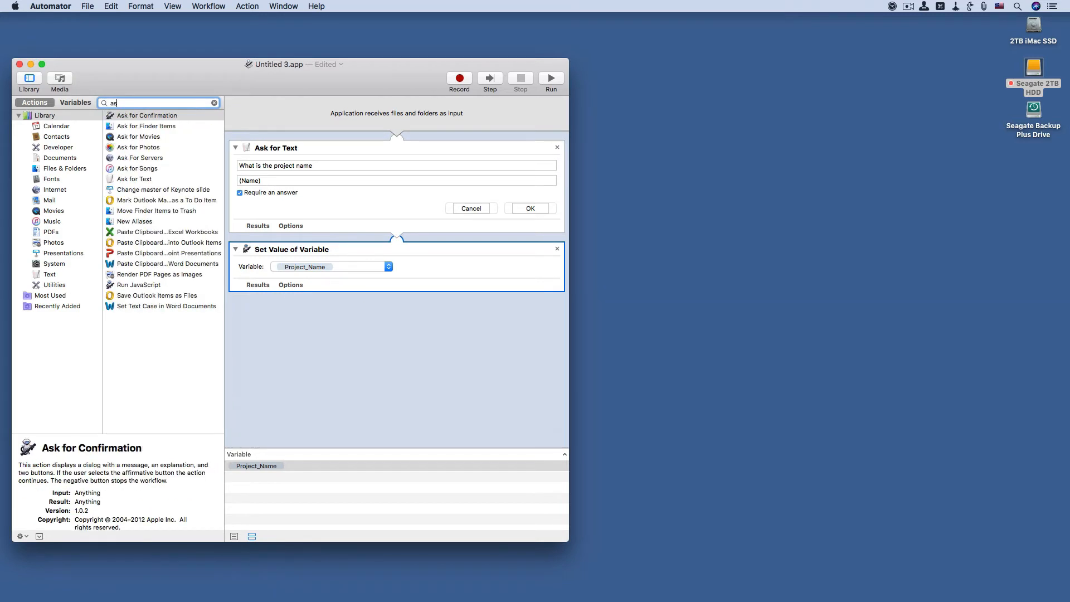
pyautogui.write('k f')
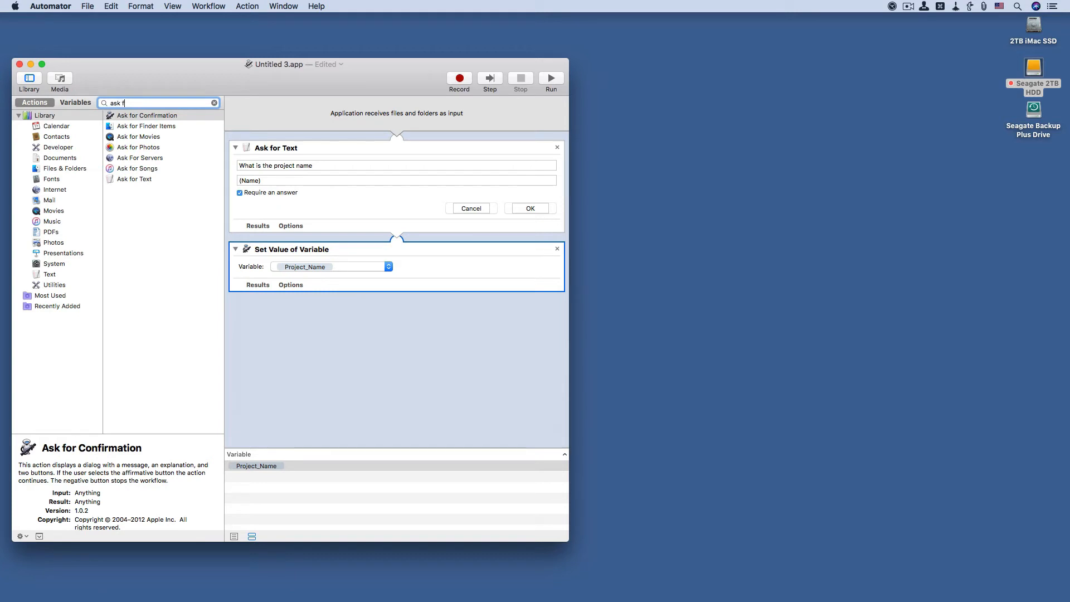
pyautogui.write('or')
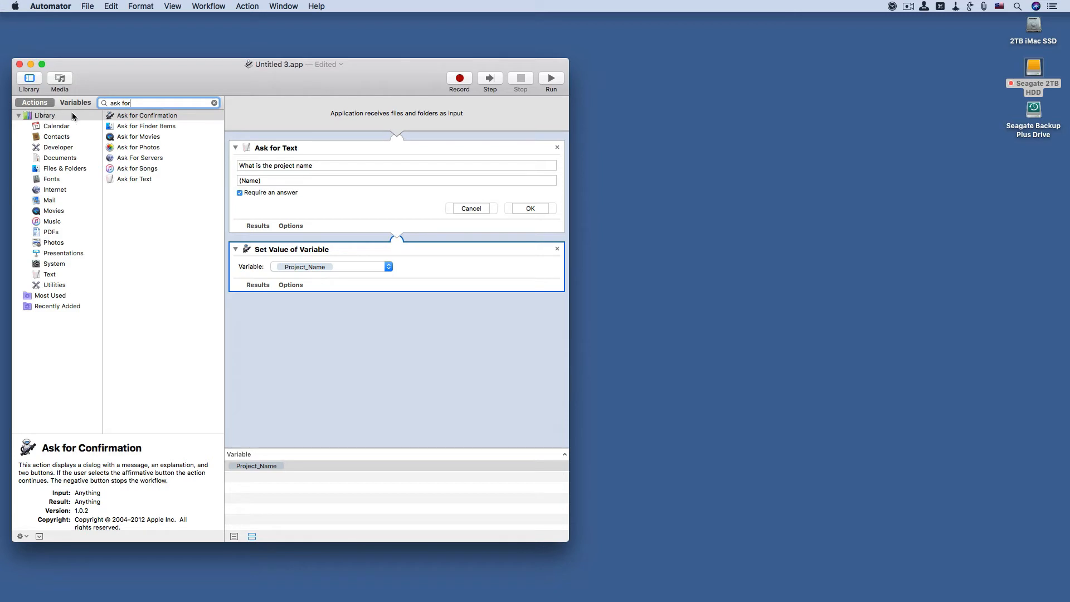
pyautogui.doubleClick(145, 126)
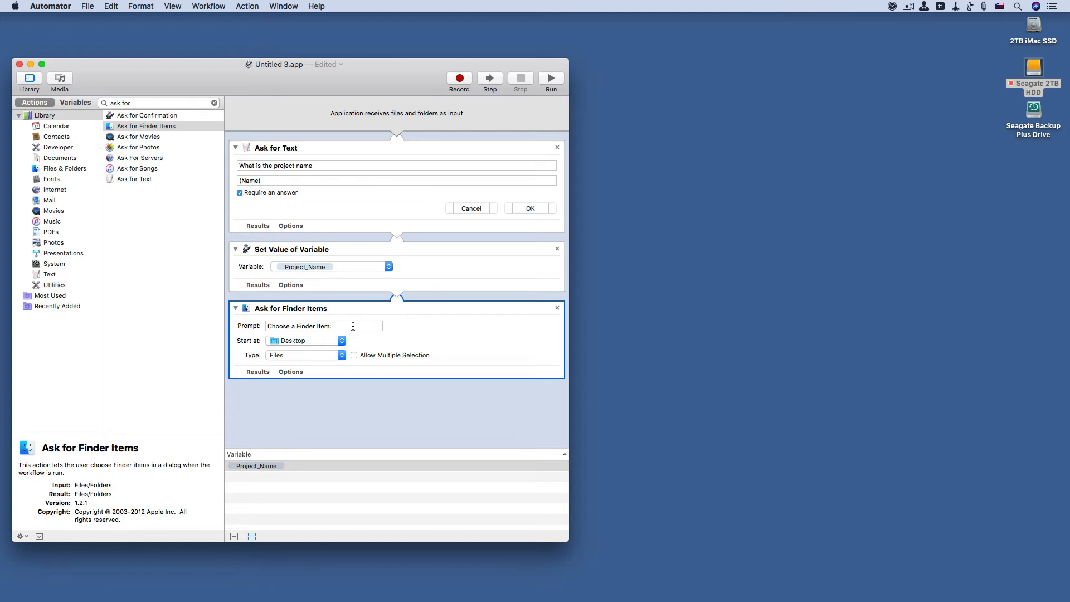
pyautogui.moveTo(321, 341)
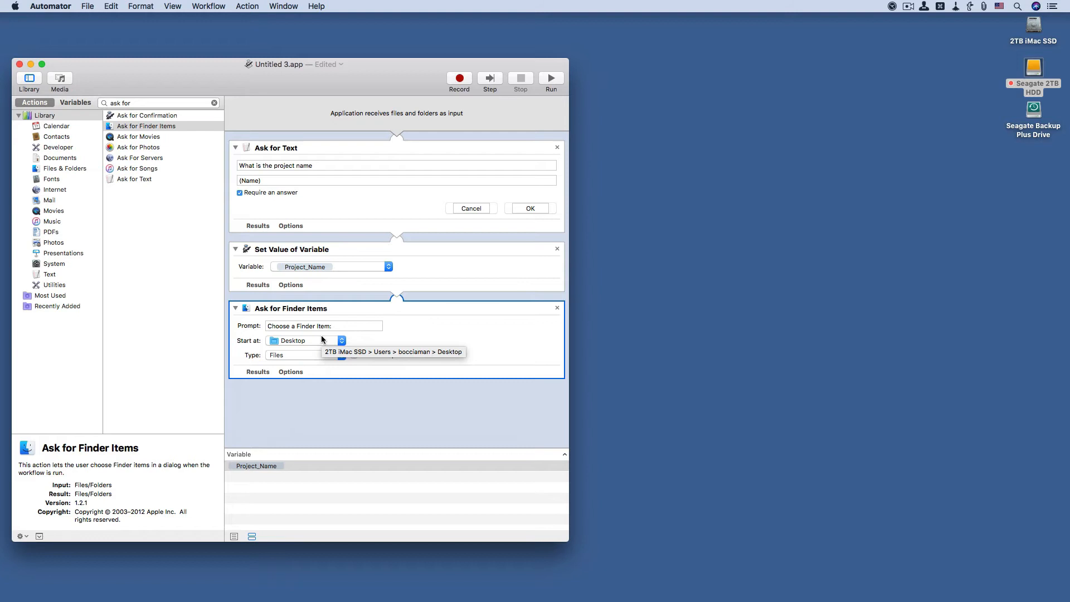
pyautogui.moveTo(319, 345)
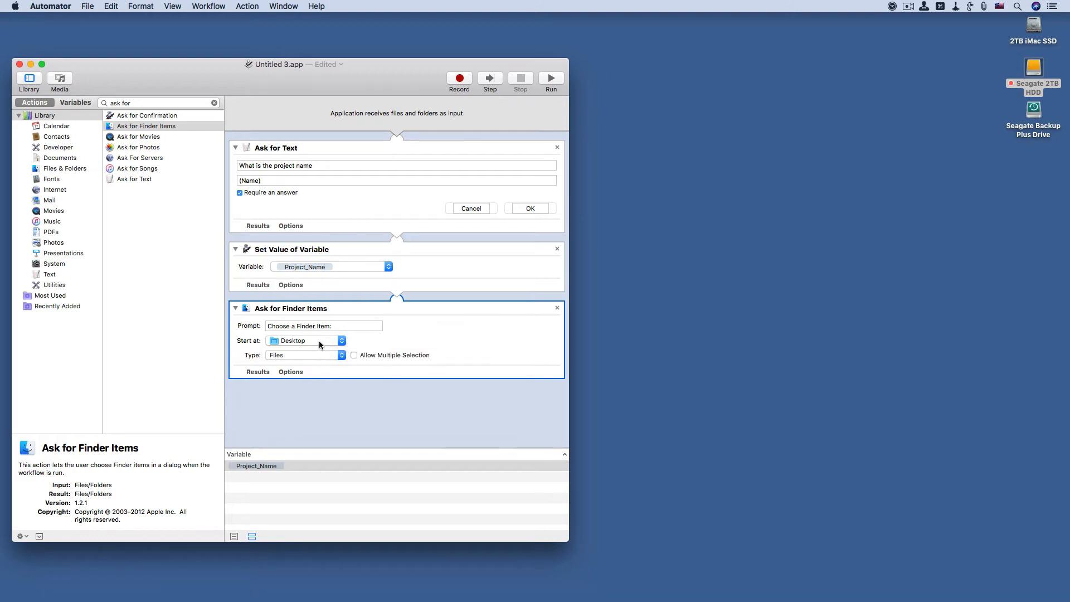
# Step: Set its Type to Files and Folders, then search the library for 'set'
pyautogui.click(306, 355)
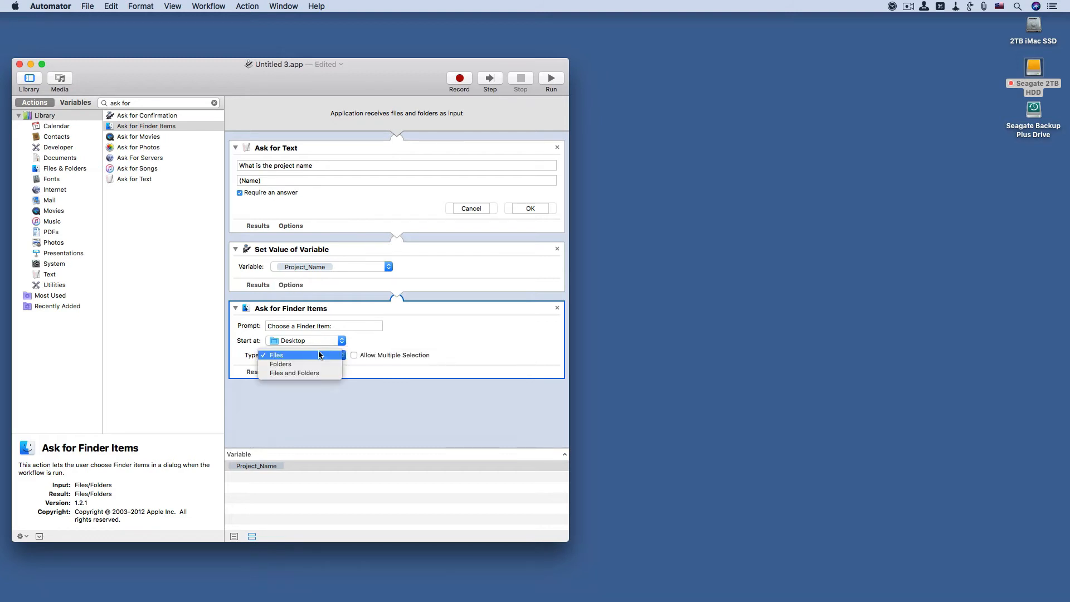
pyautogui.moveTo(294, 373)
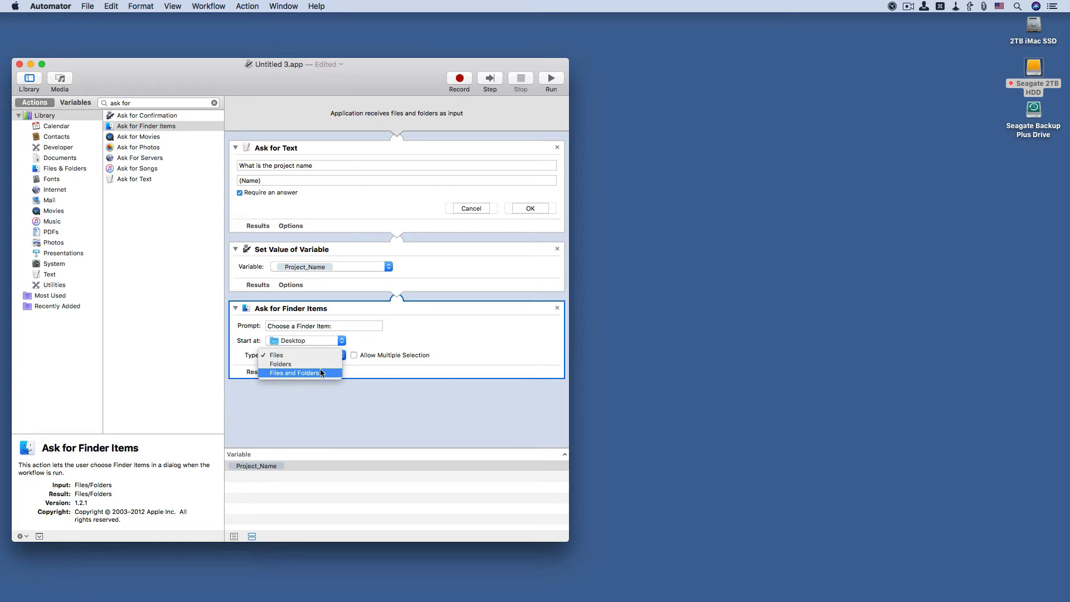
pyautogui.click(295, 374)
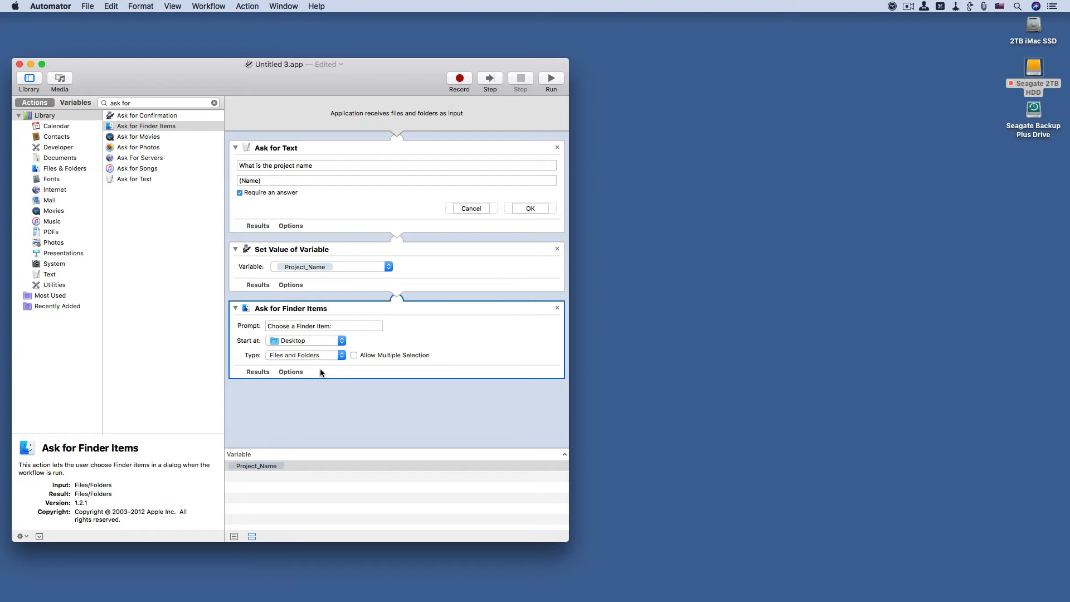
pyautogui.moveTo(315, 367)
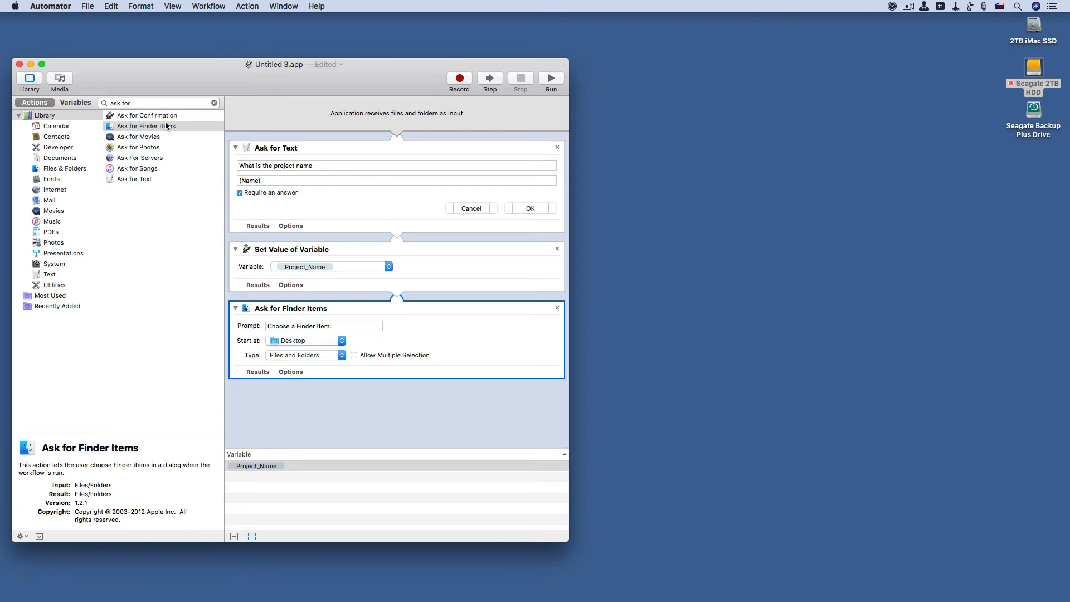
pyautogui.click(157, 102)
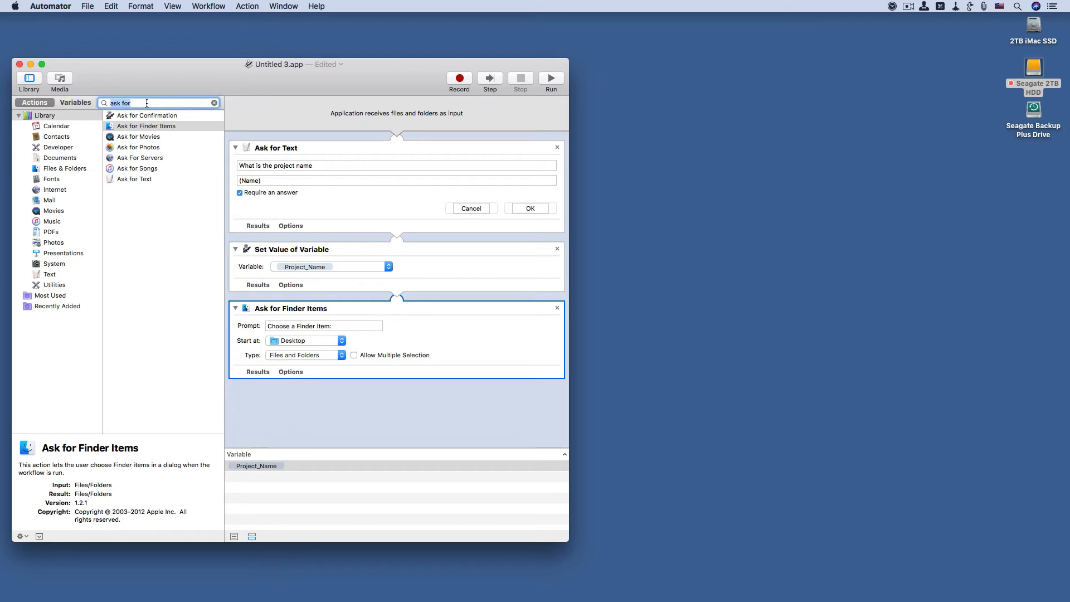
pyautogui.write('set v')
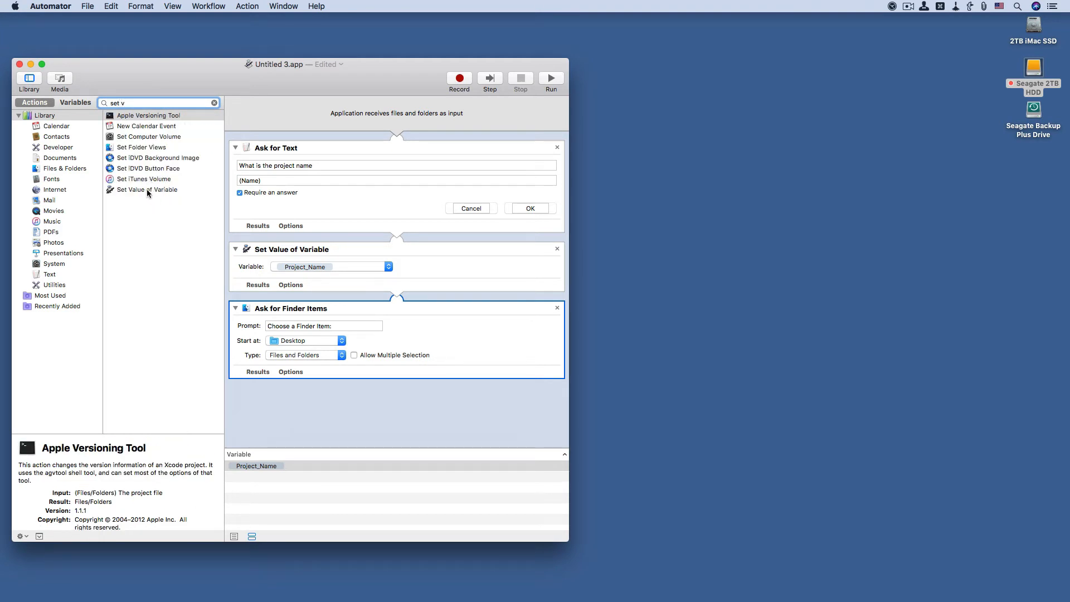
# Step: Add a second Set Value of Variable storing the chosen item in a new variable PathAt
pyautogui.doubleClick(145, 189)
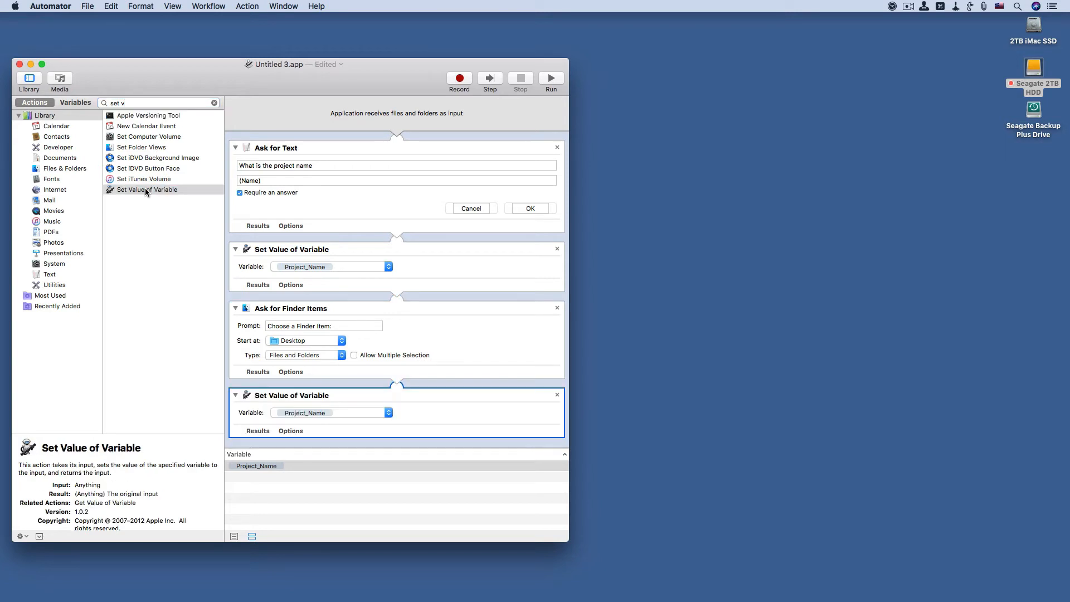
pyautogui.moveTo(333, 388)
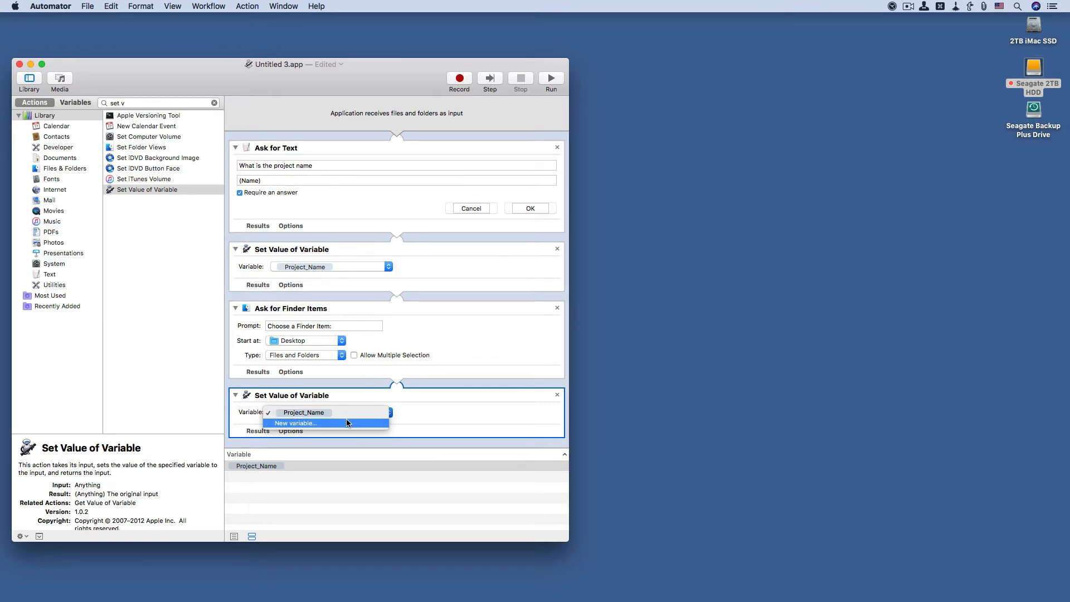
pyautogui.click(294, 422)
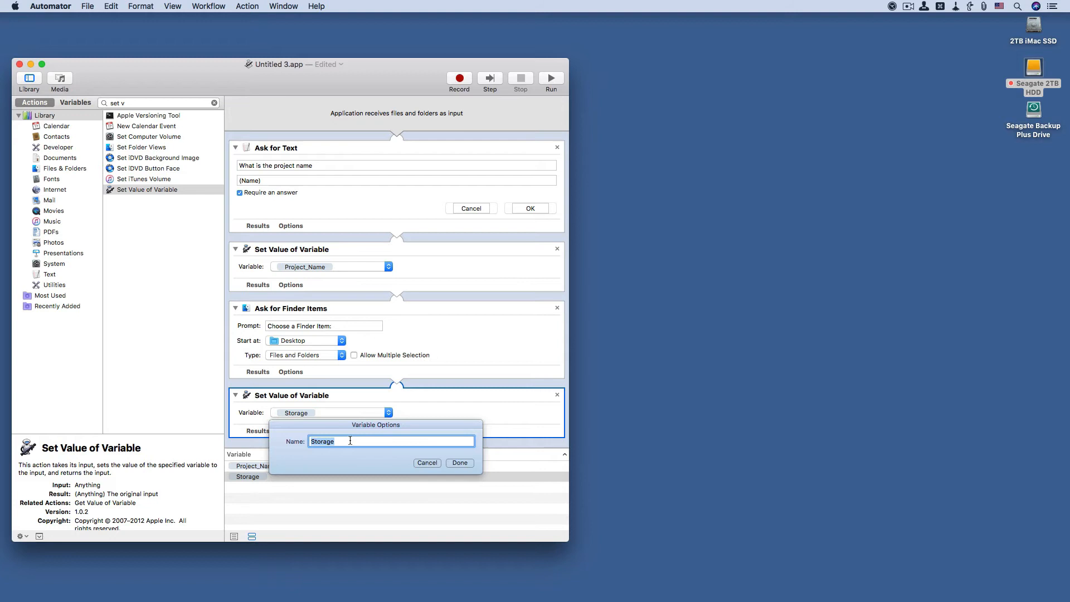
pyautogui.write('P')
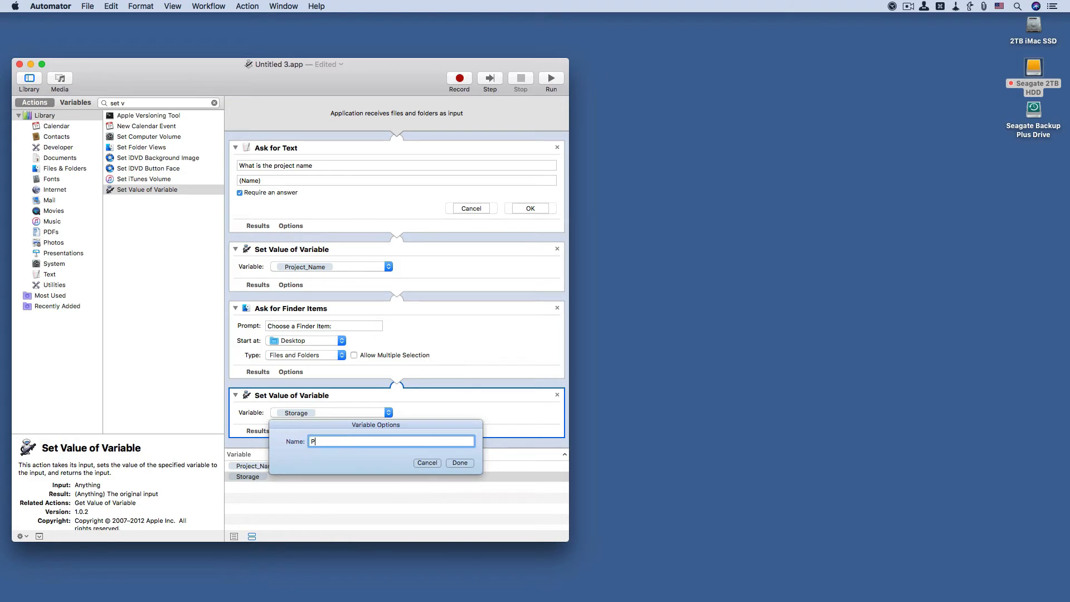
pyautogui.write('ath')
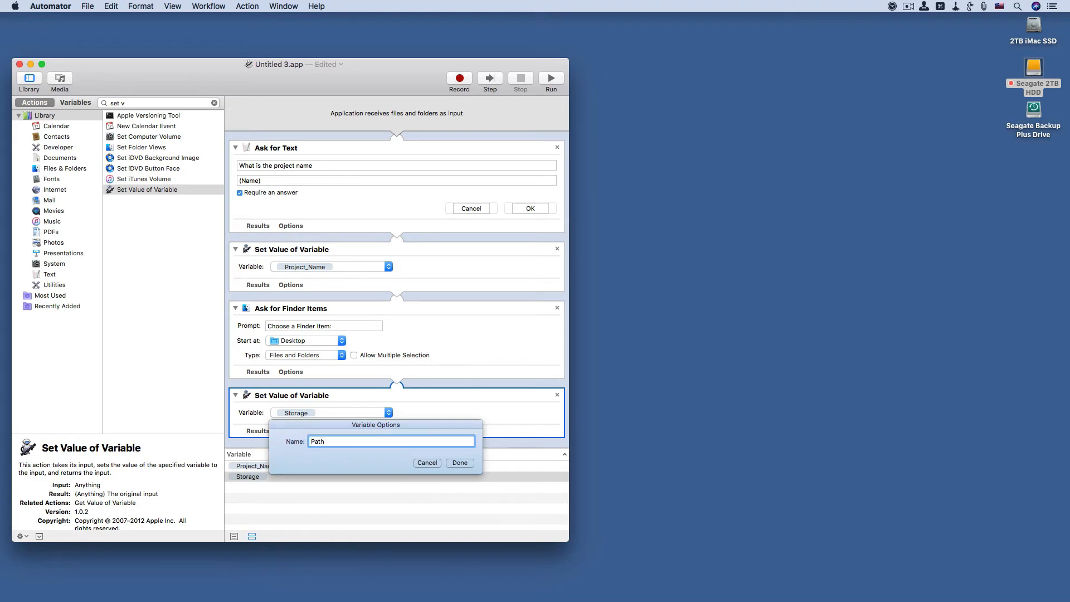
pyautogui.write('A')
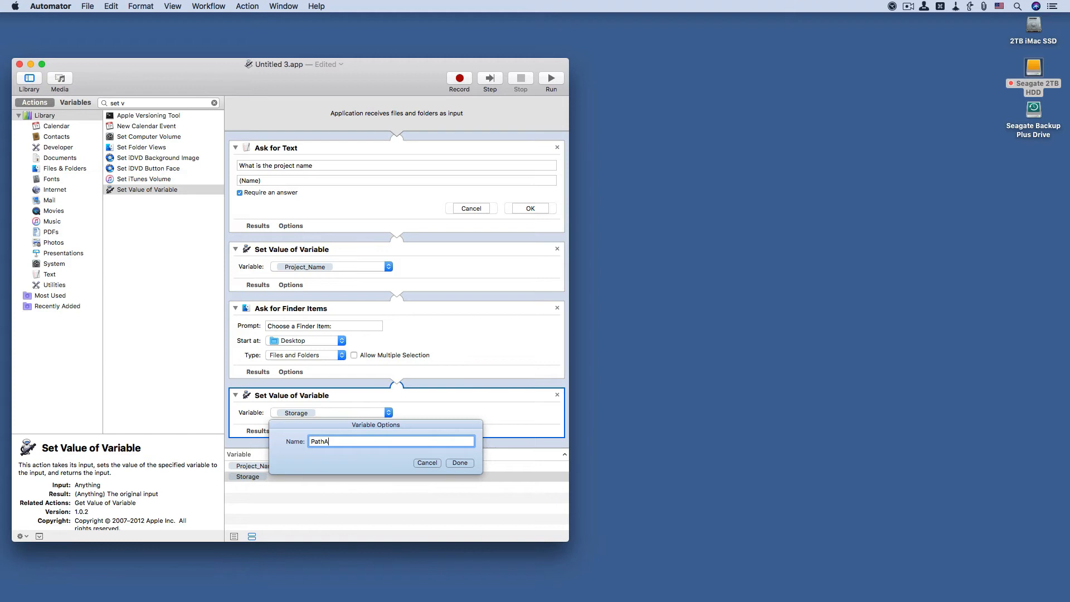
pyautogui.write('t')
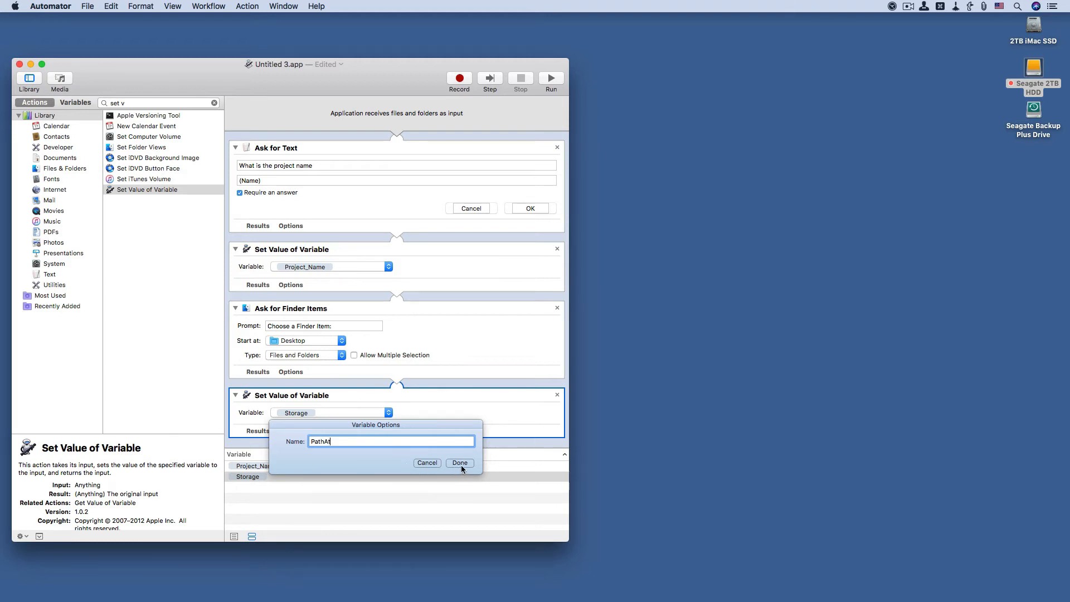
pyautogui.click(460, 463)
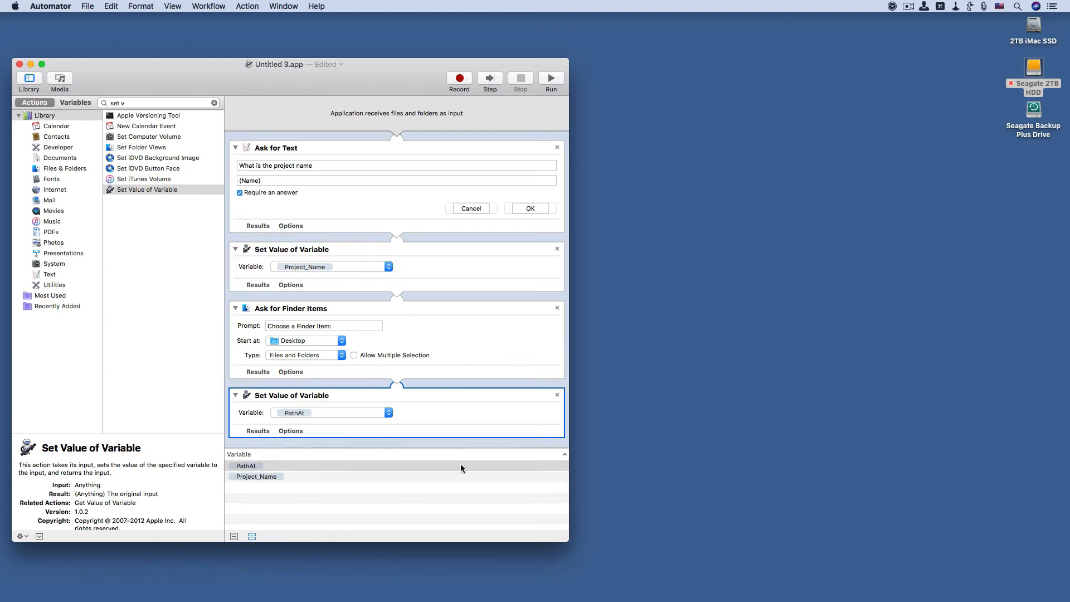
pyautogui.moveTo(335, 274)
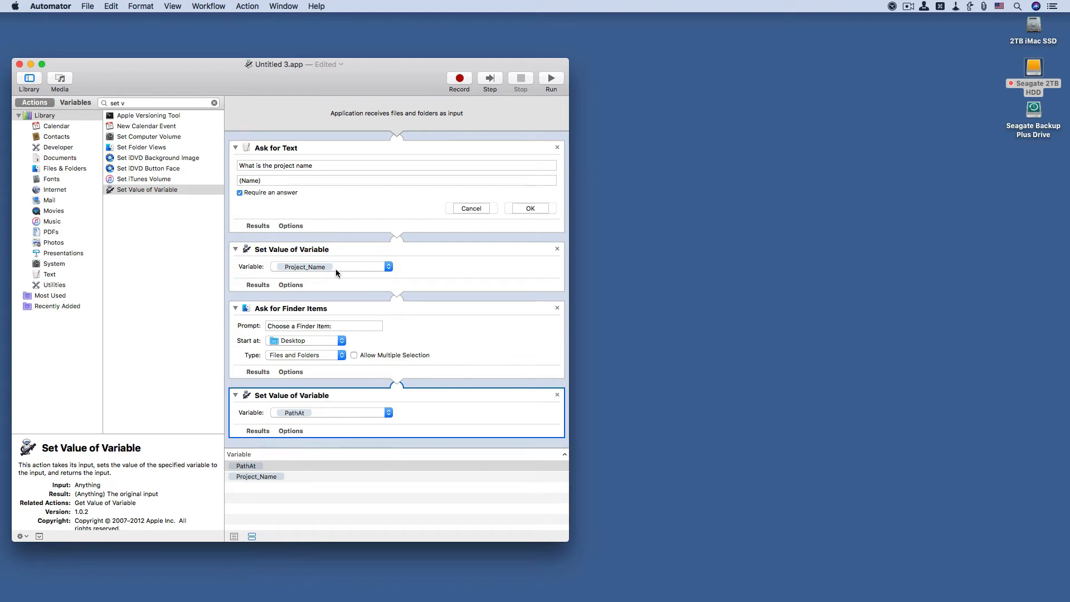
pyautogui.moveTo(324, 266)
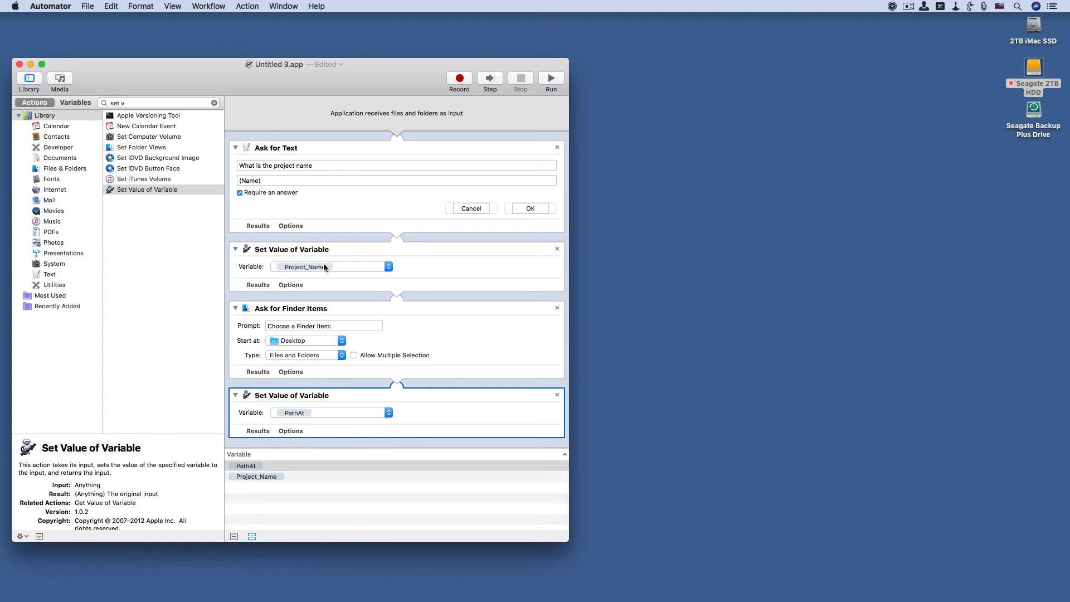
pyautogui.moveTo(324, 266)
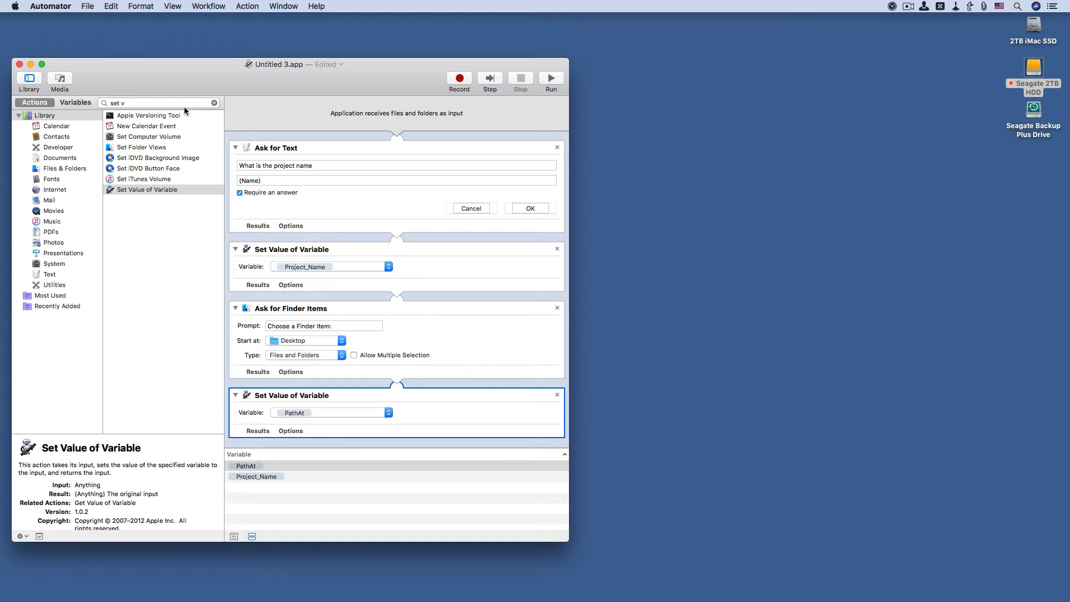
# Step: Append a Get Value of Variable step set to retrieve Project_Name
pyautogui.click(157, 102)
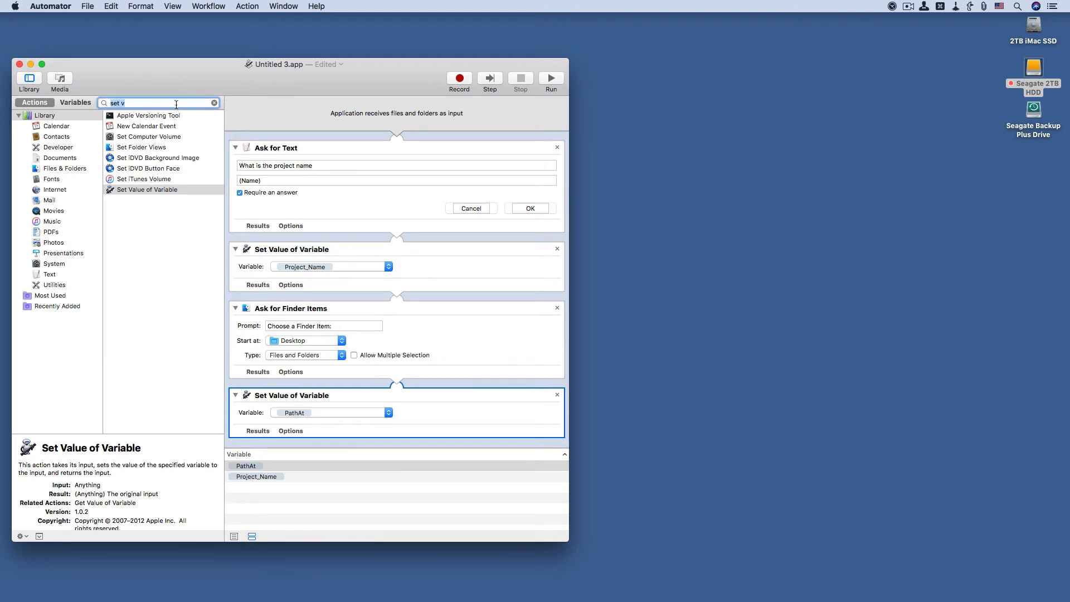
pyautogui.write('get')
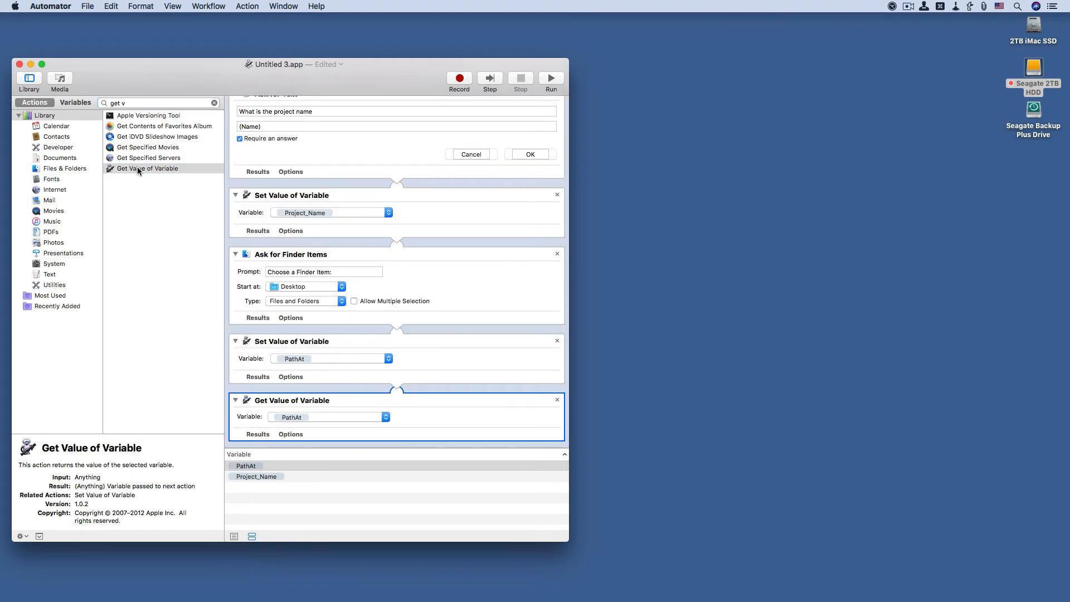
pyautogui.click(330, 417)
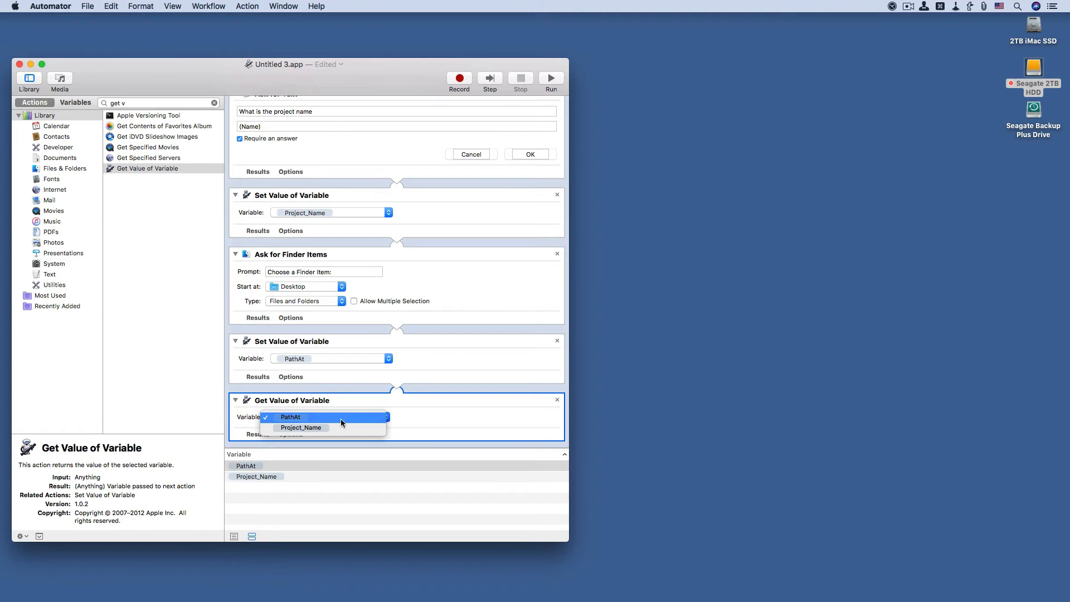
pyautogui.click(301, 427)
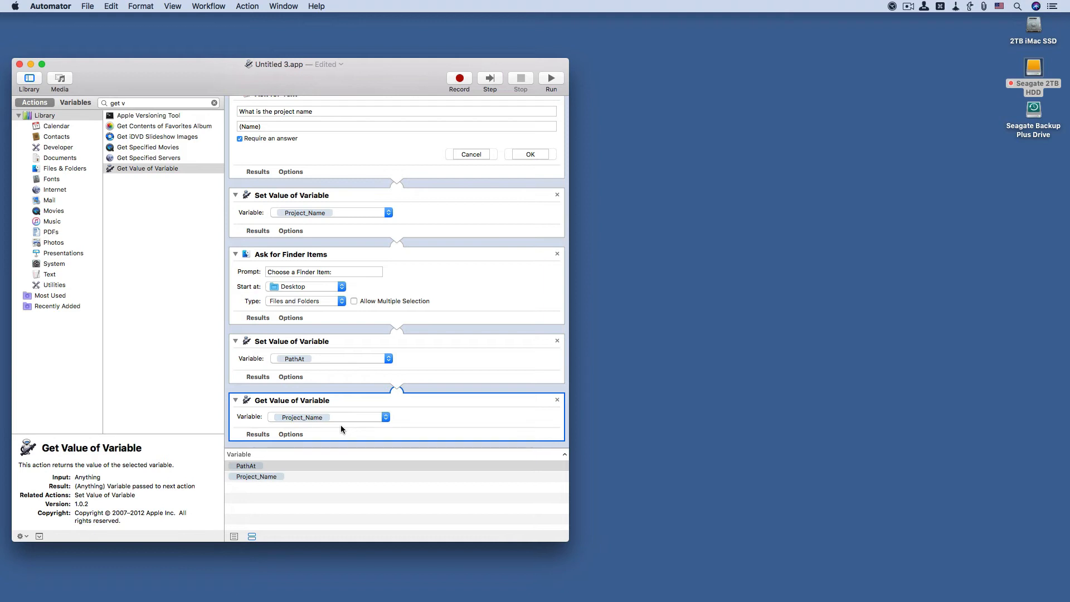
pyautogui.moveTo(160, 133)
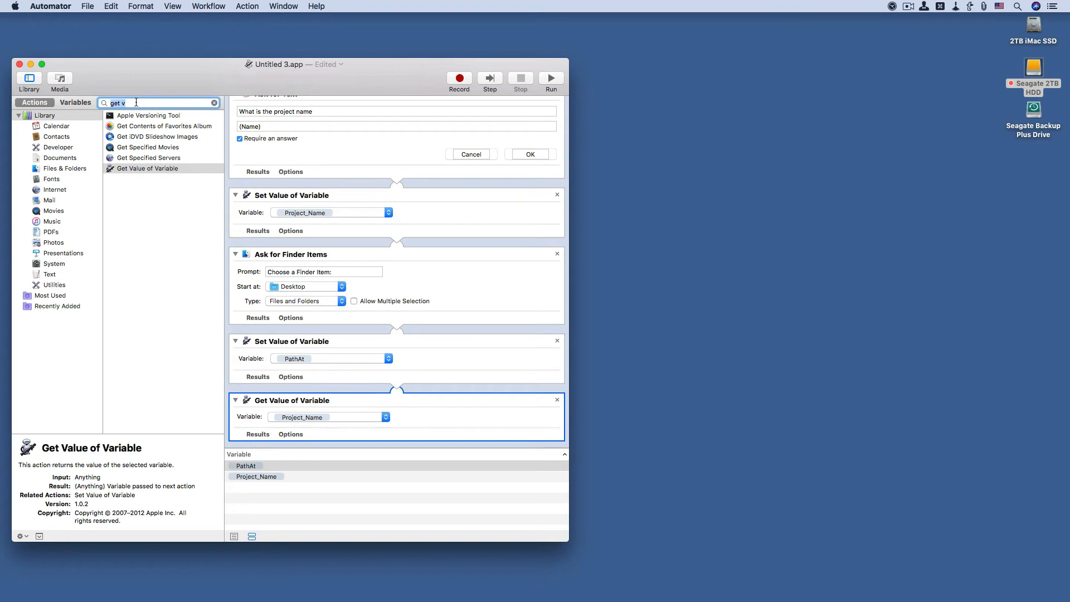
# Step: Append a Run Shell Script action found by searching 'run'
pyautogui.write('run')
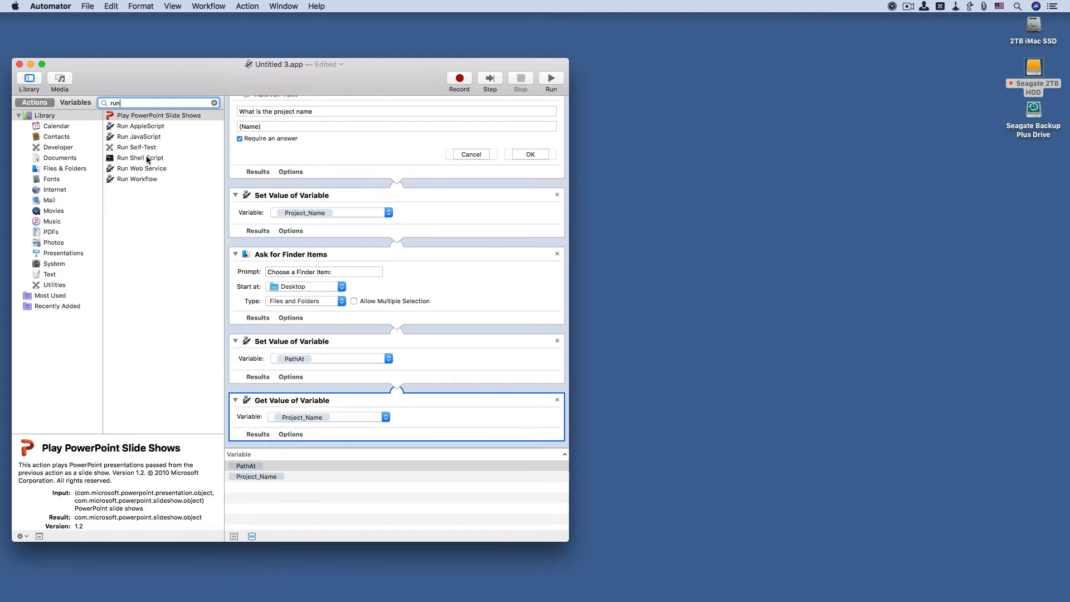
pyautogui.doubleClick(136, 157)
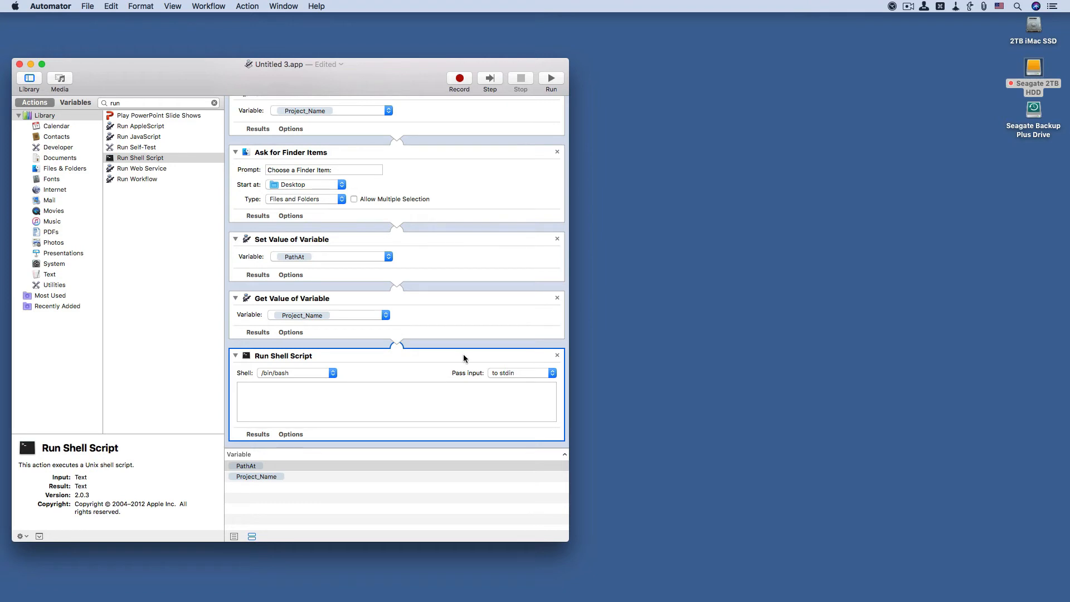
pyautogui.moveTo(382, 372)
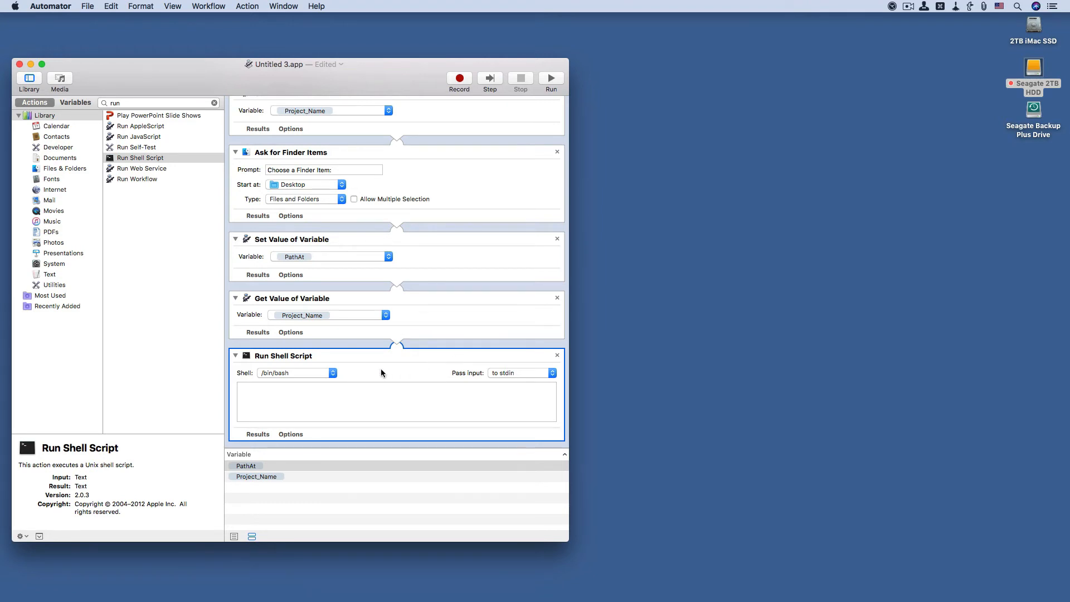
pyautogui.moveTo(321, 372)
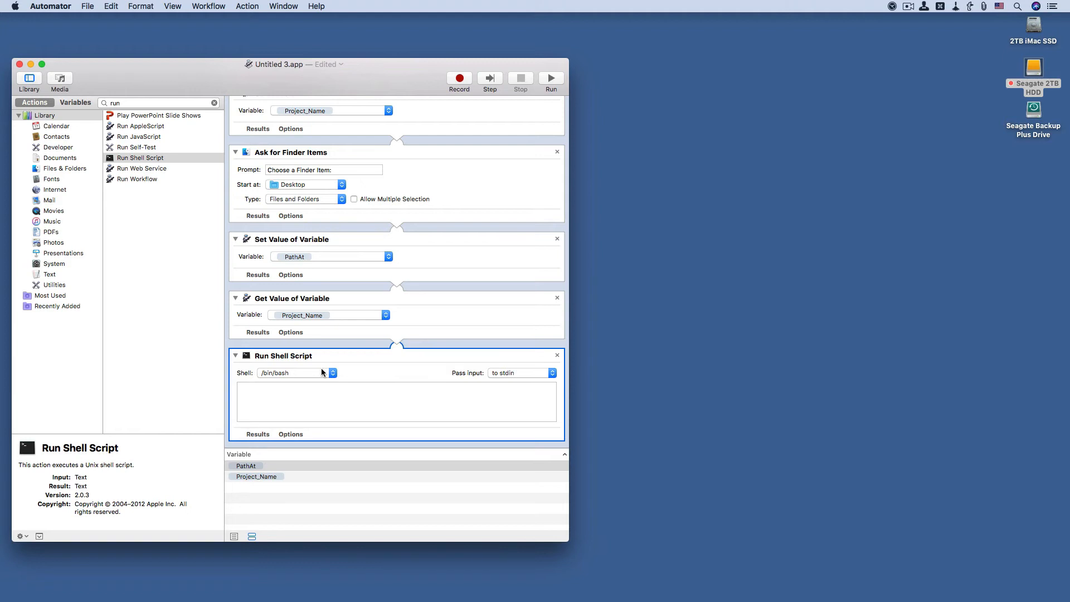
pyautogui.moveTo(601, 389)
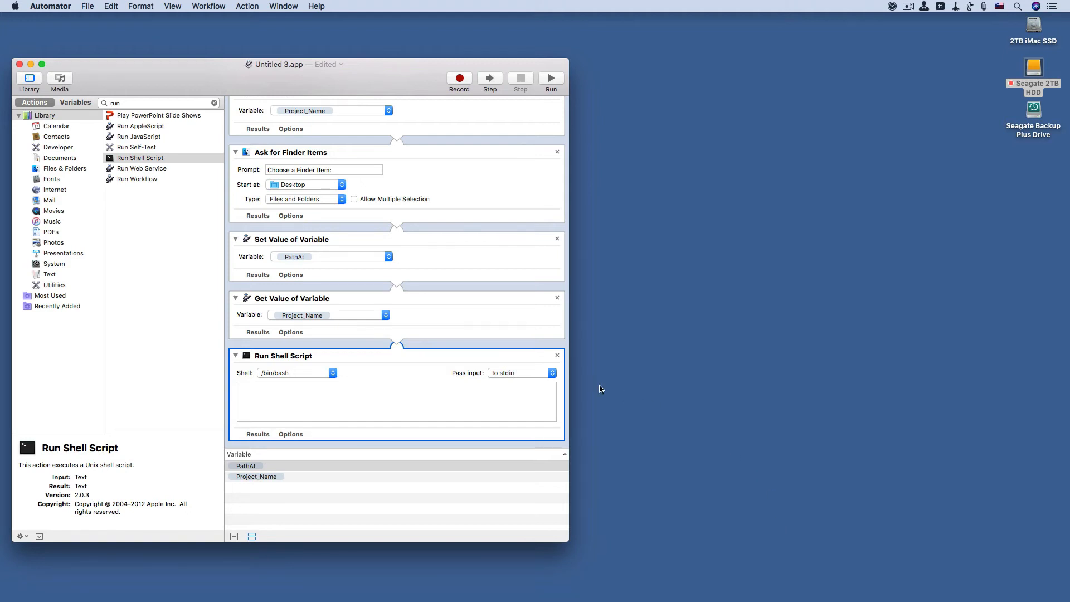
pyautogui.moveTo(577, 379)
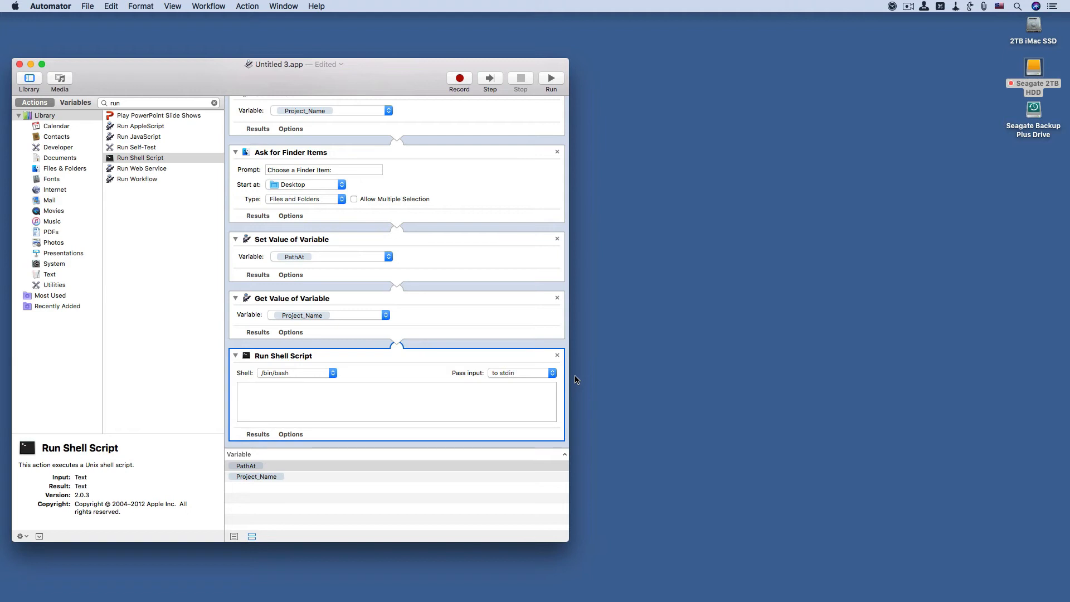
# Step: Set the shell script's Pass input option to 'as arguments'
pyautogui.click(521, 372)
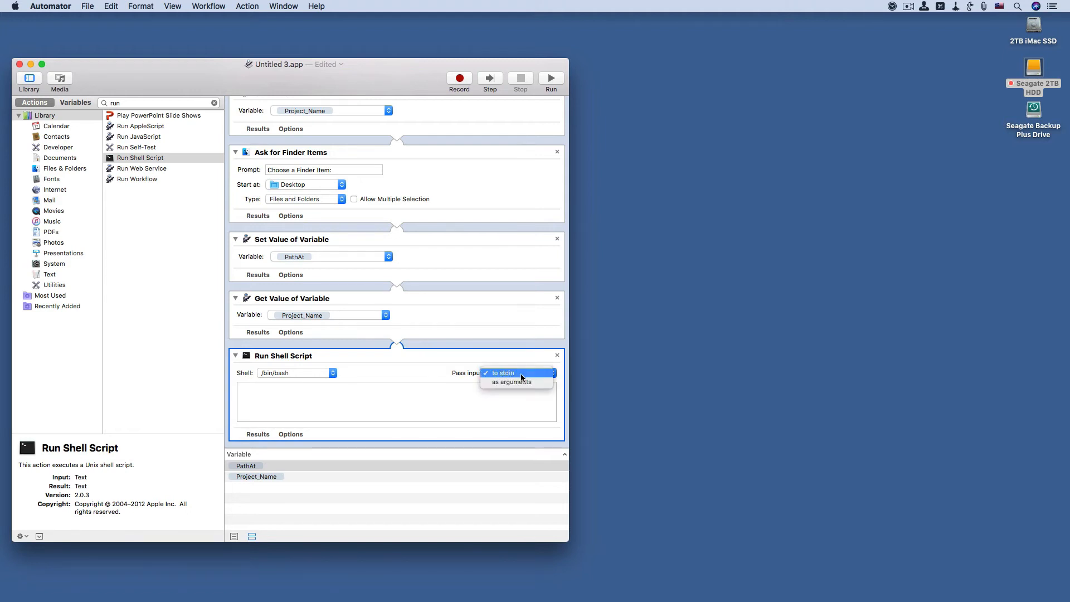
pyautogui.moveTo(512, 381)
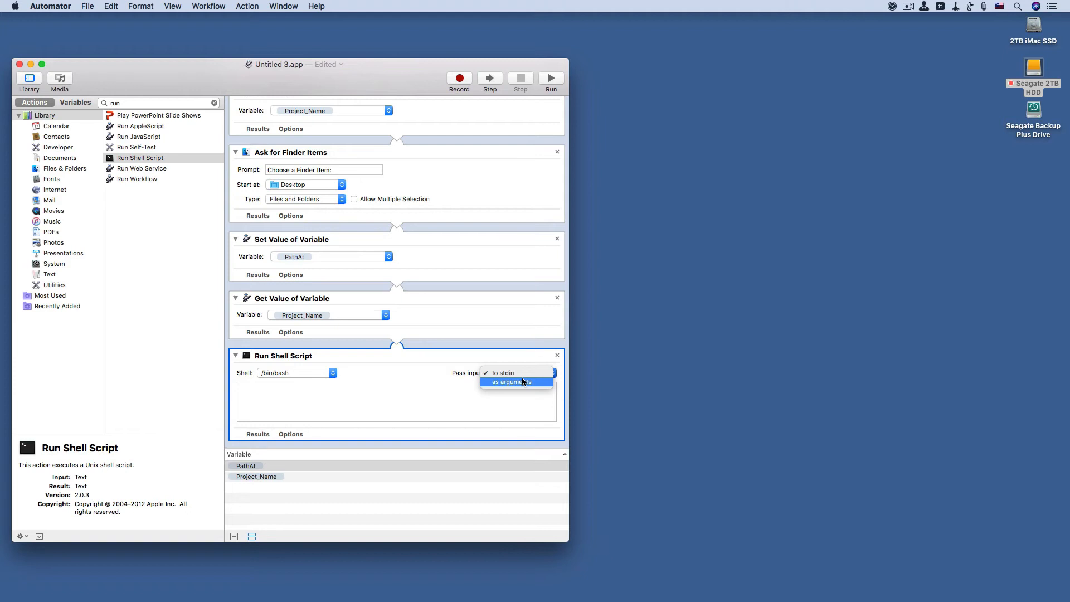
pyautogui.click(515, 381)
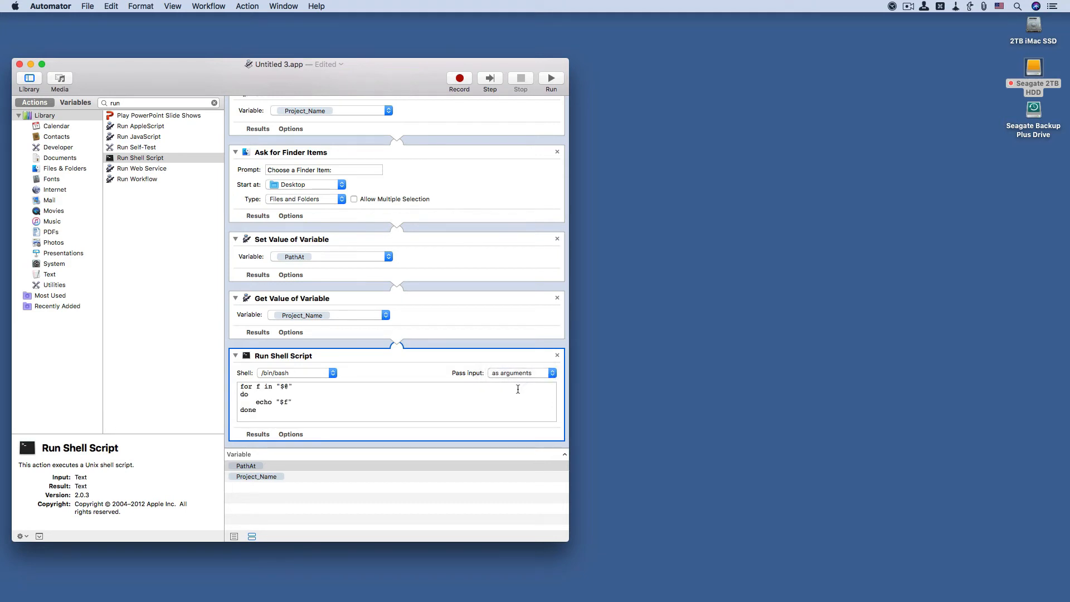
pyautogui.moveTo(478, 435)
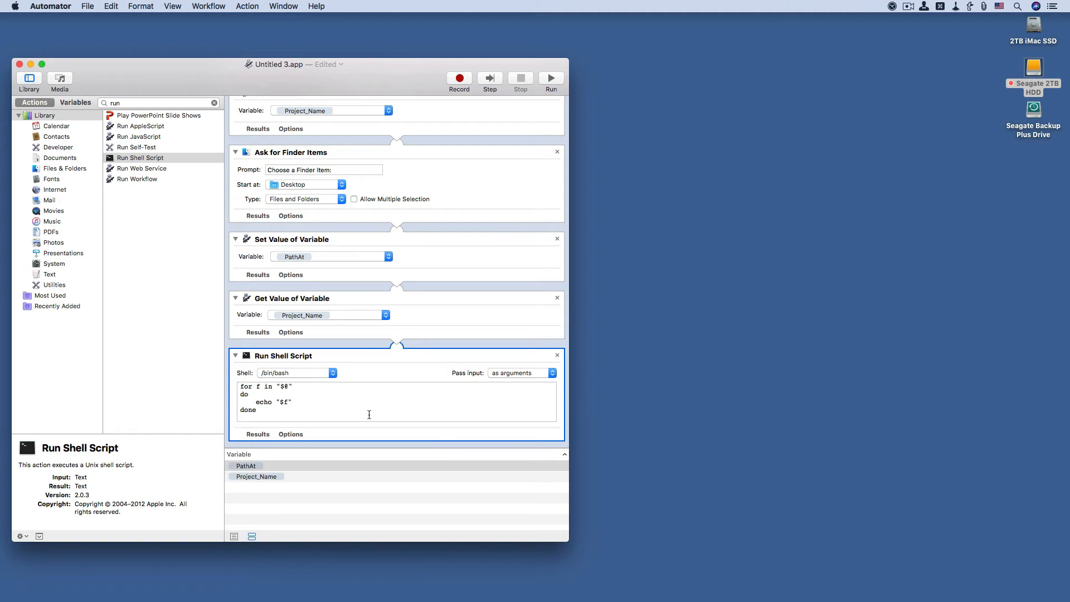
pyautogui.moveTo(365, 412)
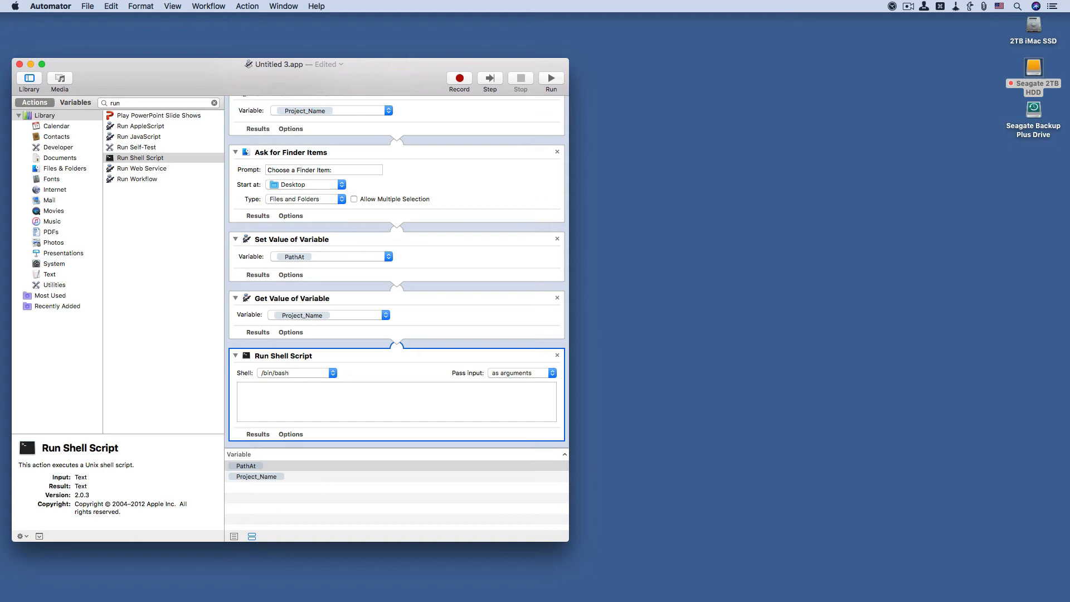
# Step: Write the script body as mkdir "$1/$2" to create the folder in the chosen location
pyautogui.click(395, 402)
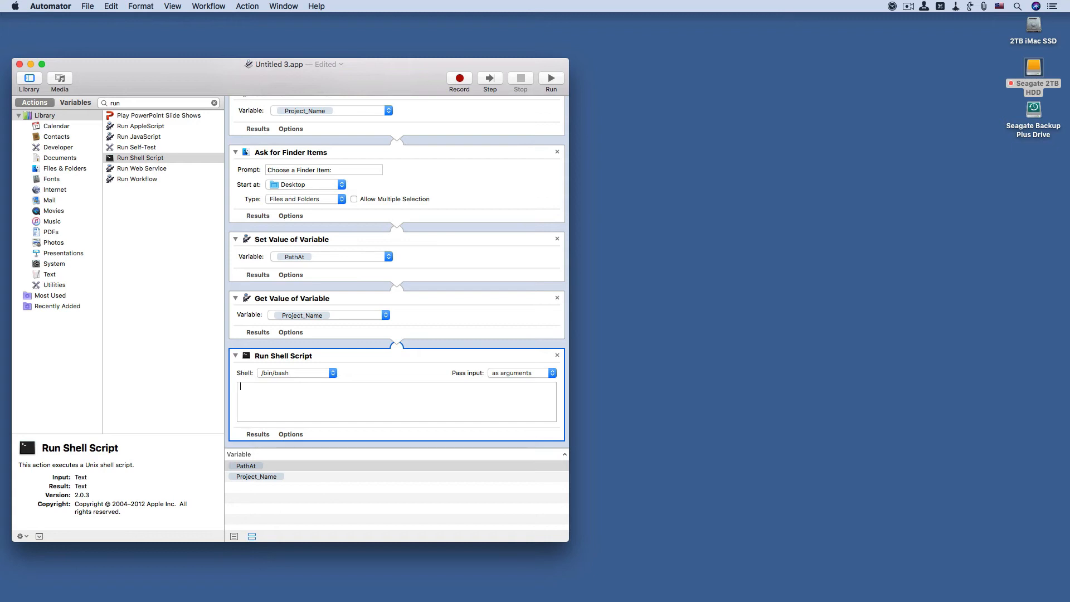
pyautogui.write('#')
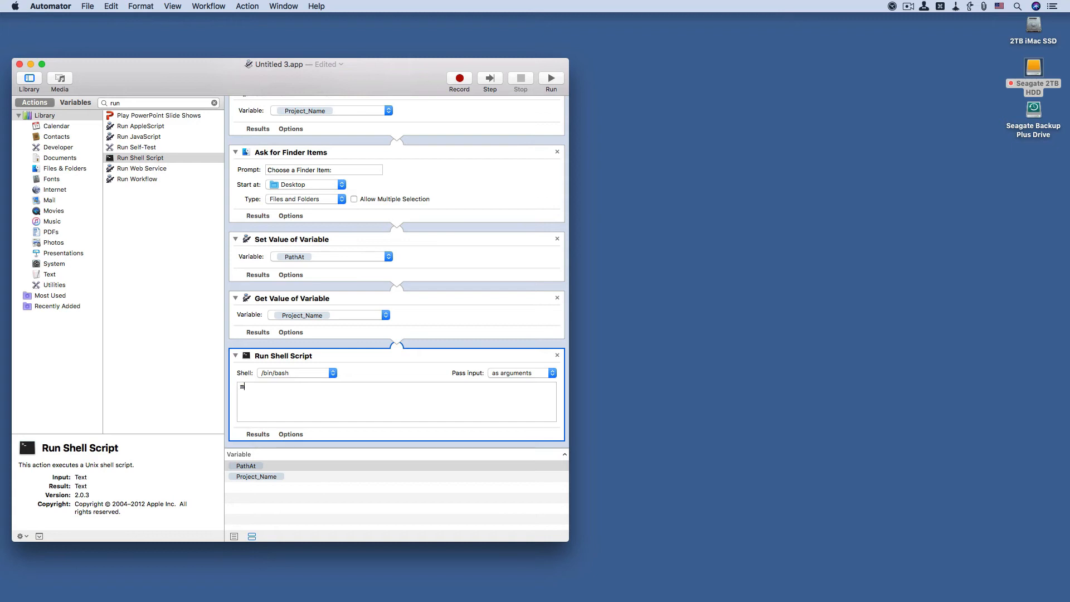
pyautogui.write('k')
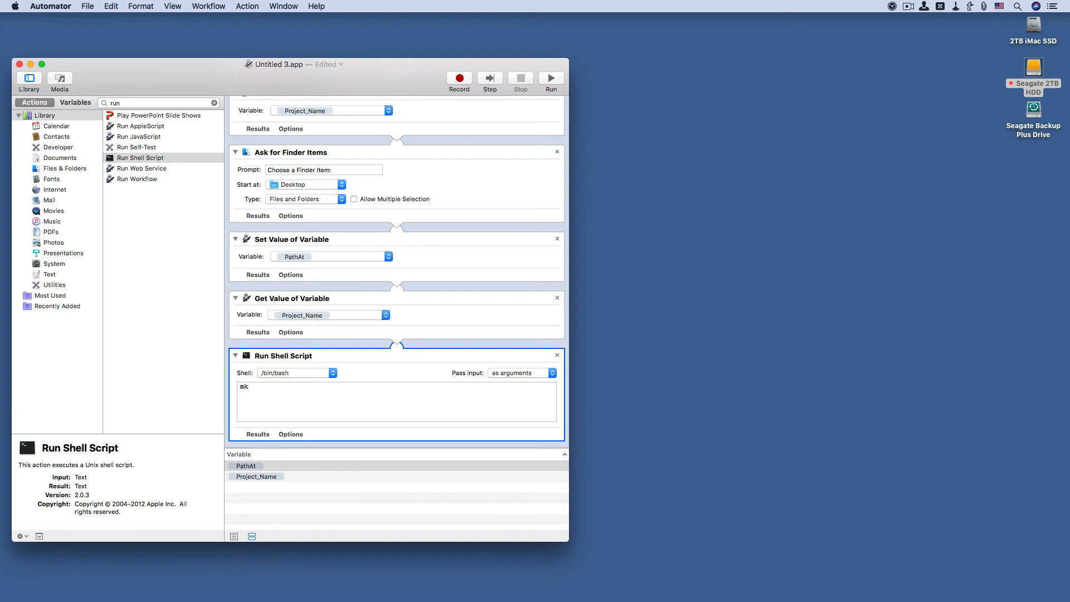
pyautogui.write('dir "')
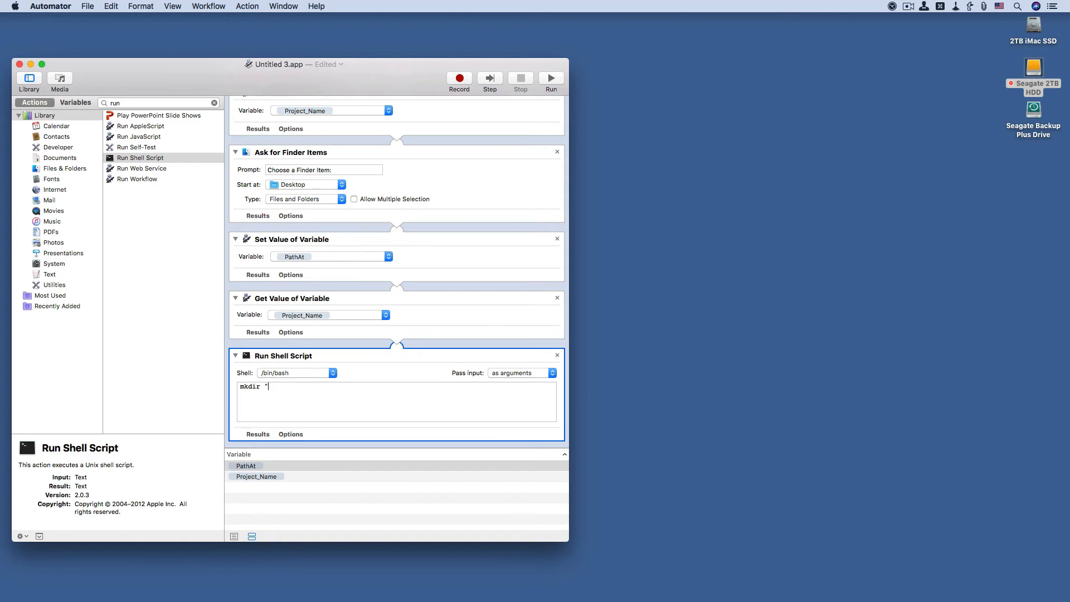
pyautogui.write('$1')
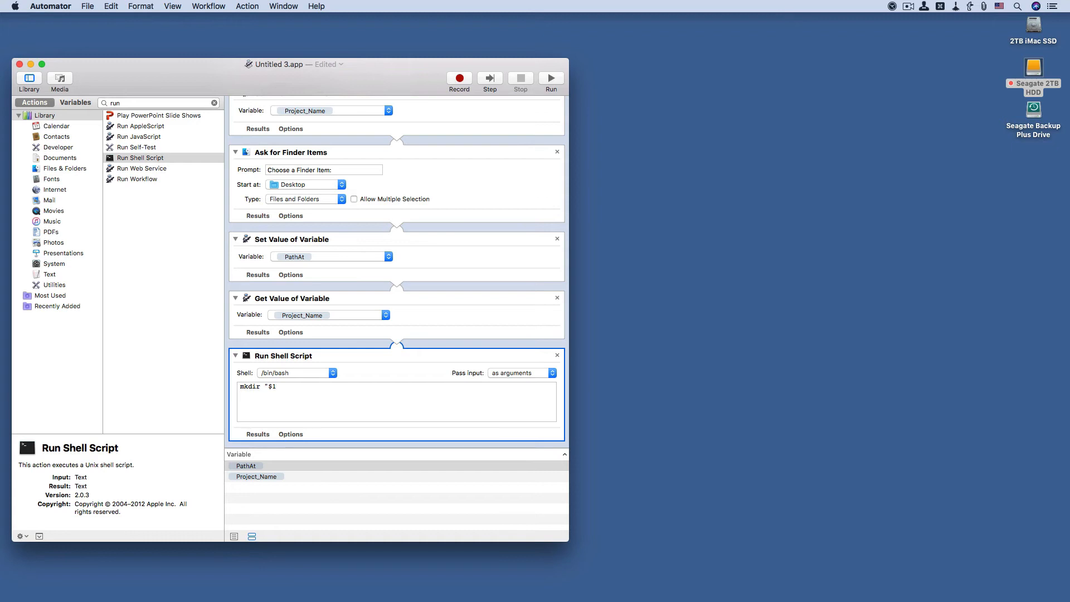
pyautogui.write('/')
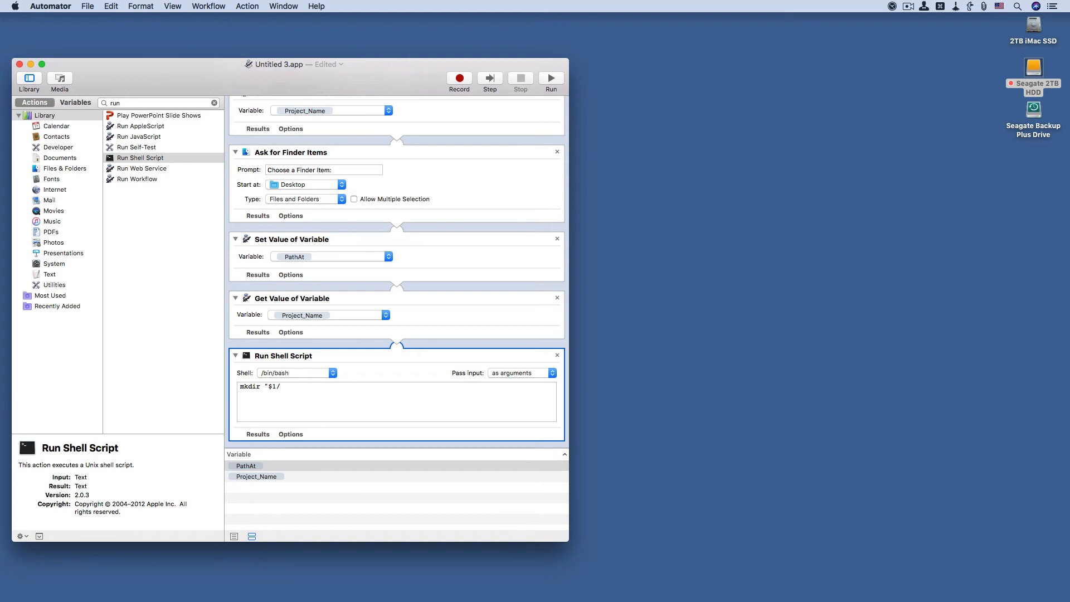
pyautogui.write('$')
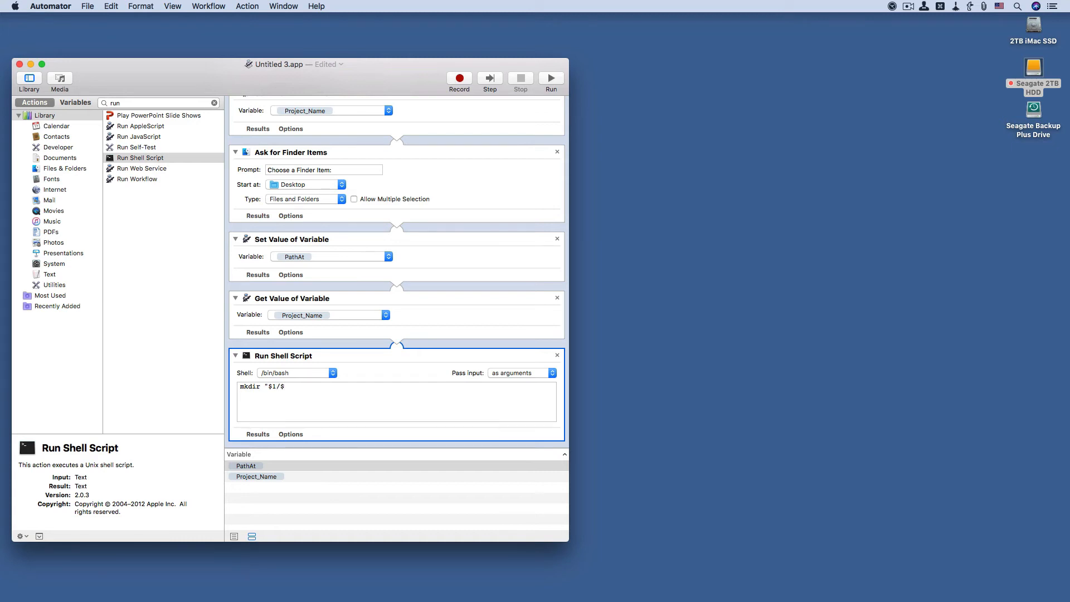
pyautogui.write('2')
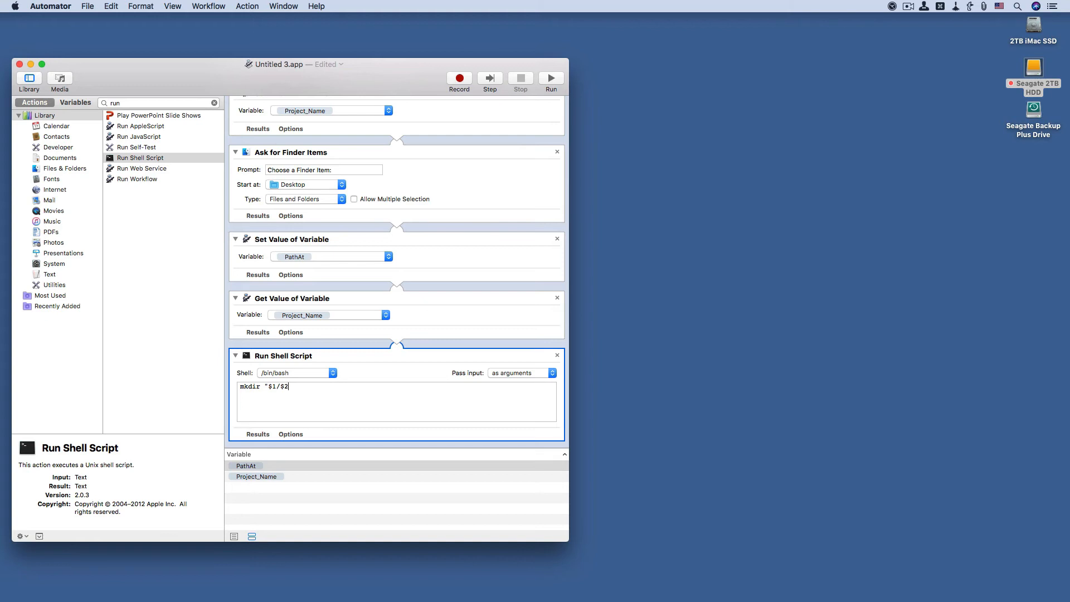
pyautogui.write('"')
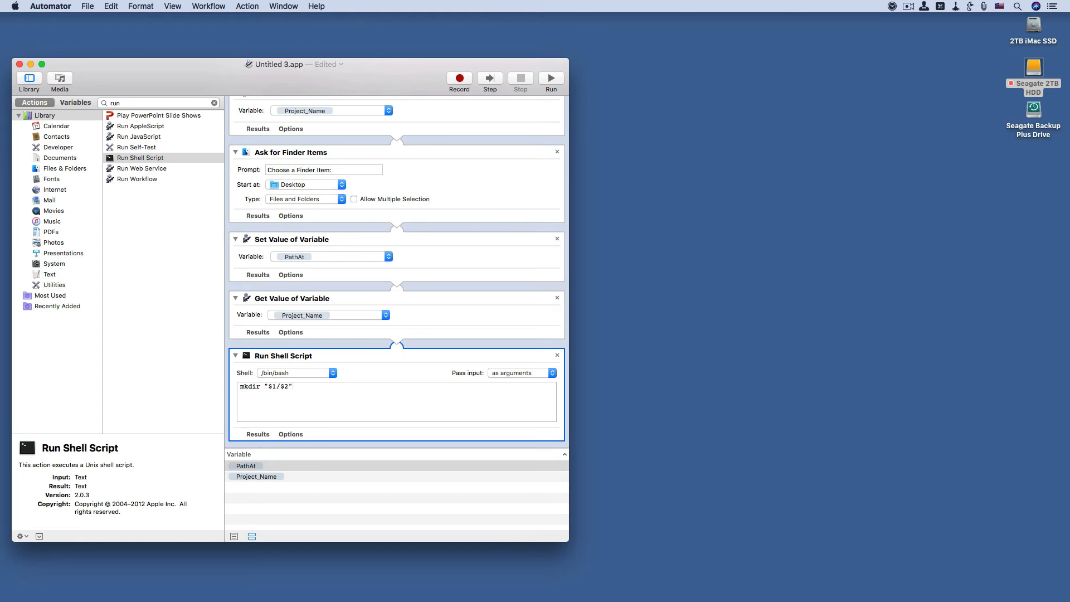
pyautogui.click(292, 387)
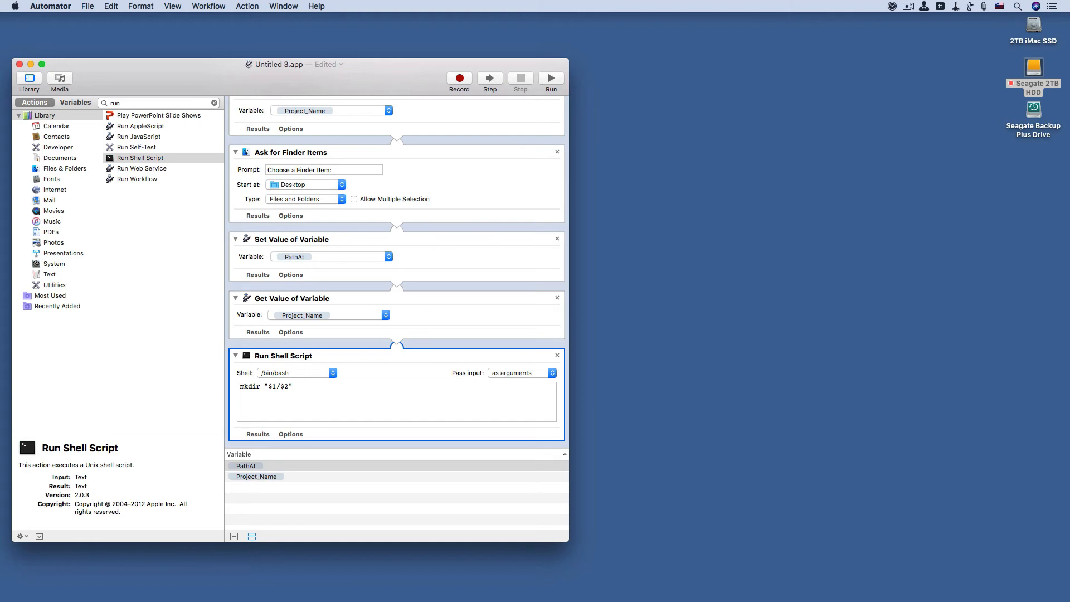
# Step: Add mkdir lines creating "$1/$2/documents" and "$1/$2/images" subfolders in the shell script
pyautogui.click(292, 387)
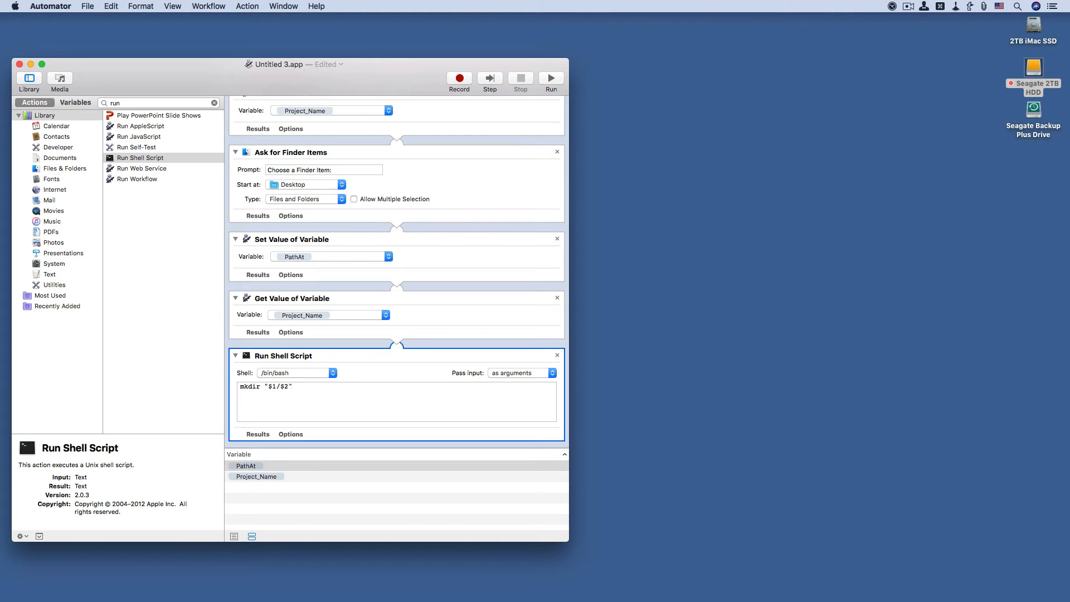
pyautogui.click(241, 395)
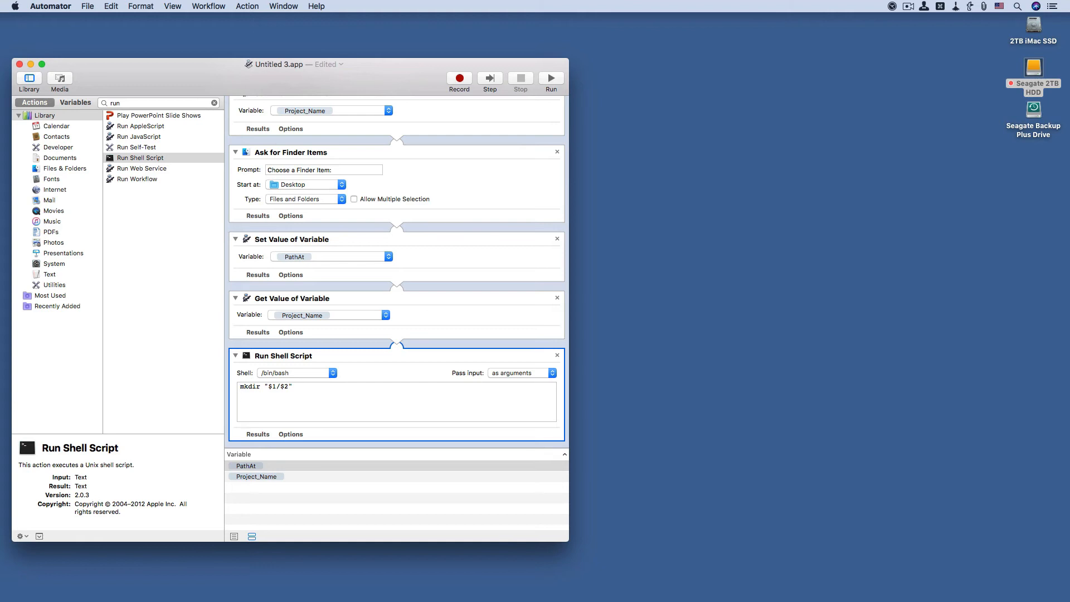
pyautogui.tripleClick(265, 386)
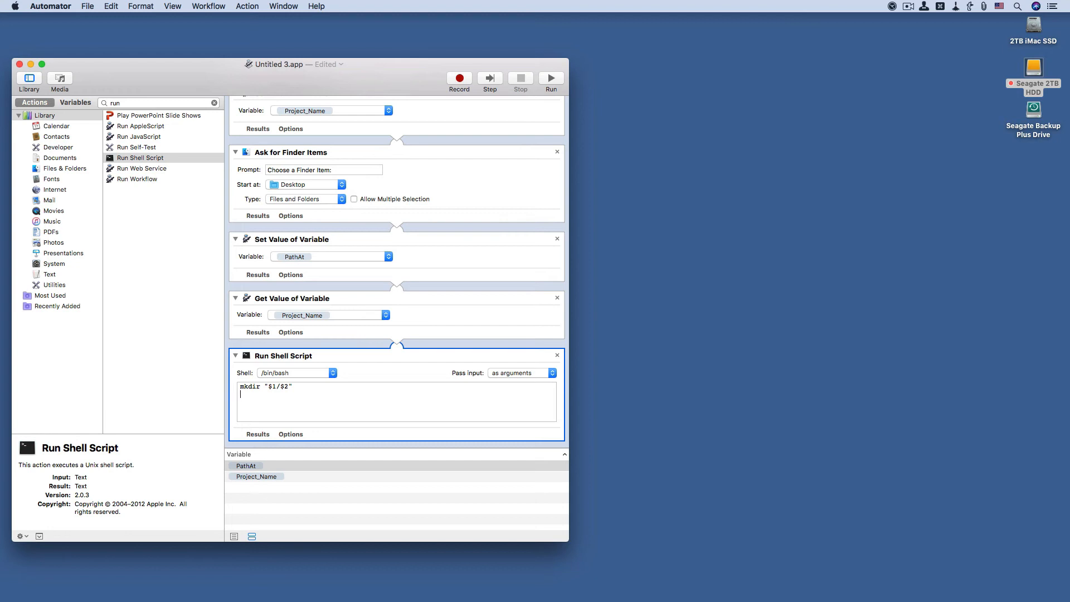
pyautogui.write('mkdir "$1/$2"')
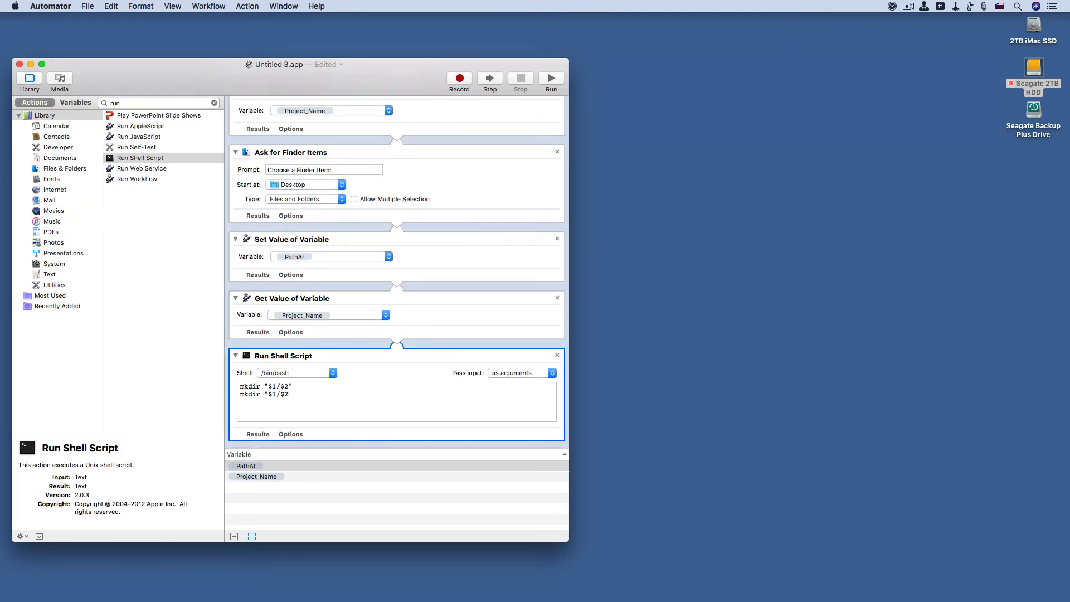
pyautogui.write('/')
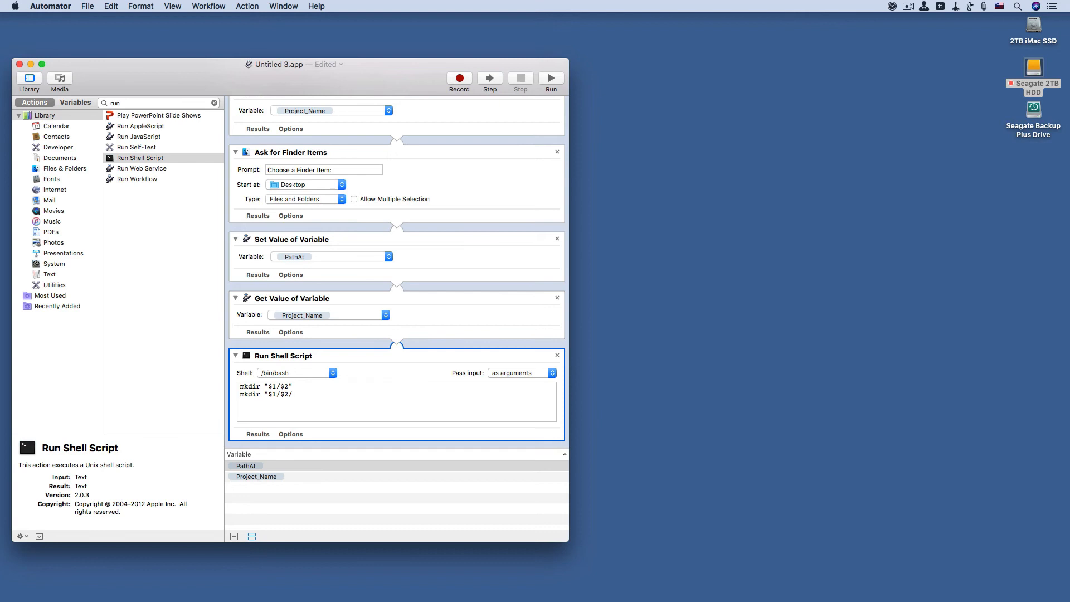
pyautogui.write('doc')
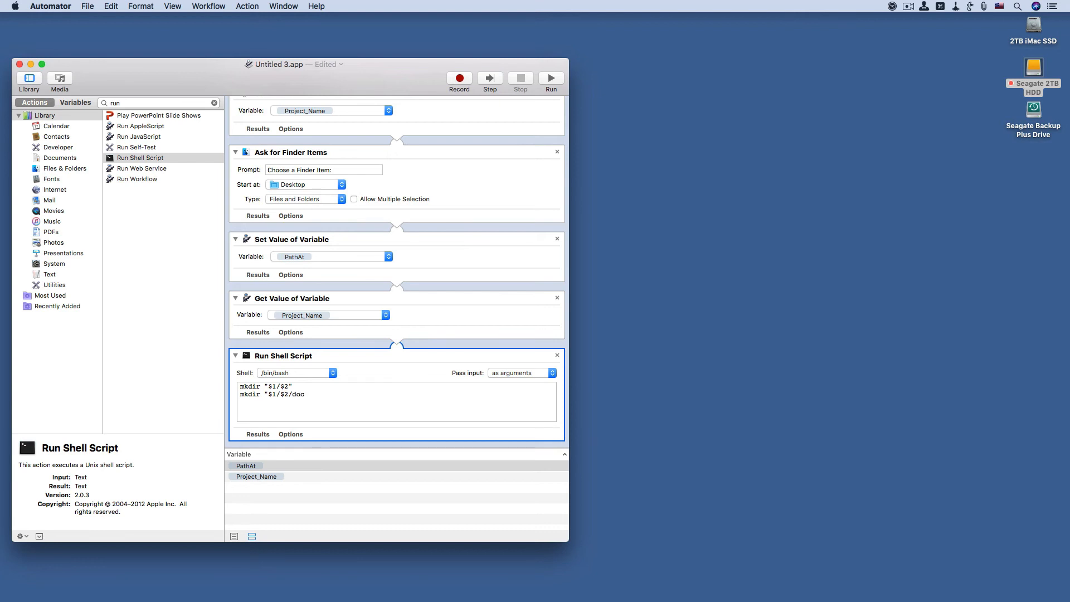
pyautogui.write('ument')
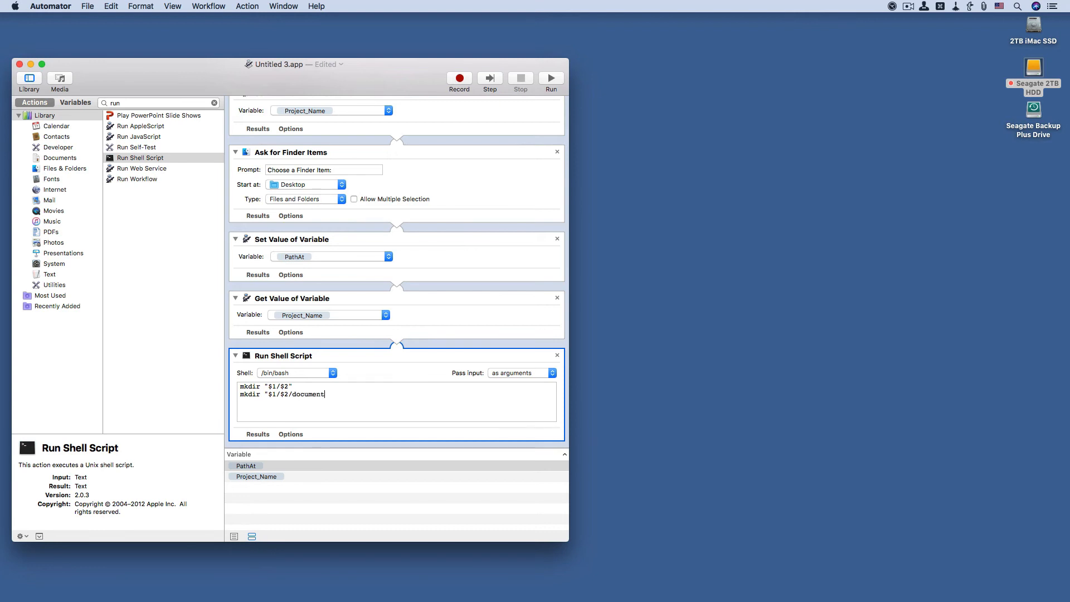
pyautogui.write('s')
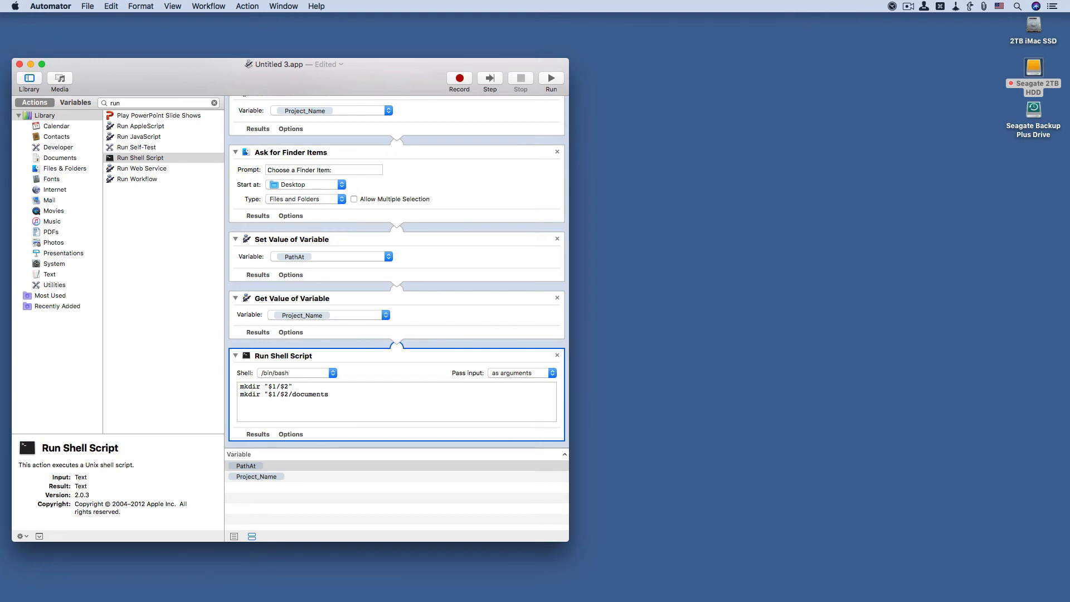
pyautogui.write('"')
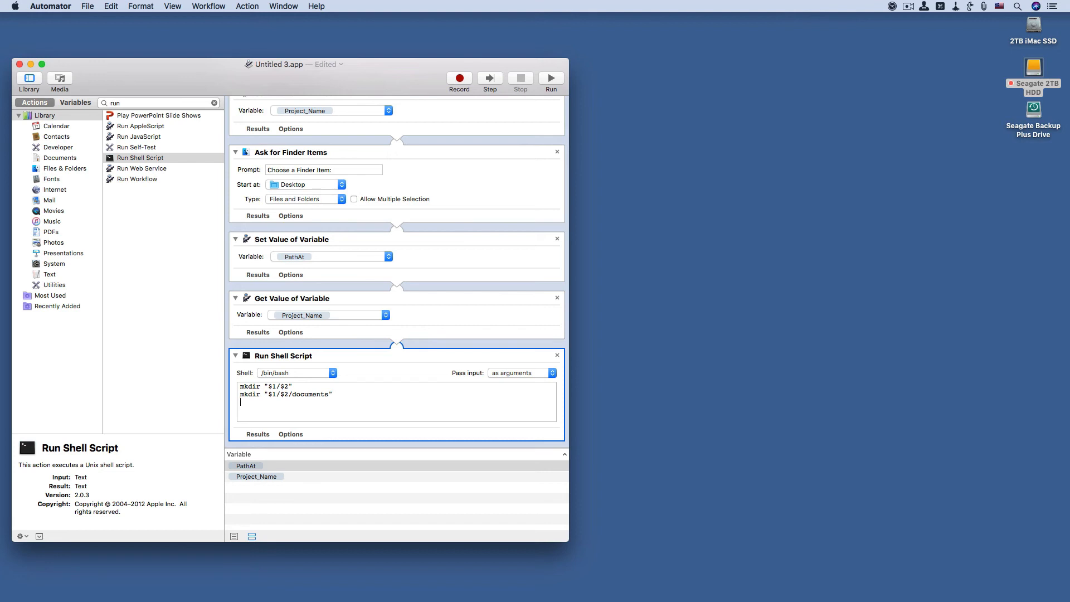
pyautogui.write('mkdir "$1/$2')
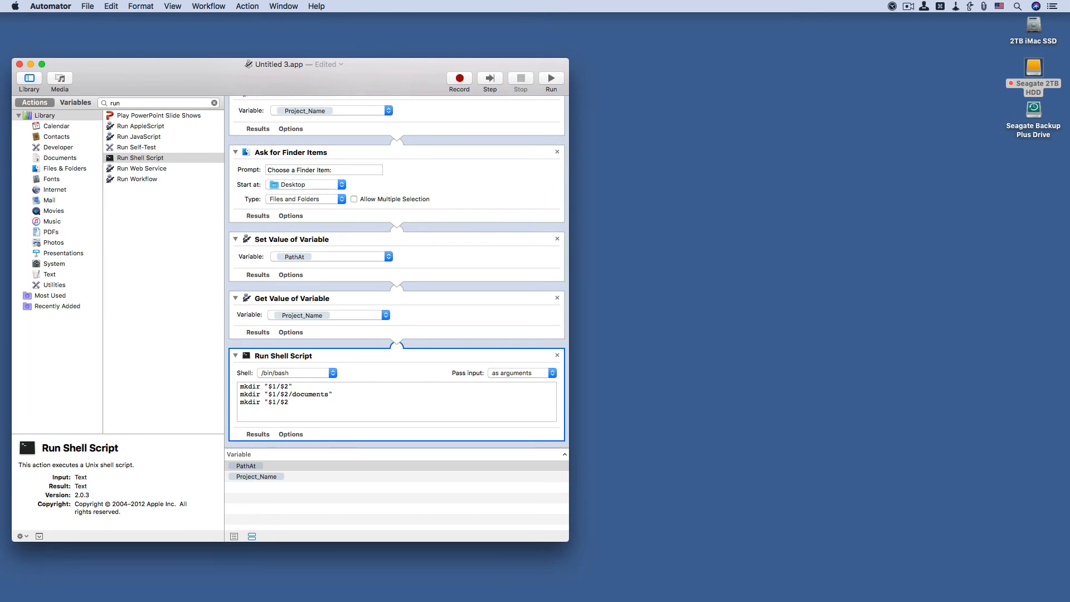
pyautogui.write('/')
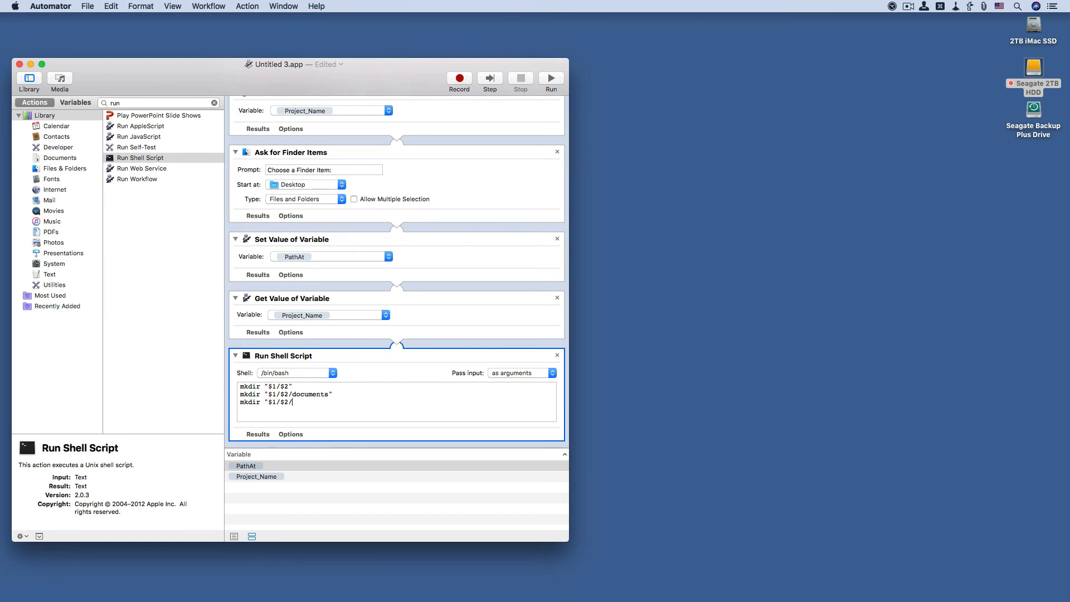
pyautogui.write('images"')
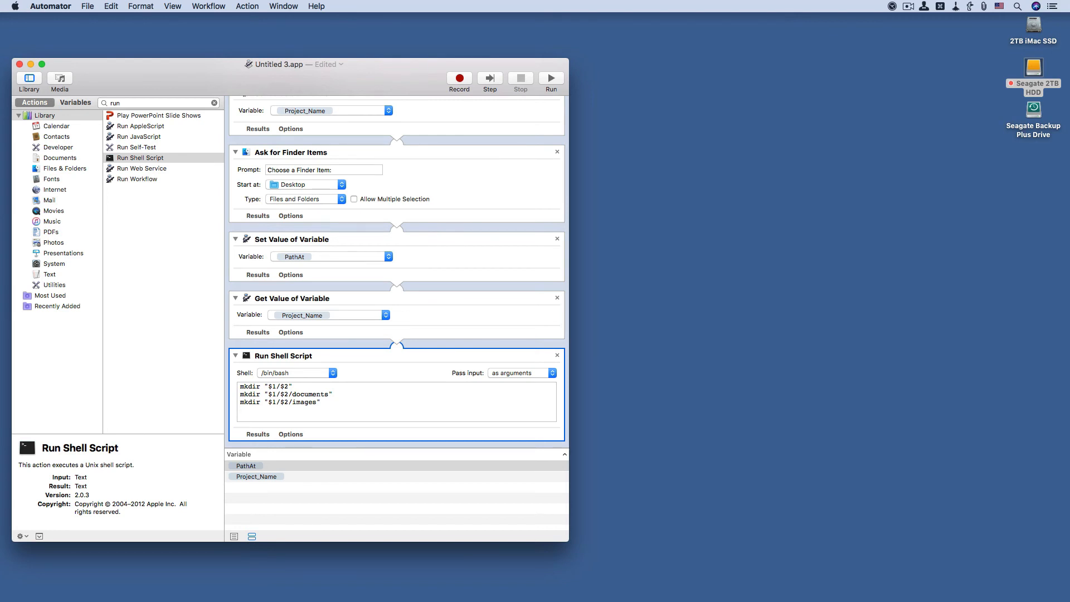
# Step: Add mkdir lines creating "$1/$2/video" and "$1/$2/finals" subfolders, five mkdir lines in total
pyautogui.write('mkdir "$1/$2"')
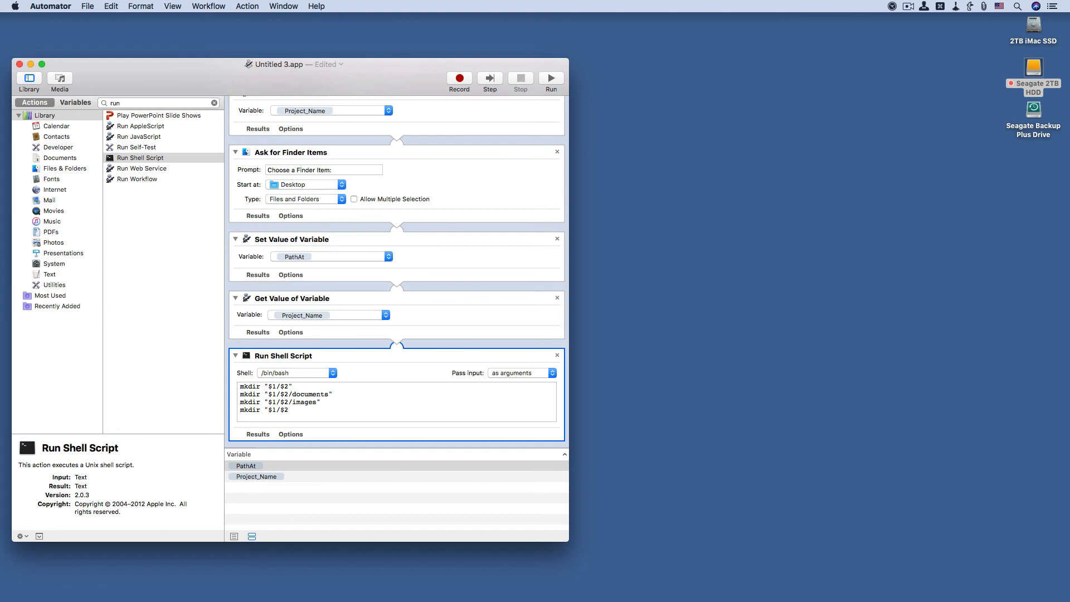
pyautogui.write('/')
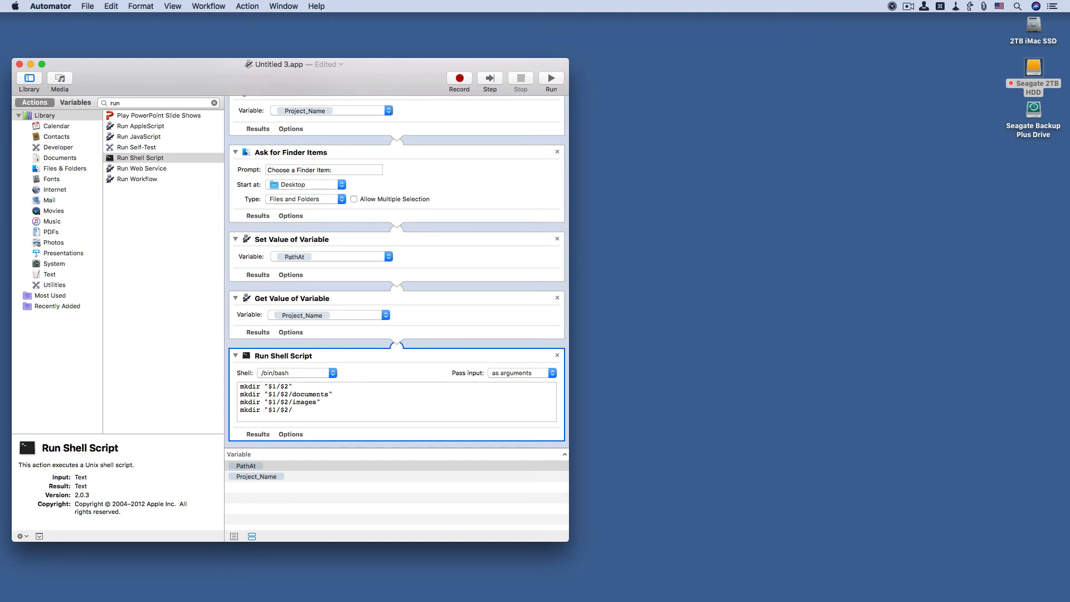
pyautogui.write('video')
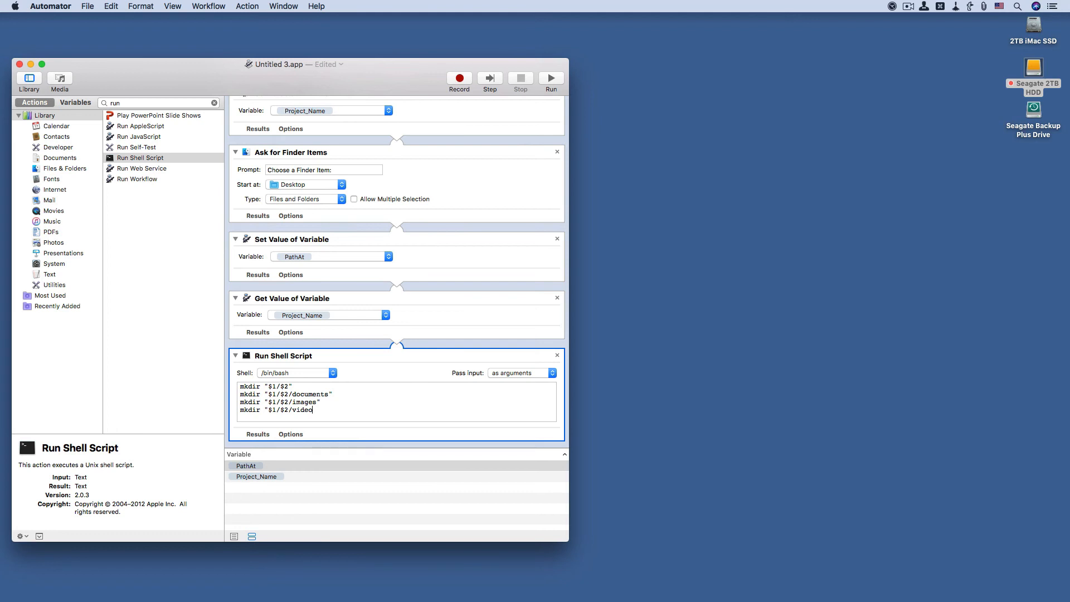
pyautogui.write('/')
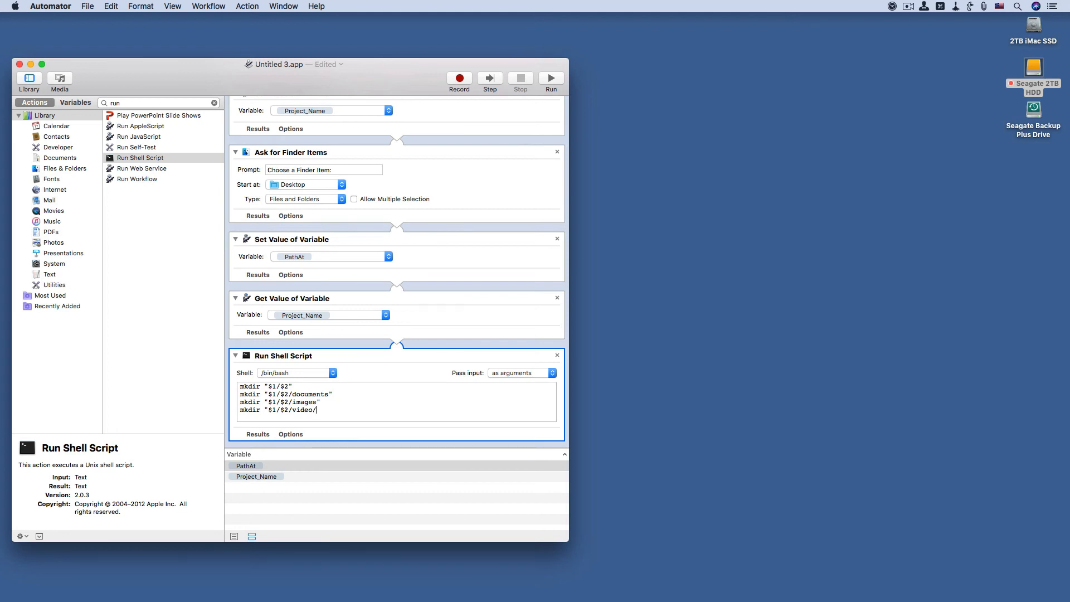
pyautogui.write('\\')
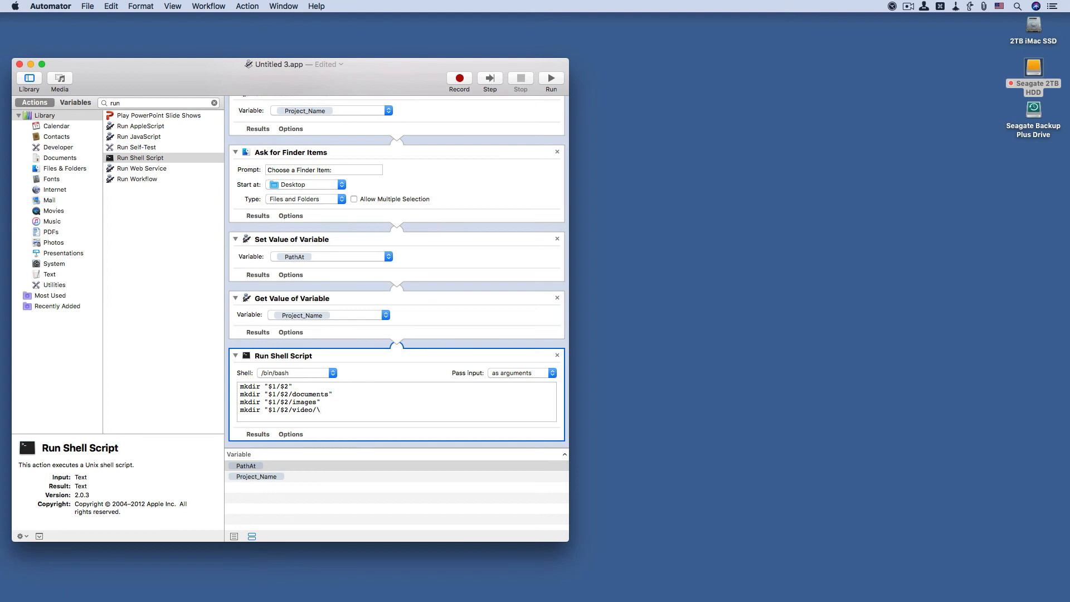
pyautogui.press('Backspace')
pyautogui.write('"')
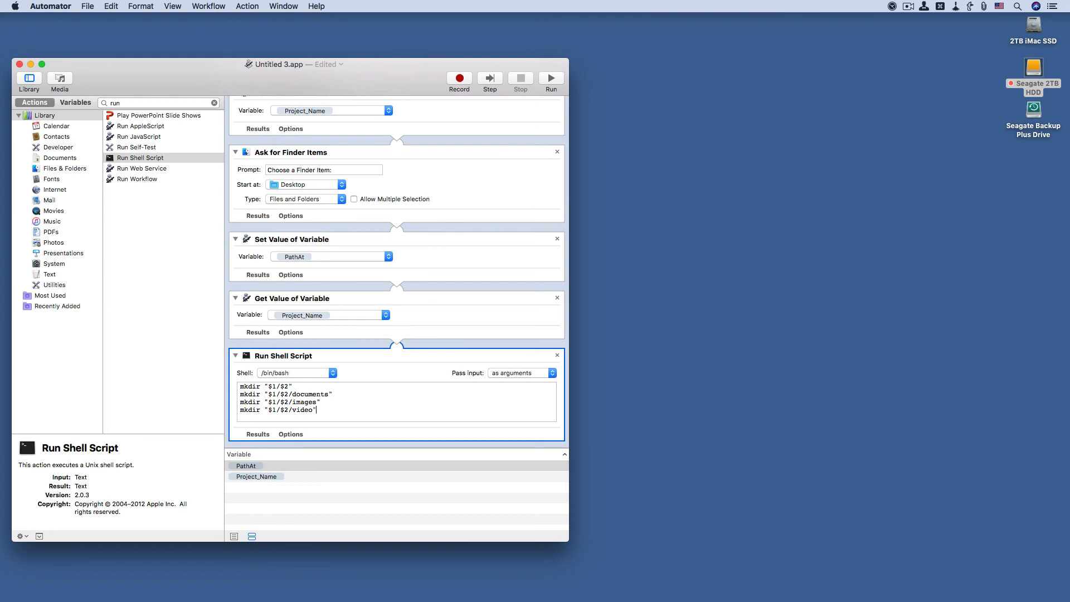
pyautogui.press('Return')
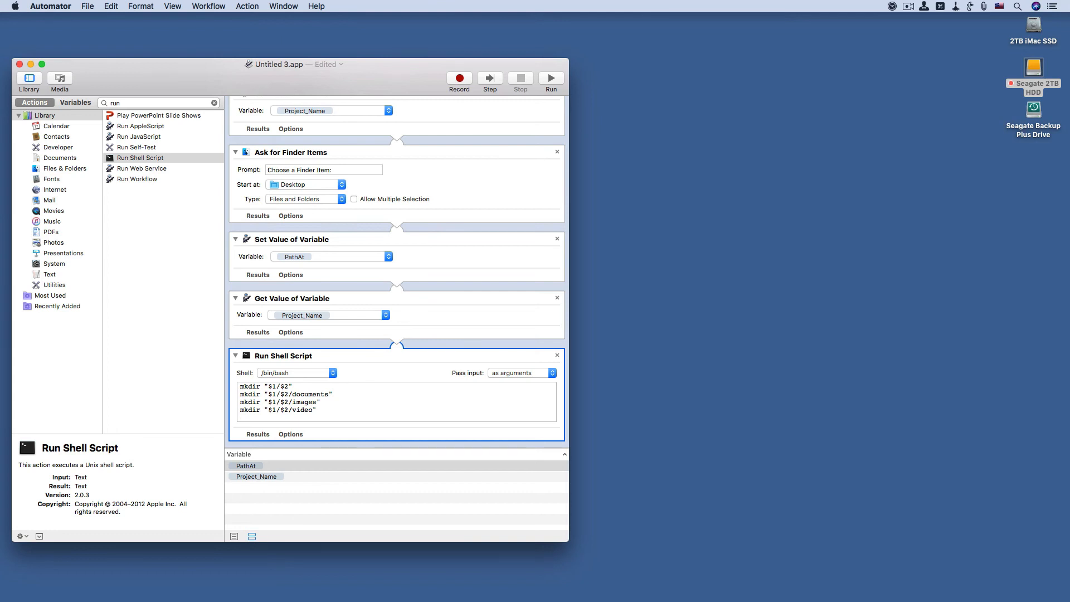
pyautogui.write('mkdir "$1/$2')
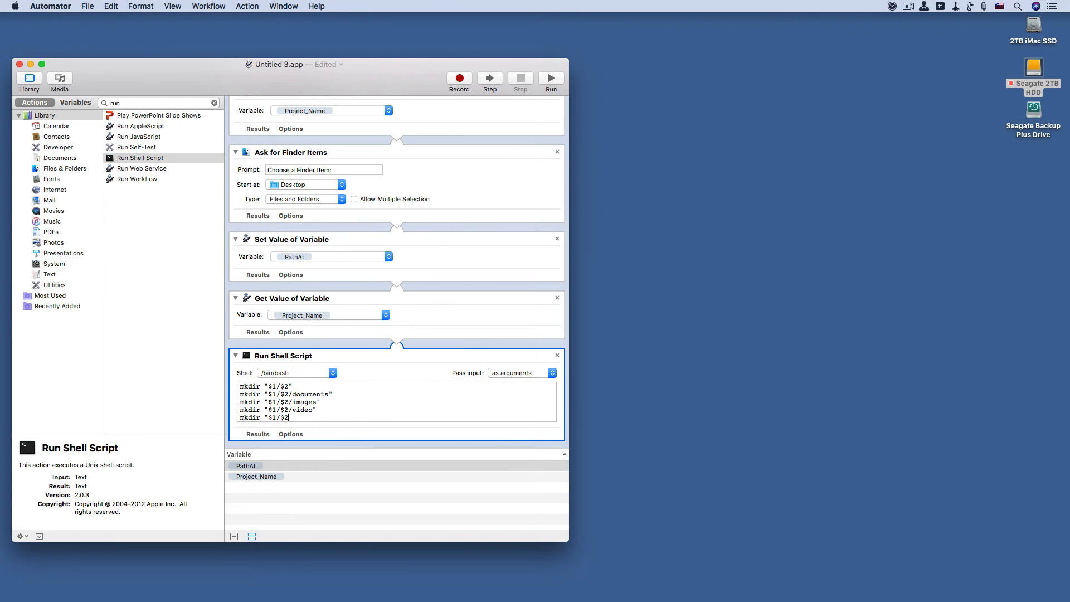
pyautogui.write('/f')
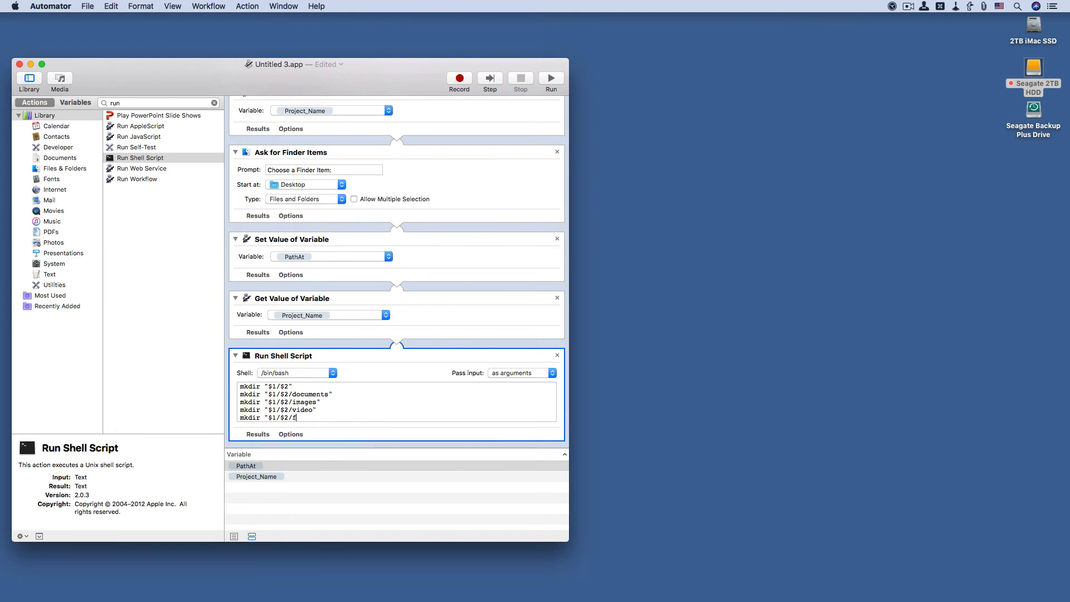
pyautogui.write('in')
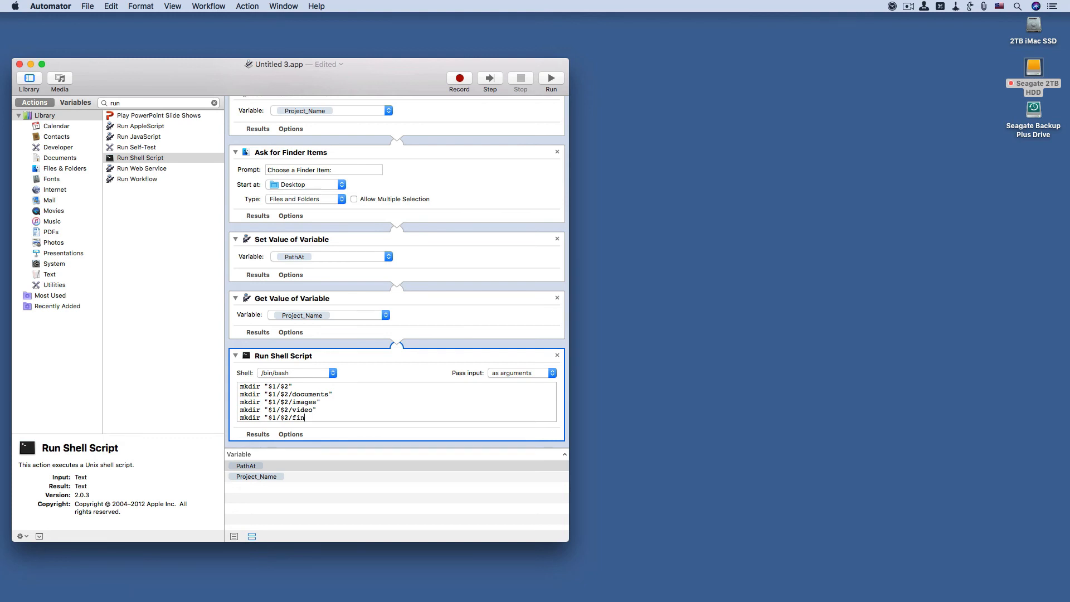
pyautogui.write('als')
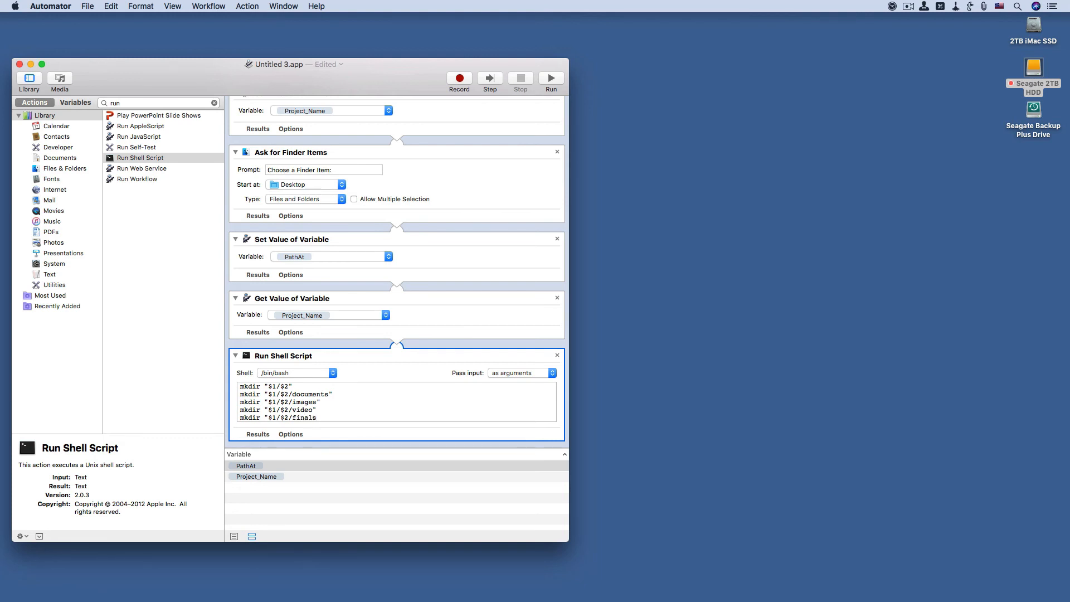
pyautogui.click(315, 417)
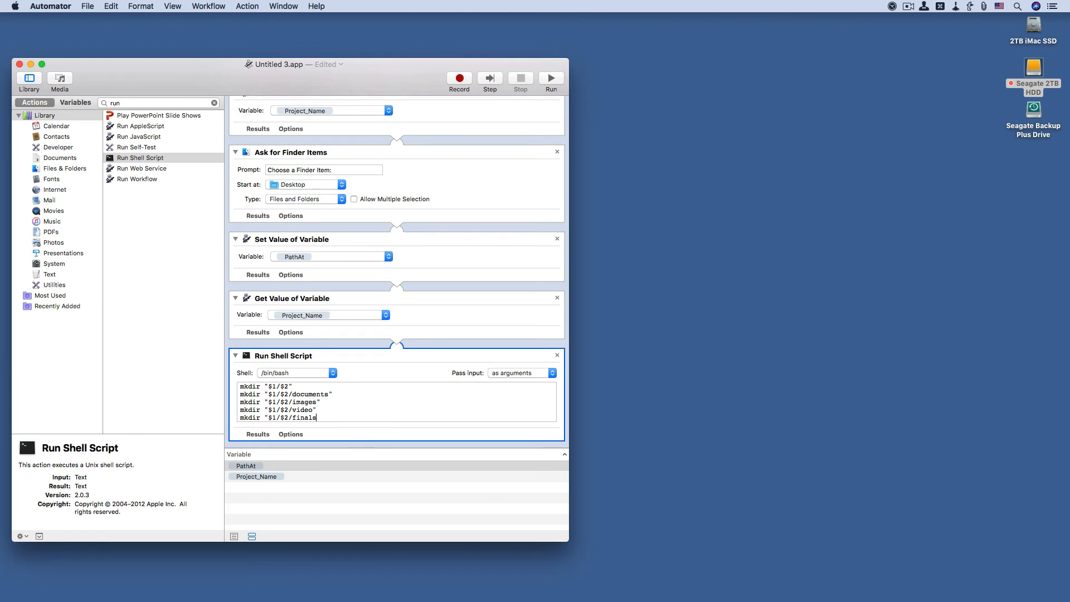
pyautogui.write('"')
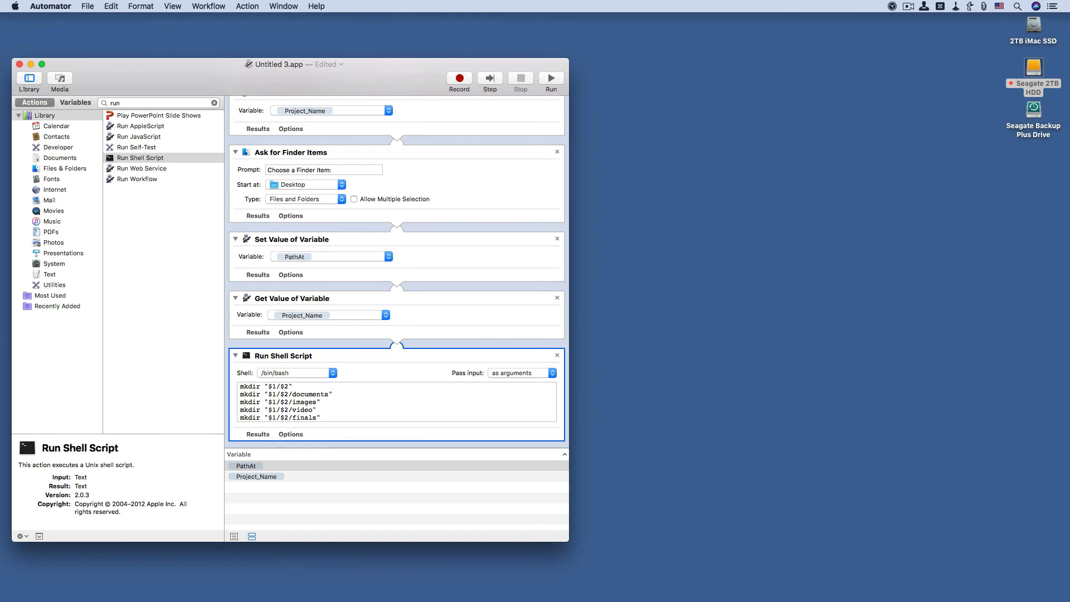
pyautogui.click(321, 417)
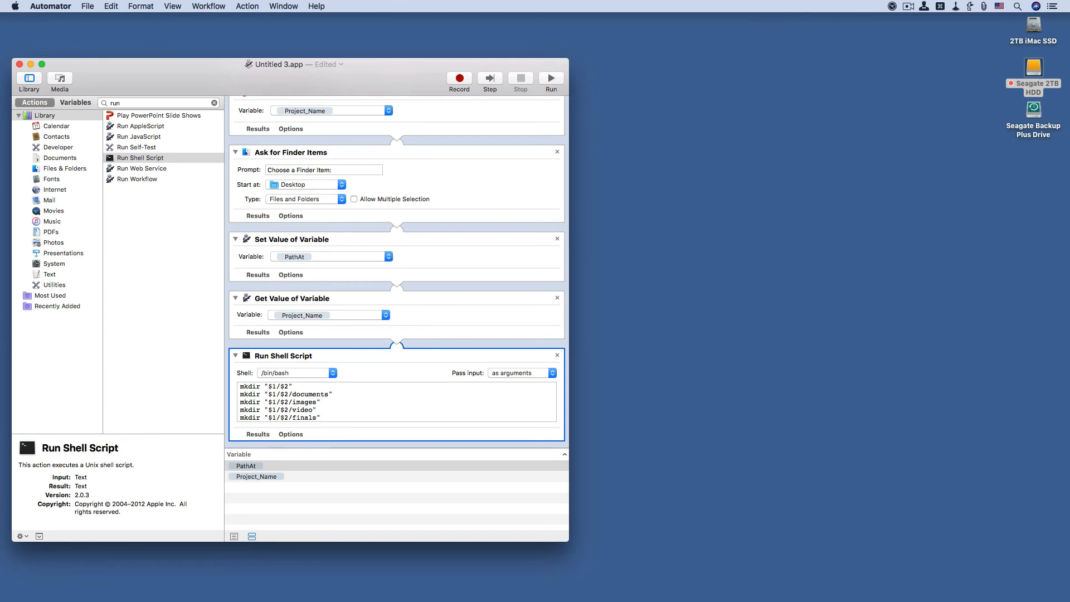
# Step: Save the workflow as Folder Example.app in Applications with file format Application
pyautogui.press('cmd+s')
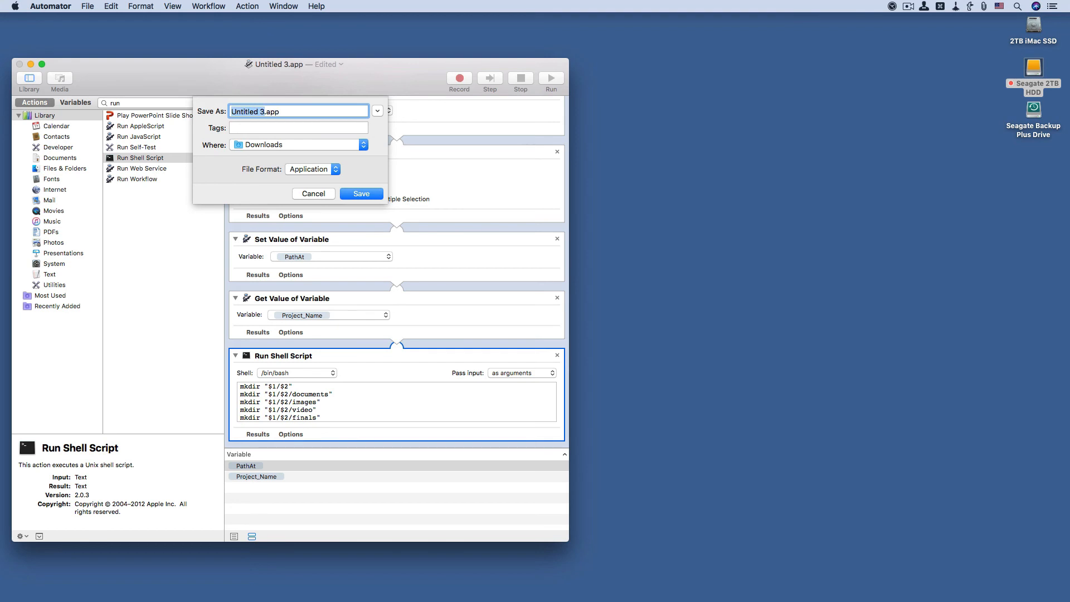
pyautogui.click(298, 144)
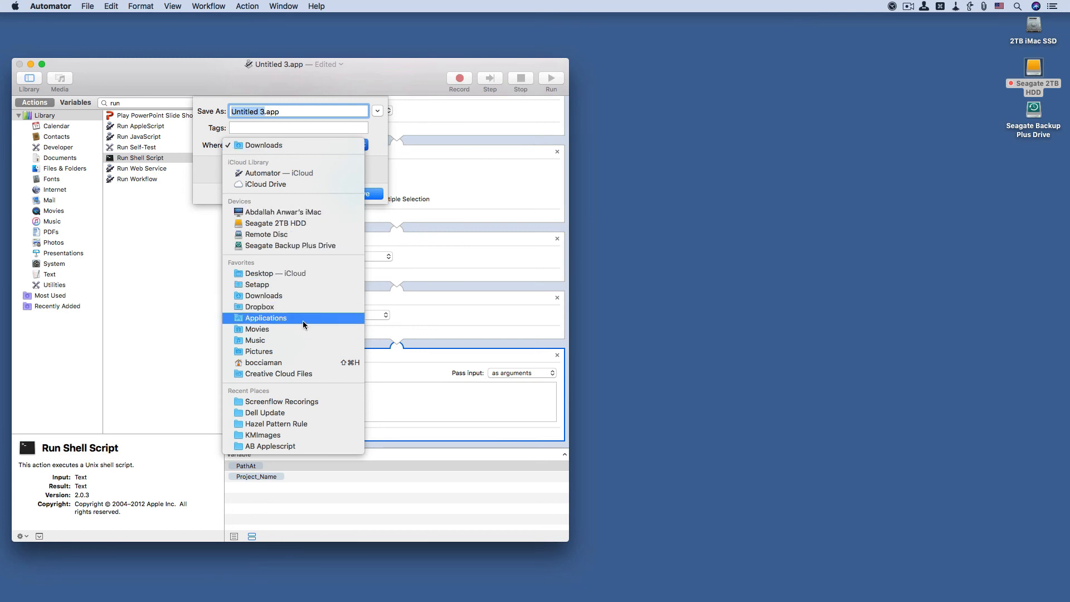
pyautogui.click(266, 317)
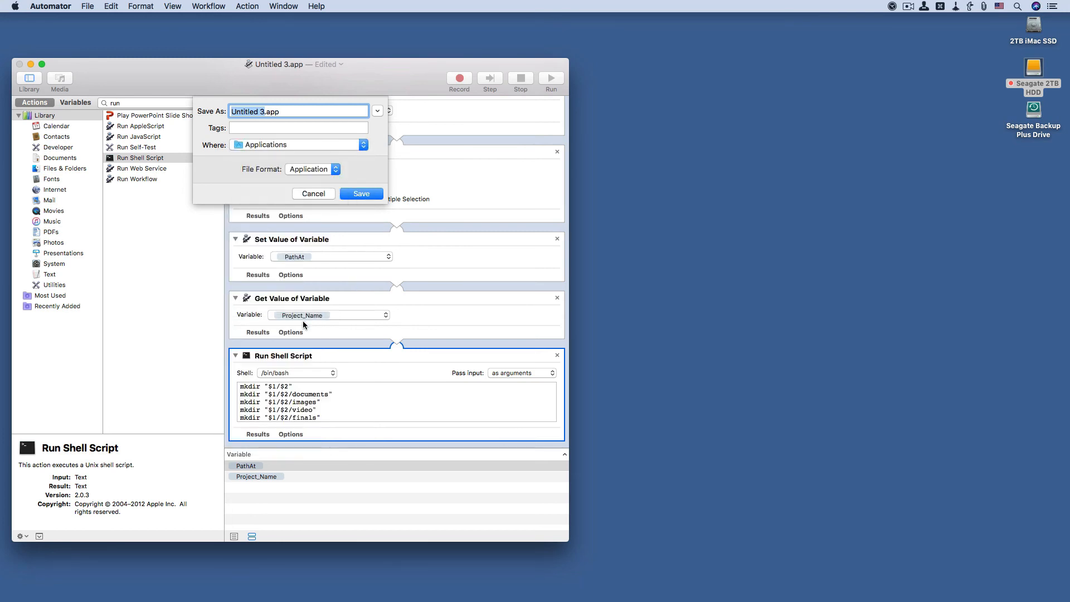
pyautogui.moveTo(304, 321)
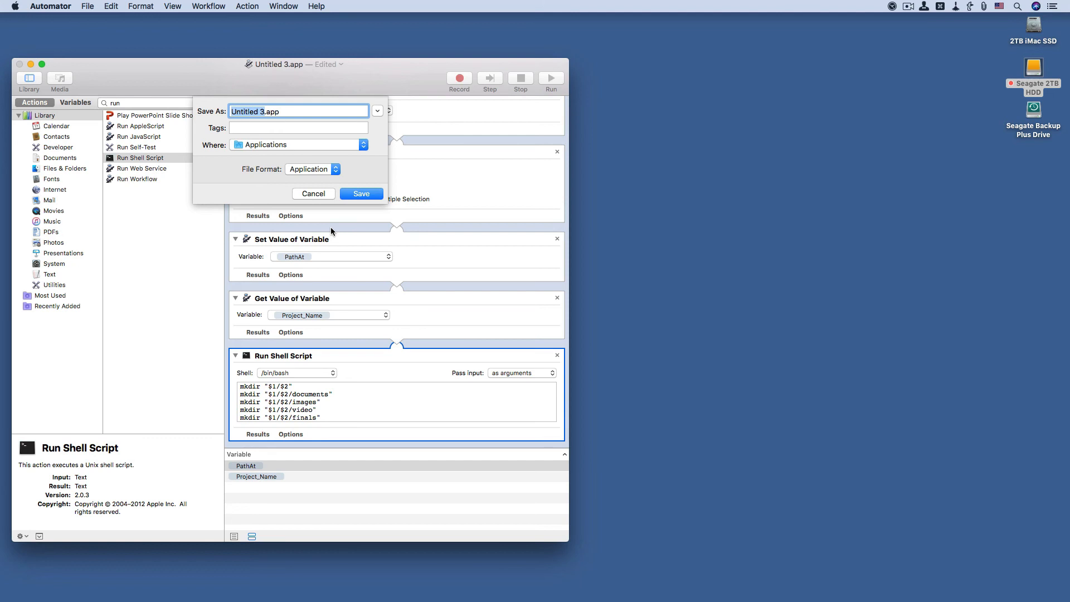
pyautogui.write('Fd')
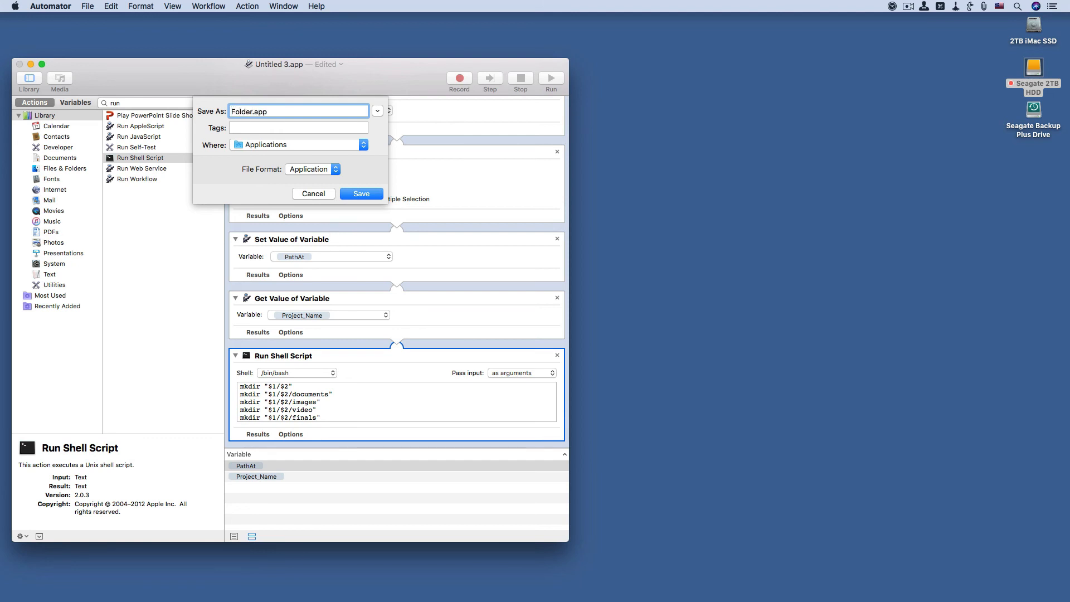
pyautogui.click(250, 111)
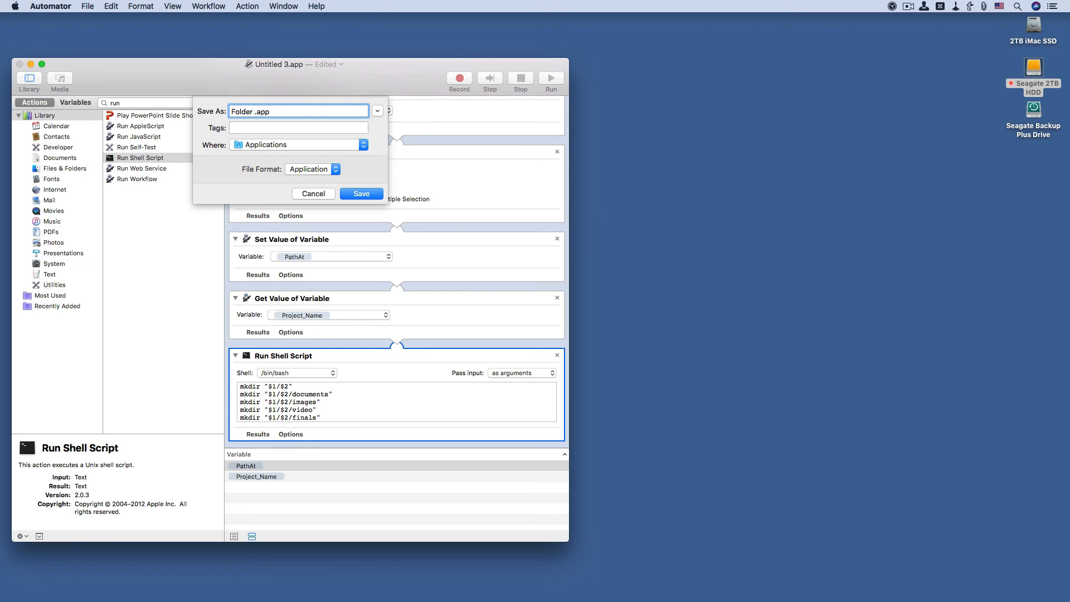
pyautogui.write('Examp')
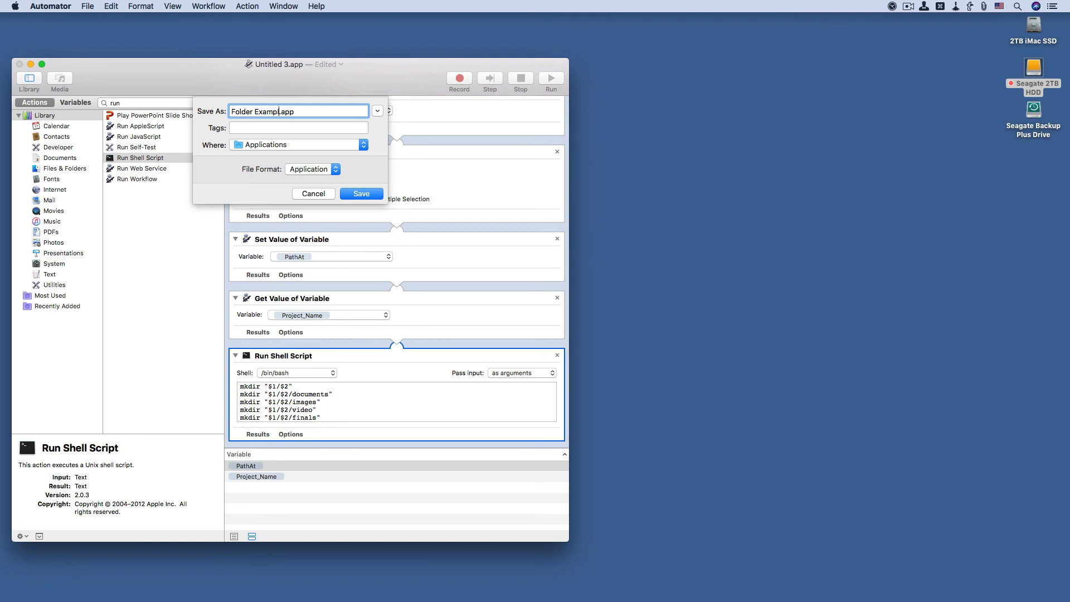
pyautogui.write('le')
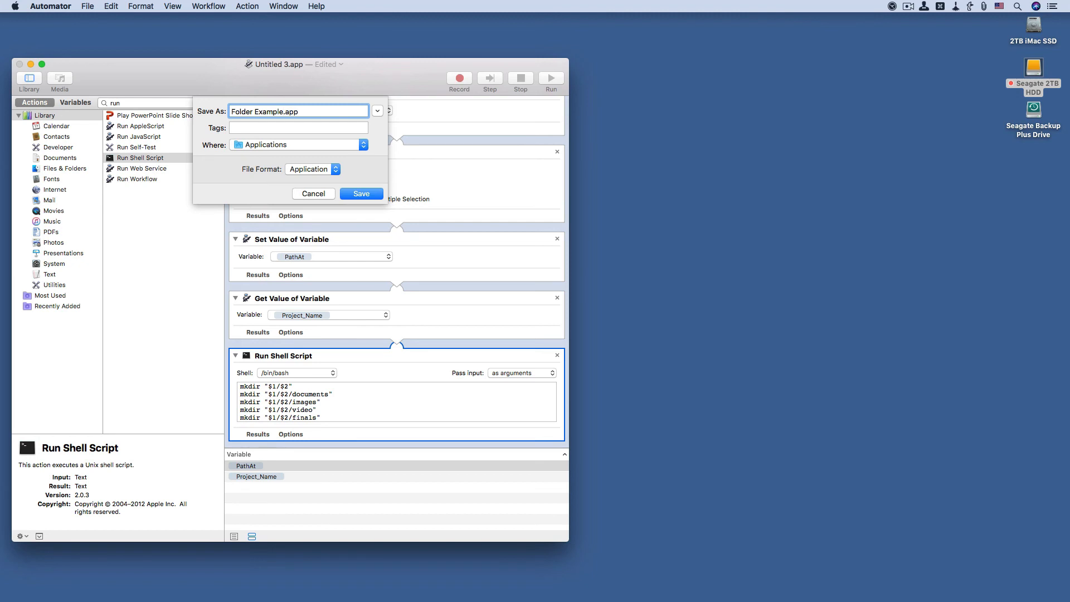
pyautogui.click(360, 192)
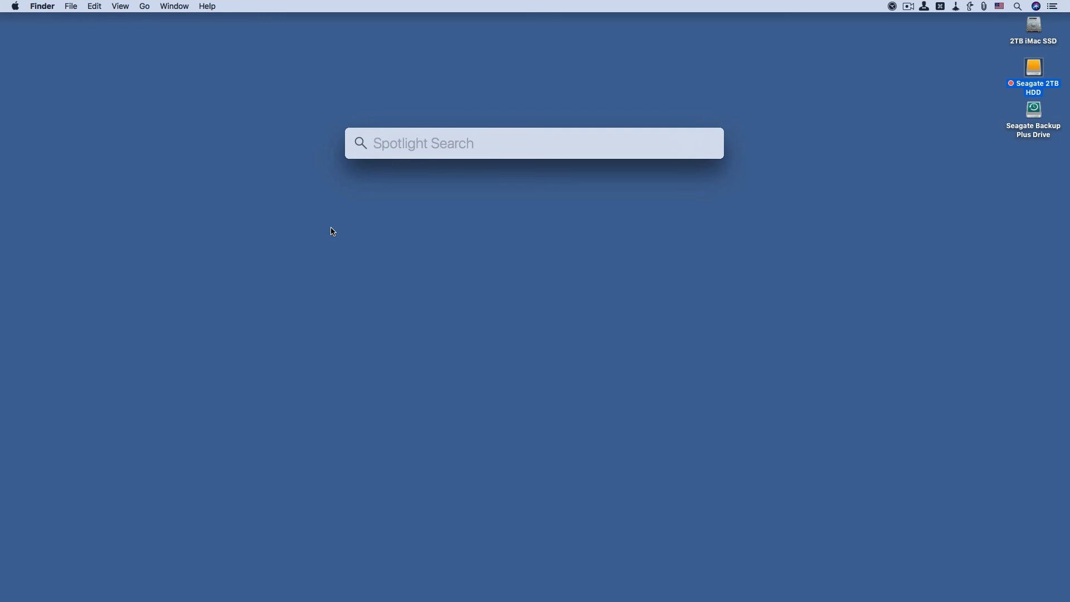
# Step: Search Spotlight for 'folder Example.app' and launch the top result
pyautogui.write('folder Example.app')
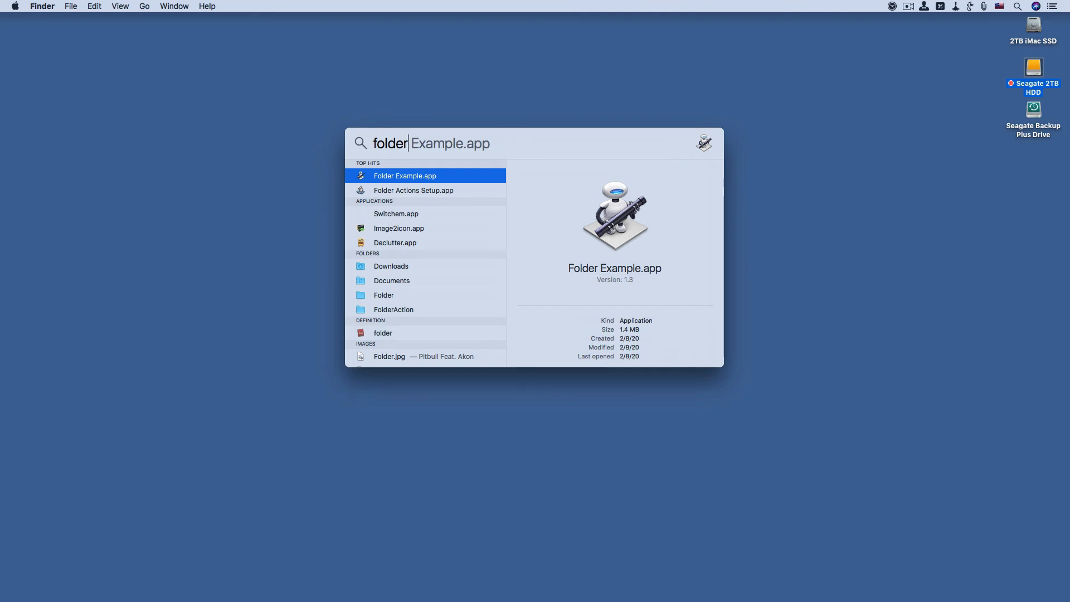
pyautogui.press('Escape')
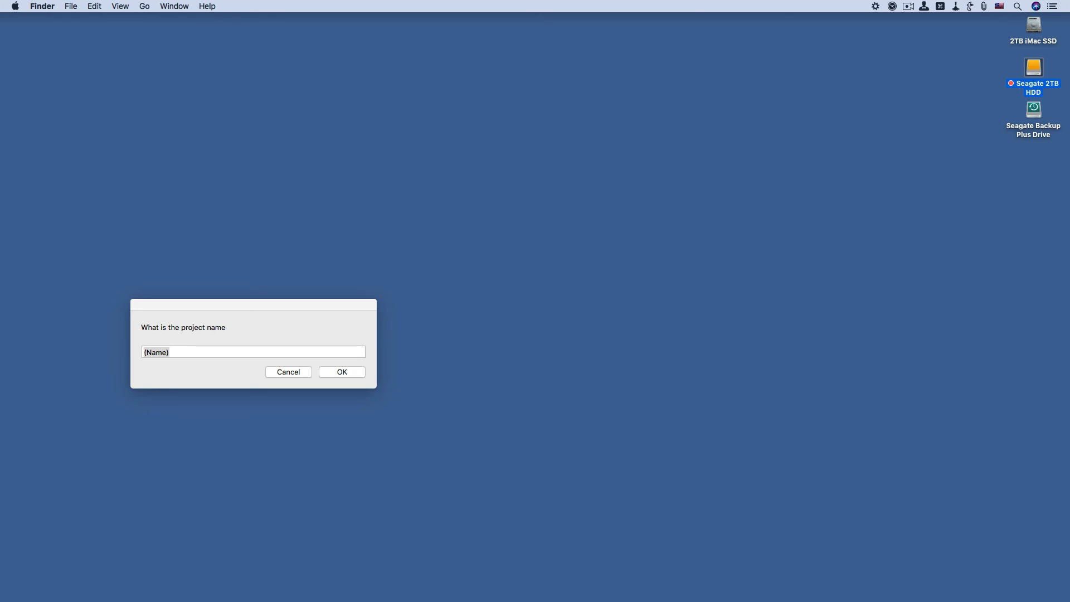
pyautogui.moveTo(239, 333)
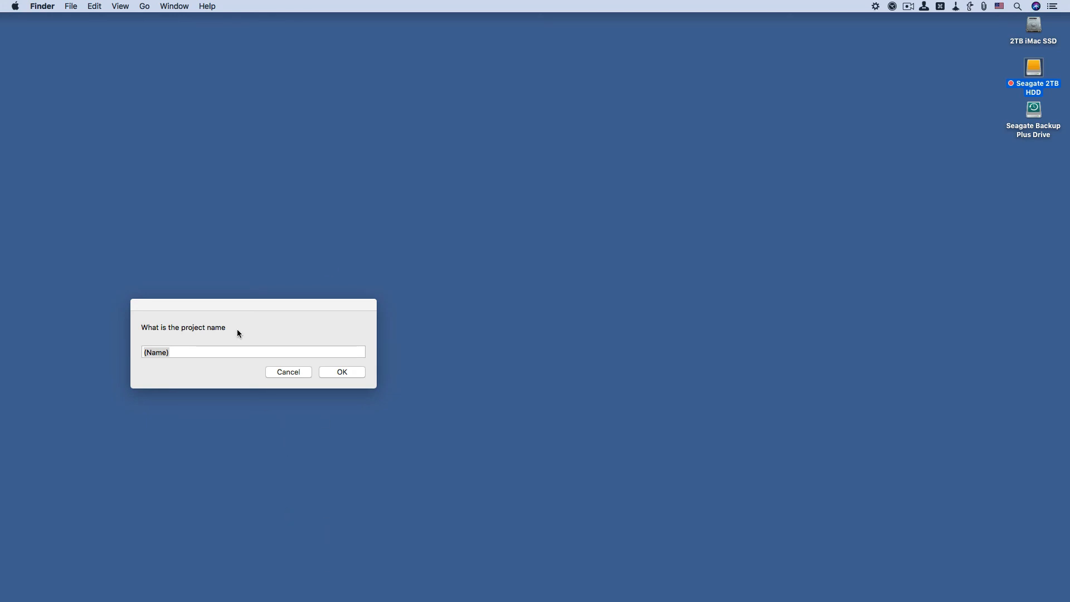
# Step: Name the project Video Structures and choose the Desktop as its destination
pyautogui.click(253, 352)
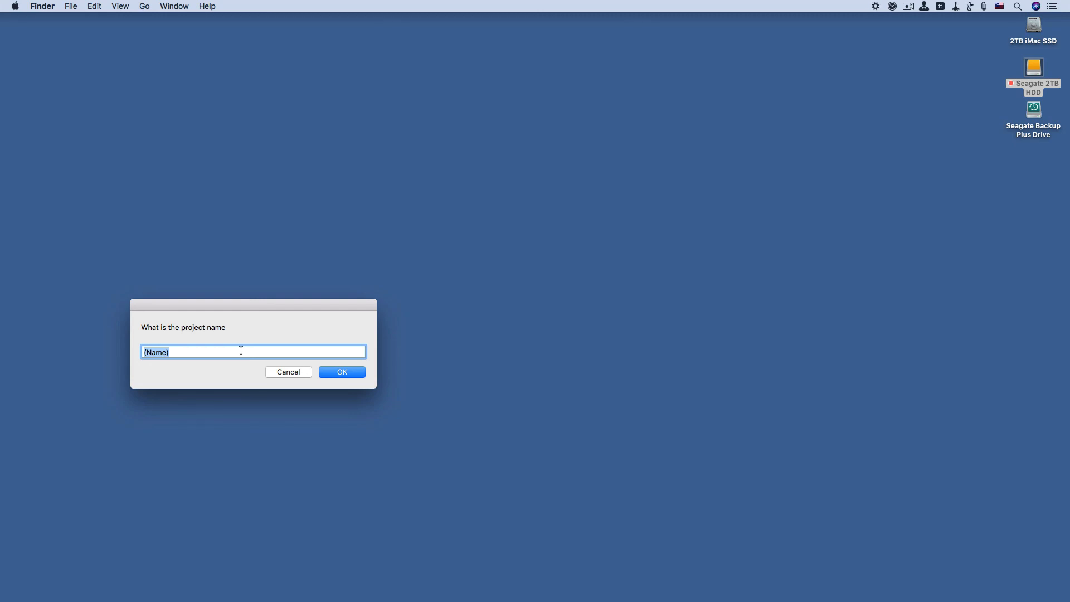
pyautogui.write('vi')
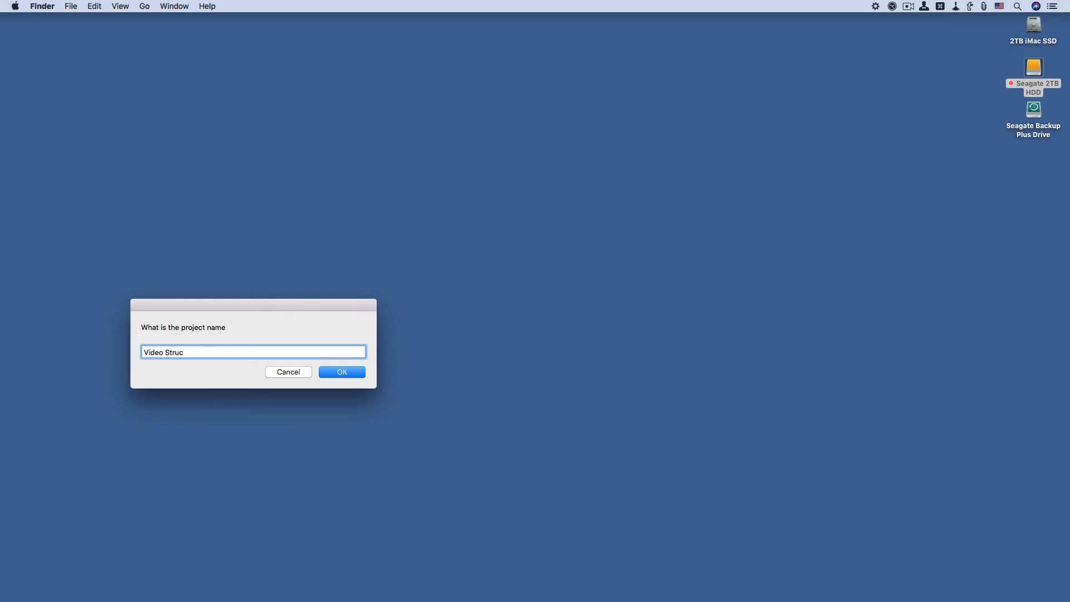
pyautogui.write('tures')
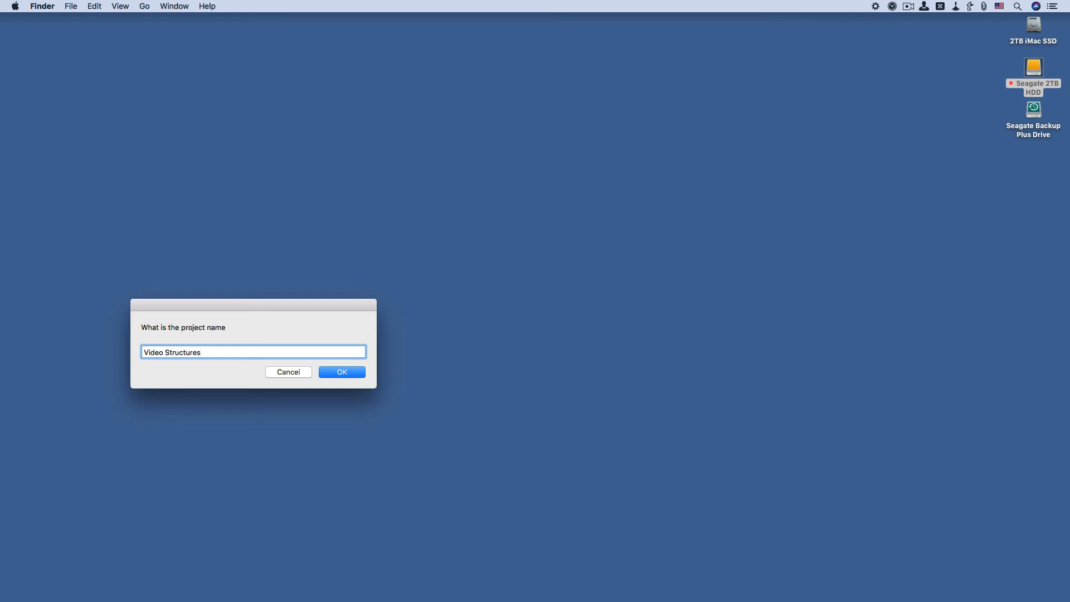
pyautogui.click(341, 372)
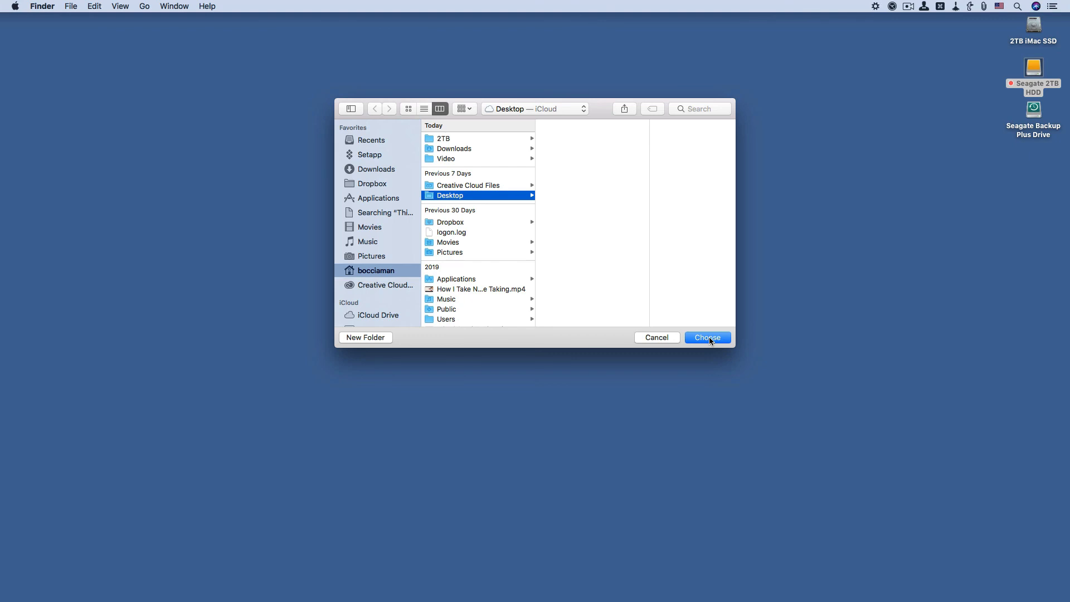
pyautogui.click(708, 337)
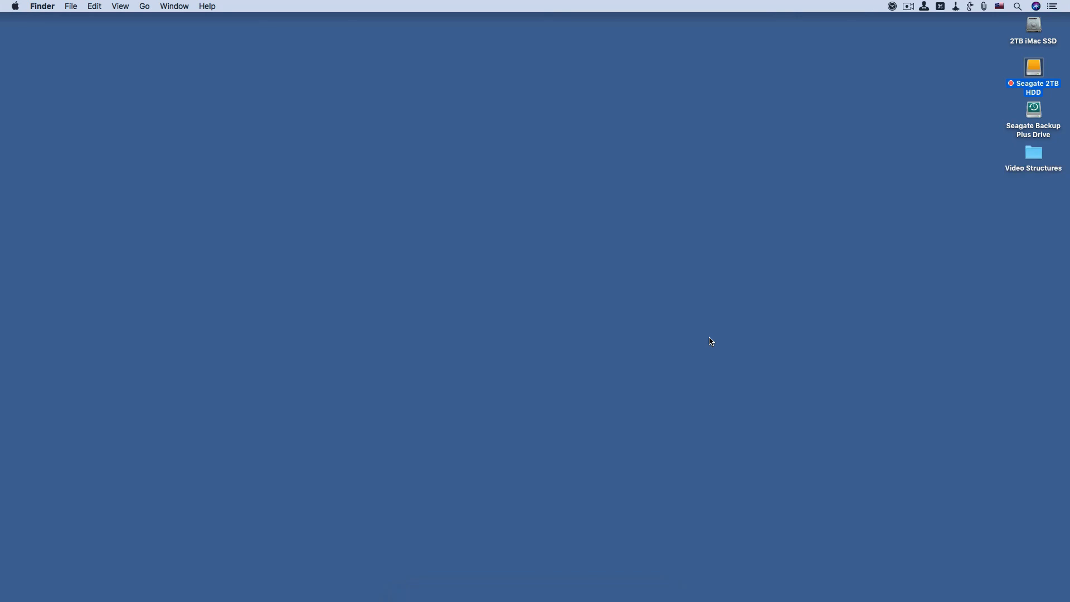
pyautogui.moveTo(730, 343)
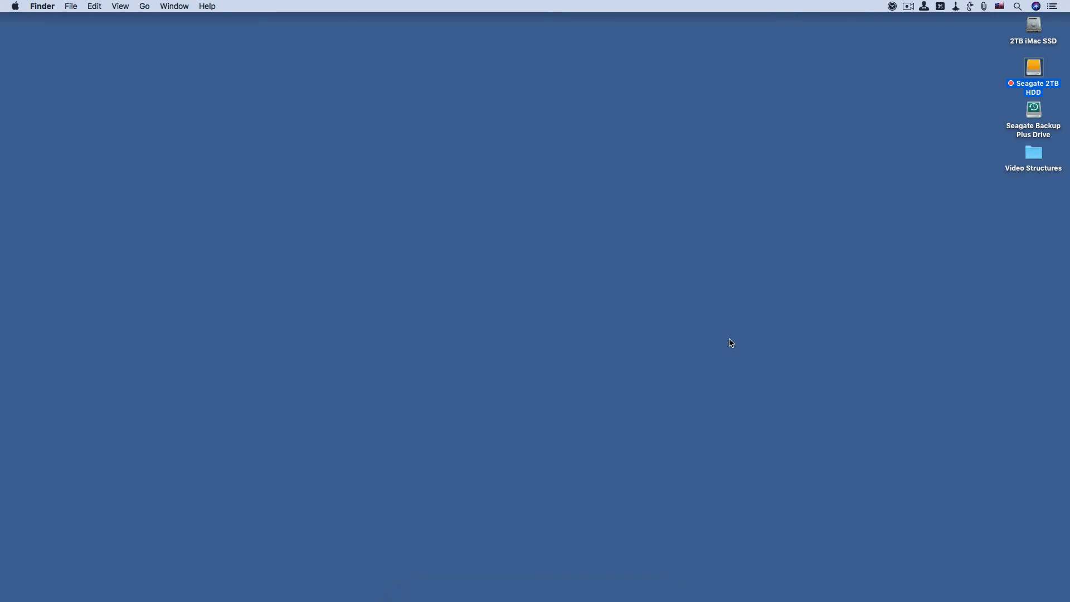
pyautogui.moveTo(810, 379)
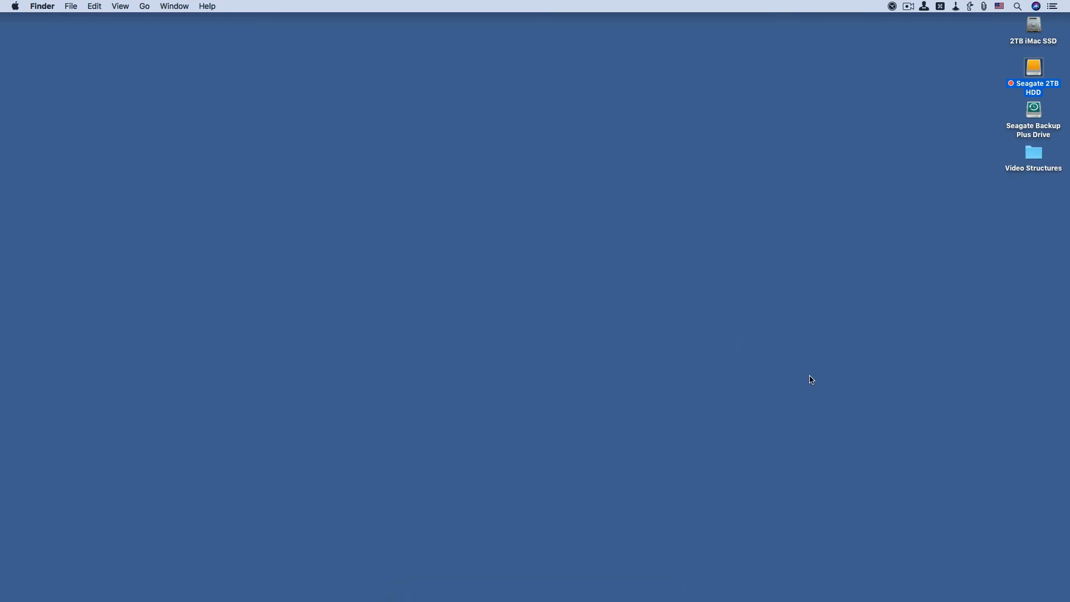
pyautogui.moveTo(1064, 117)
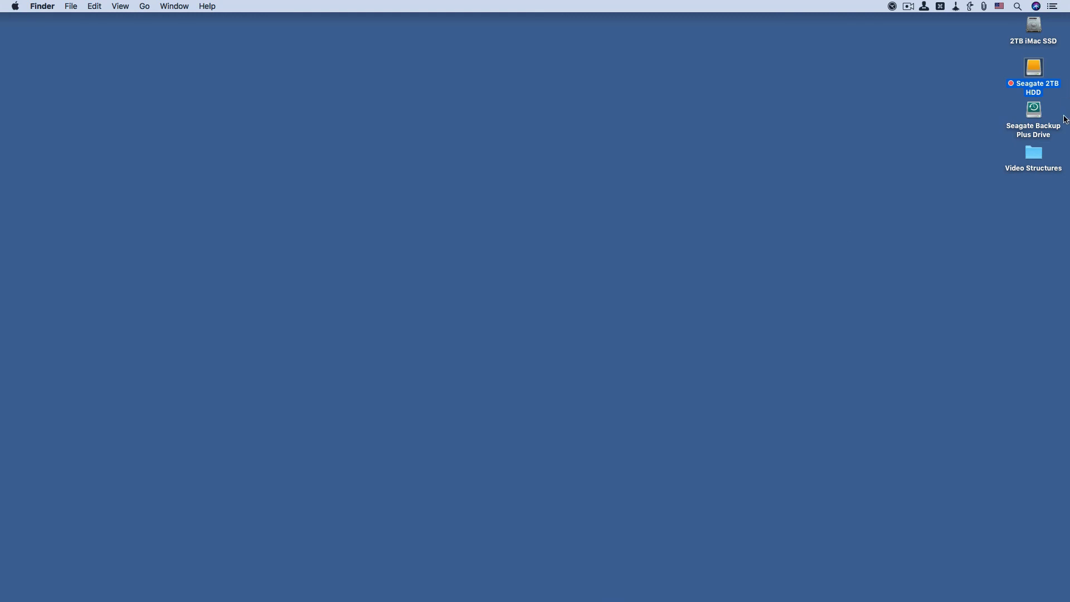
pyautogui.moveTo(1056, 146)
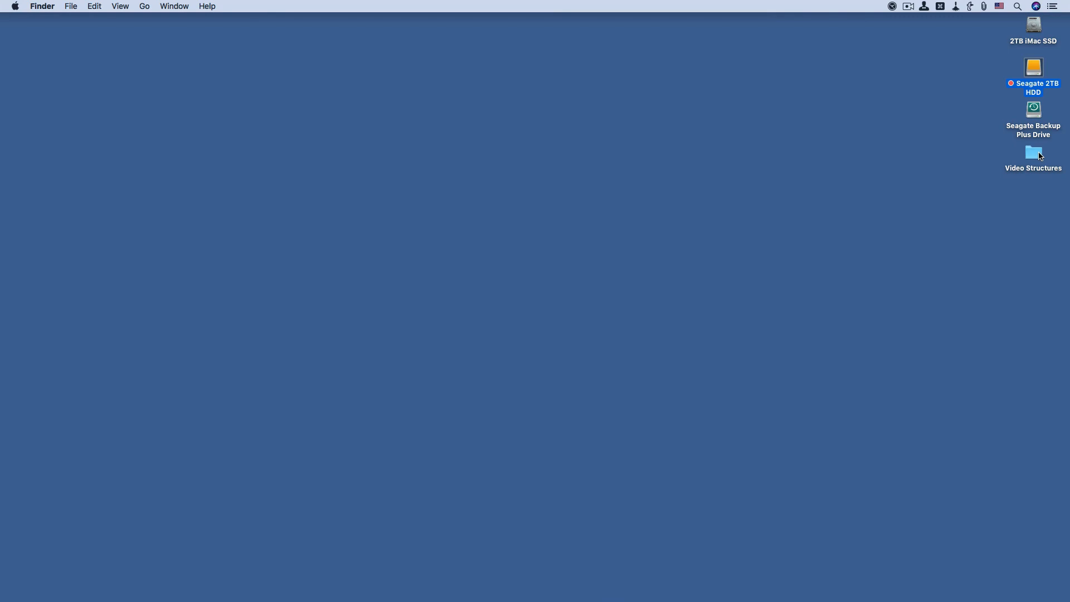
# Step: Open the Video Structures folder on the desktop to reveal its documents, finals, images and video subfolders
pyautogui.click(1032, 152)
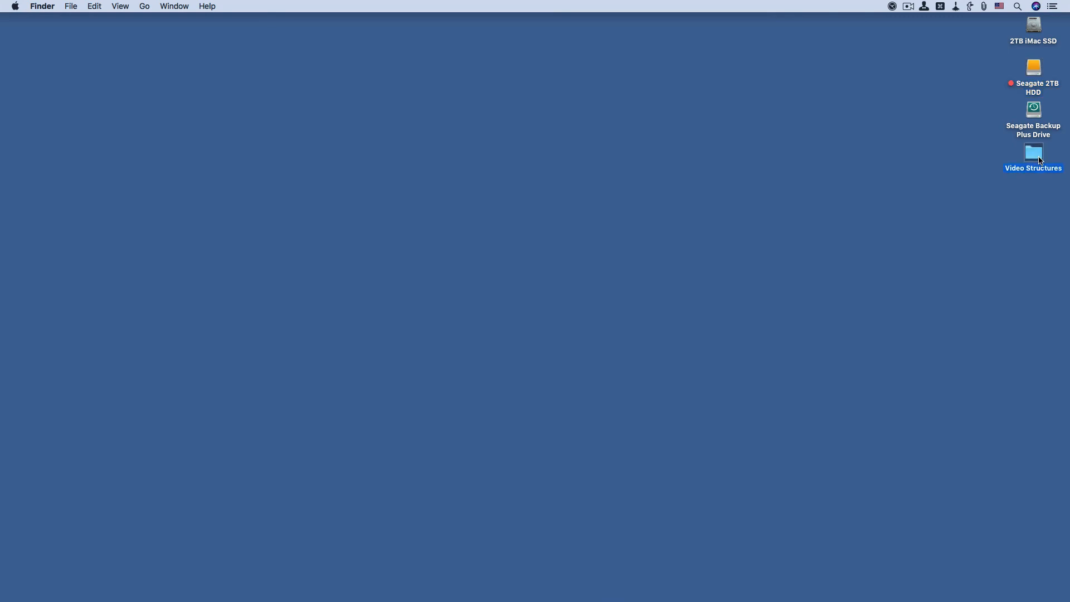
pyautogui.doubleClick(1033, 152)
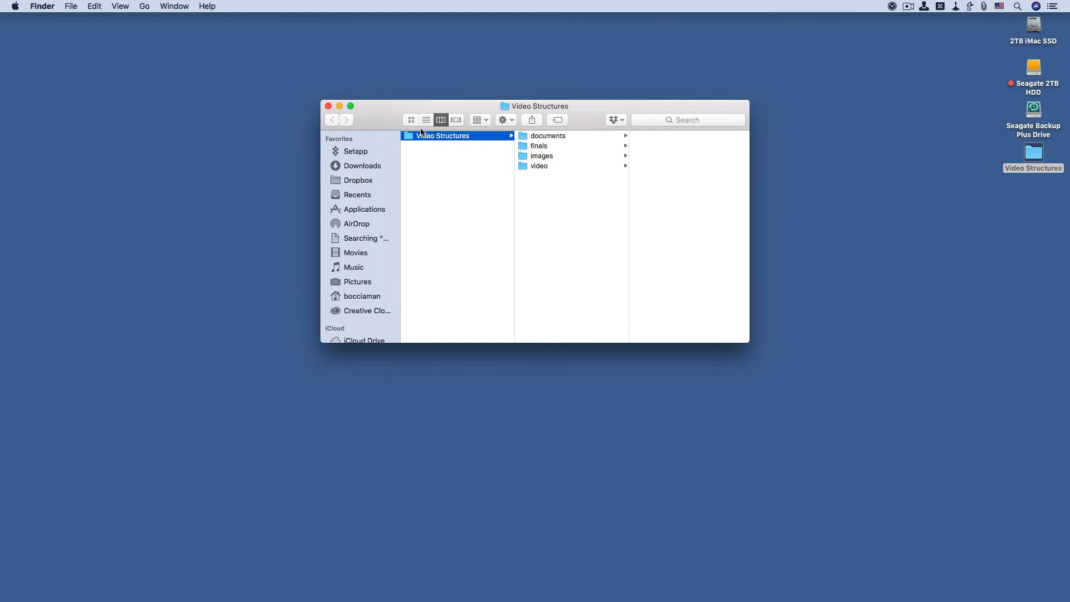
pyautogui.moveTo(424, 139)
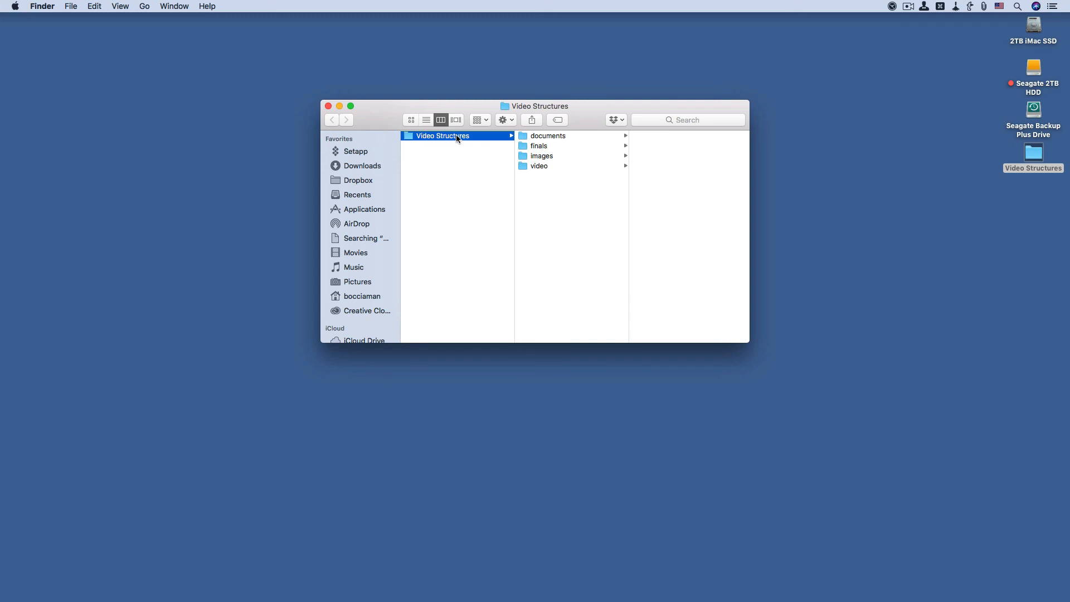
pyautogui.moveTo(505, 146)
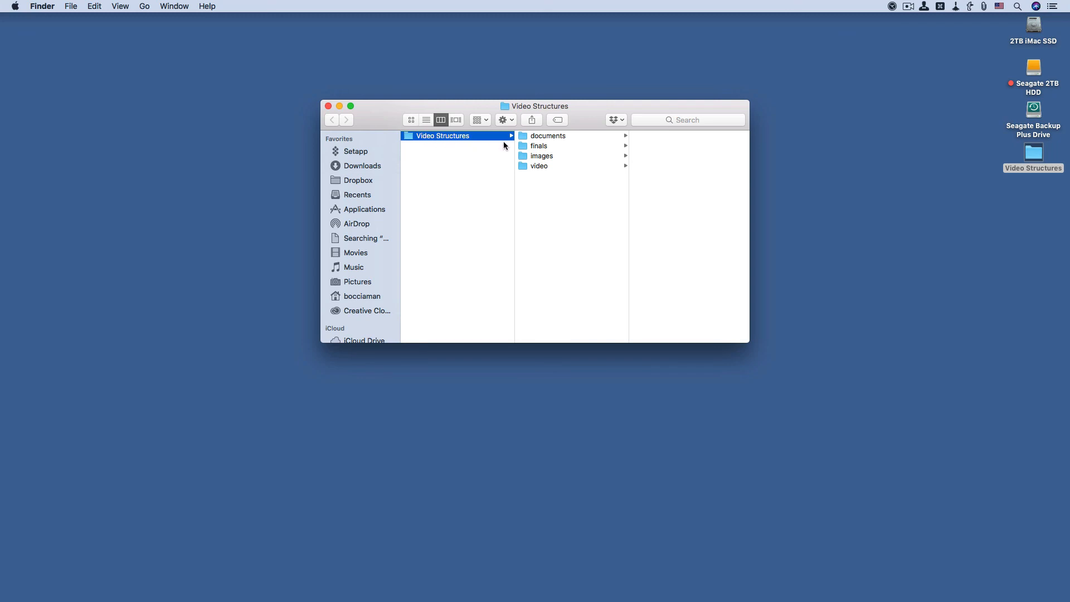
pyautogui.moveTo(508, 148)
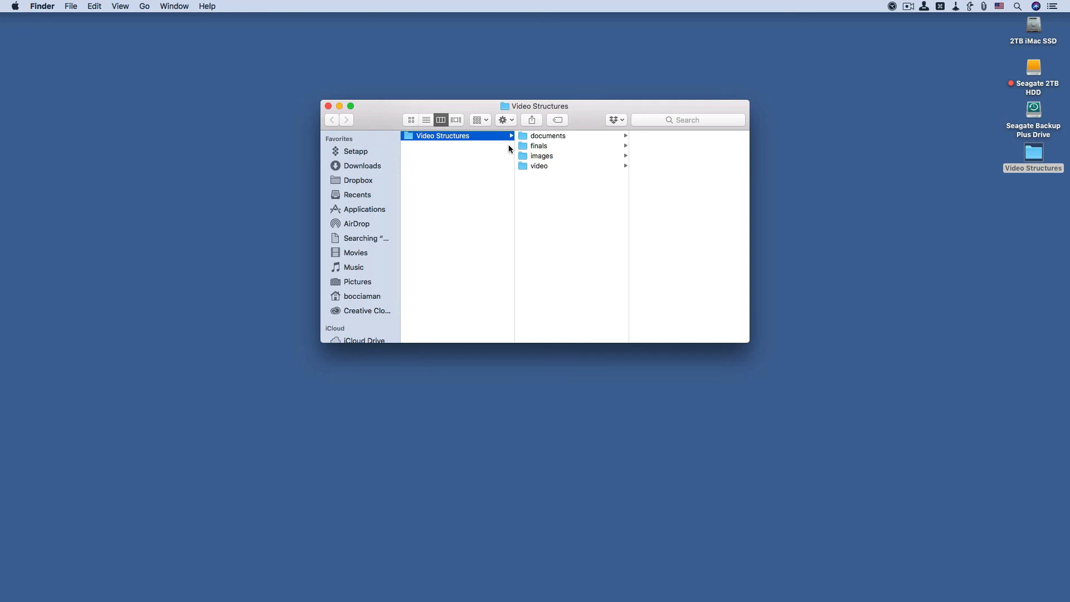
pyautogui.moveTo(526, 146)
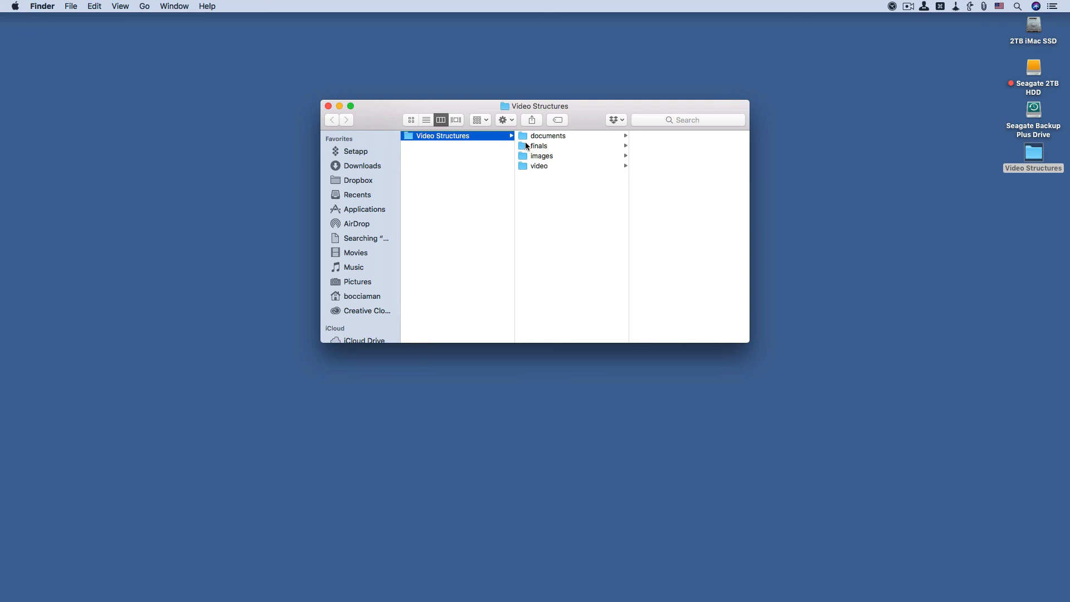